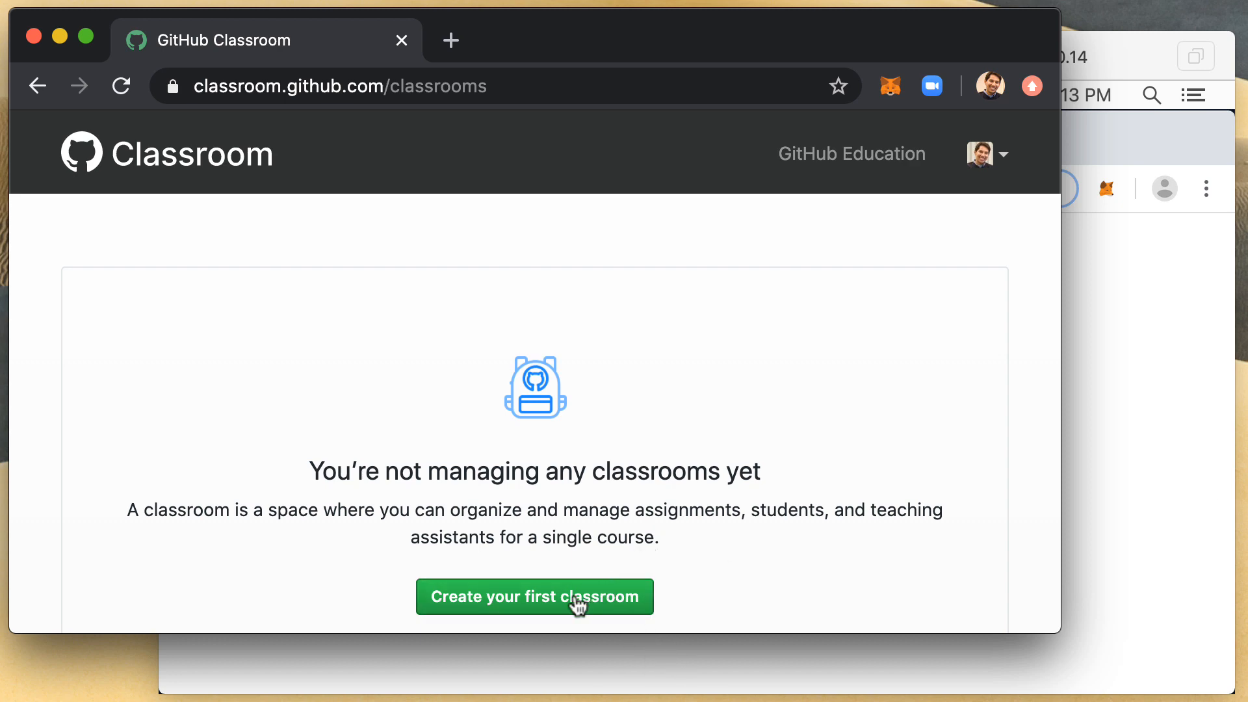
# Create a classroom named 'Greetings' under the onexi organization
pyautogui.click(534, 596)
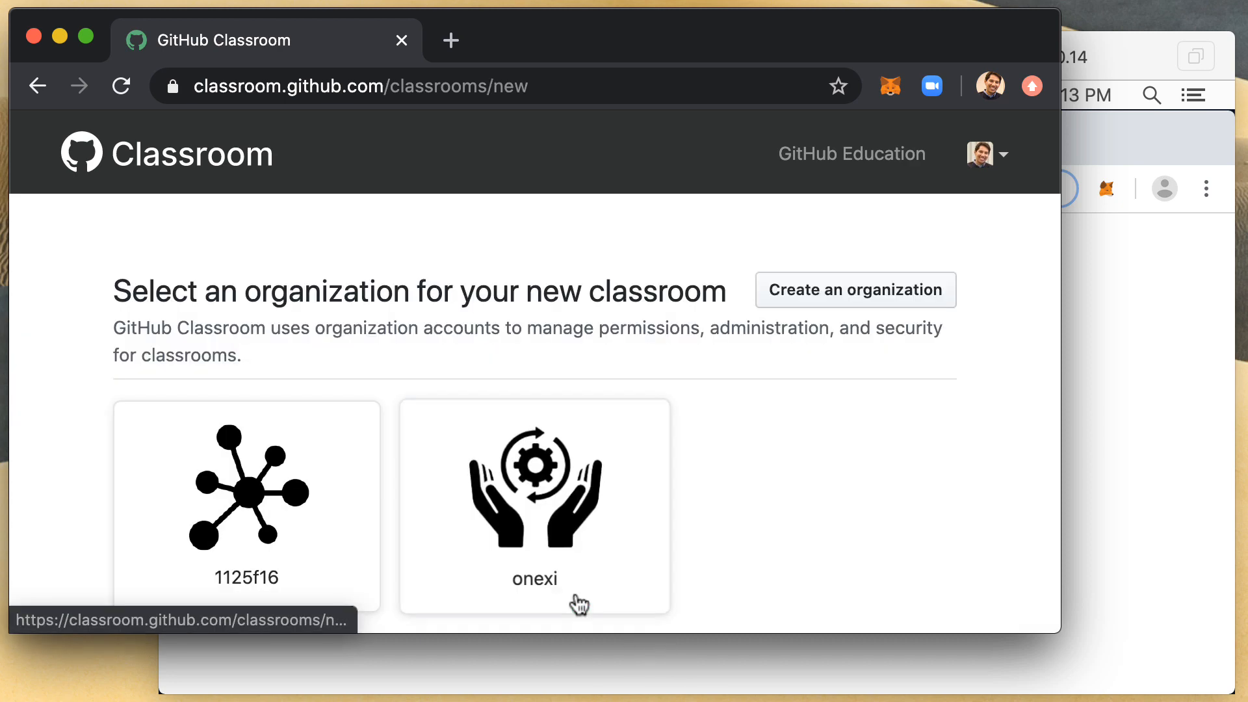
pyautogui.click(534, 507)
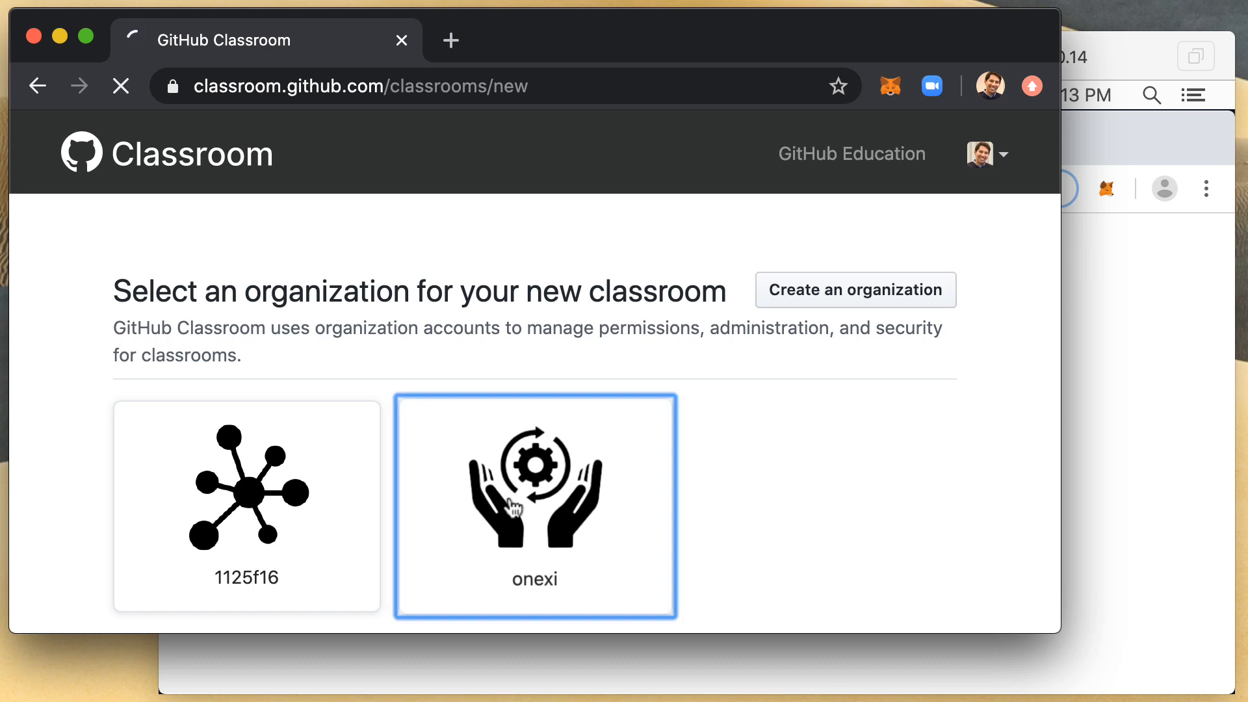
pyautogui.click(534, 507)
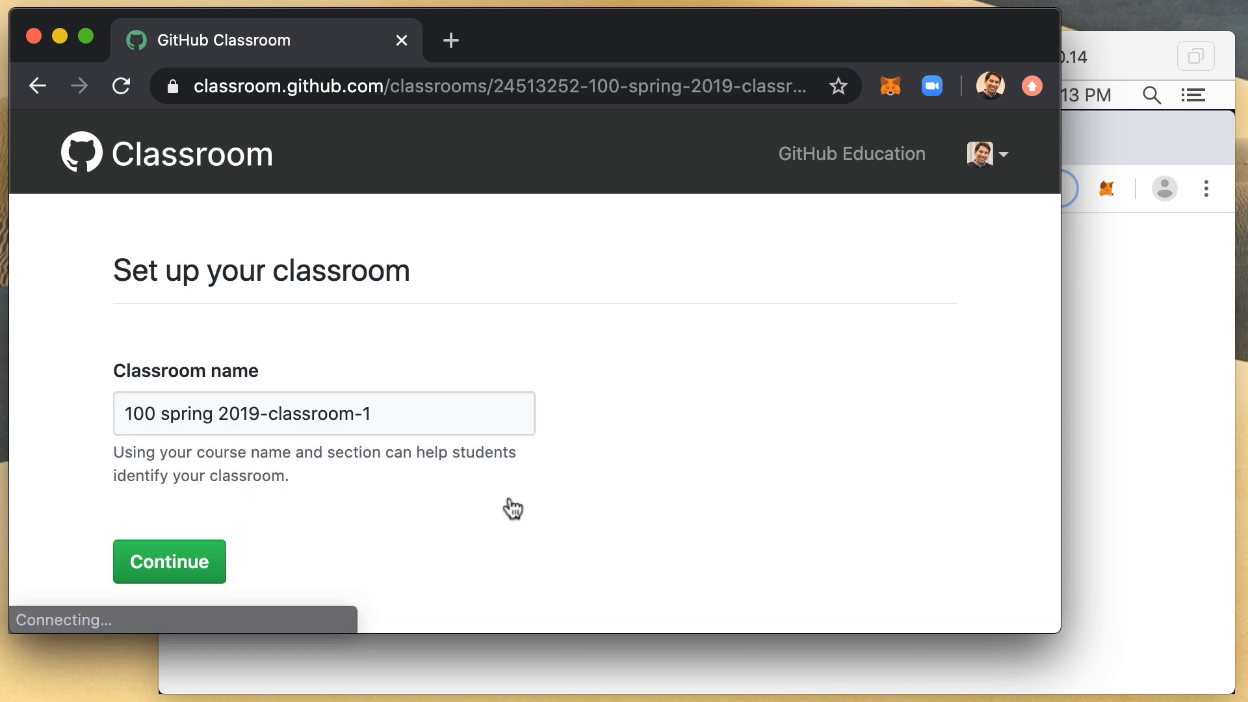
pyautogui.click(322, 413)
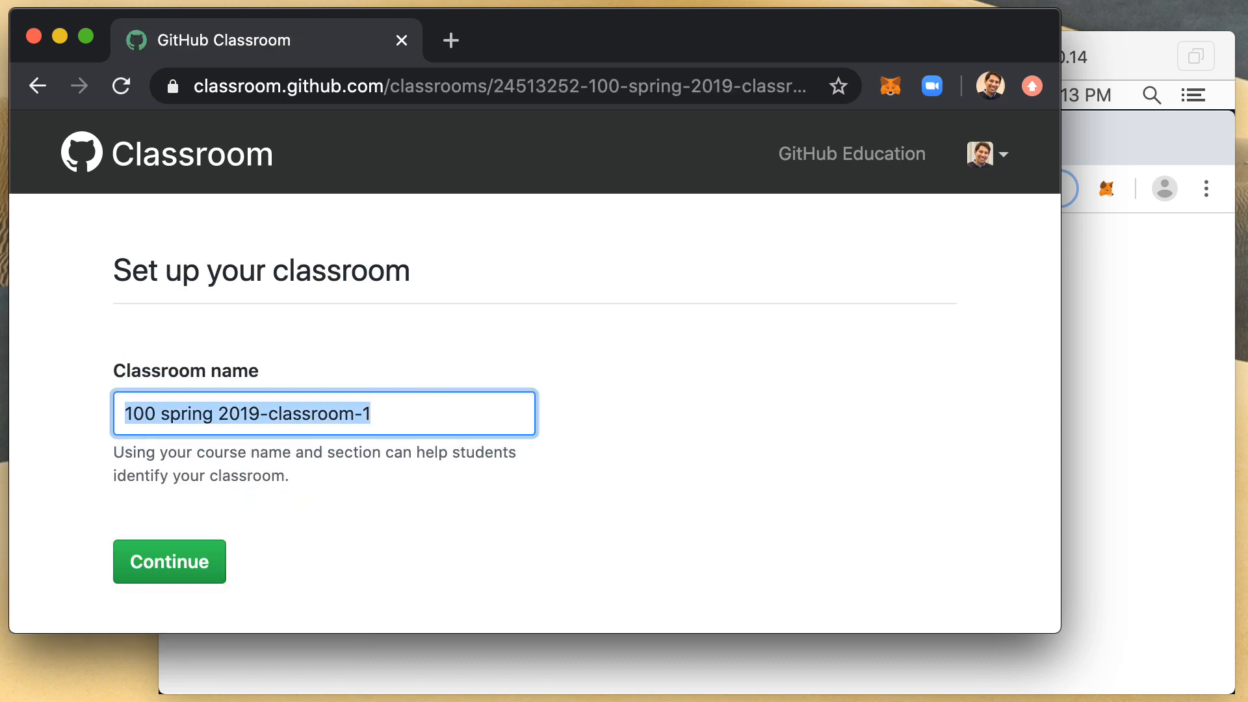
pyautogui.write('Greetings')
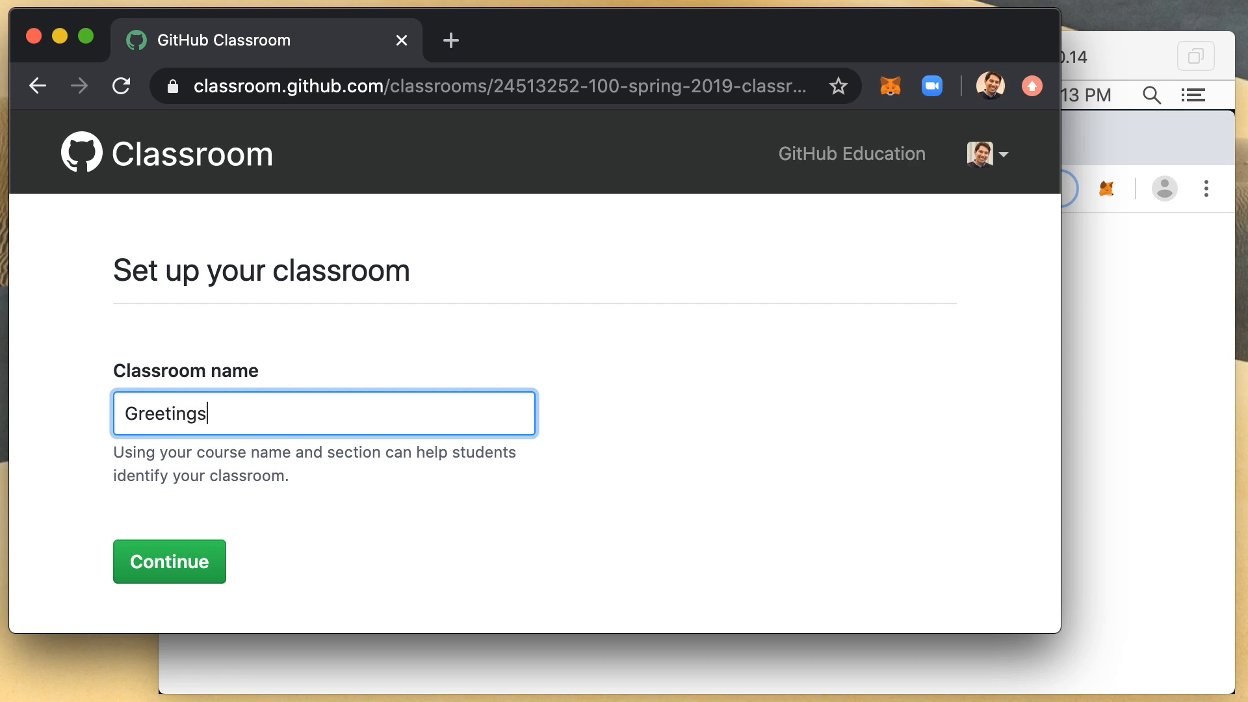
pyautogui.click(169, 561)
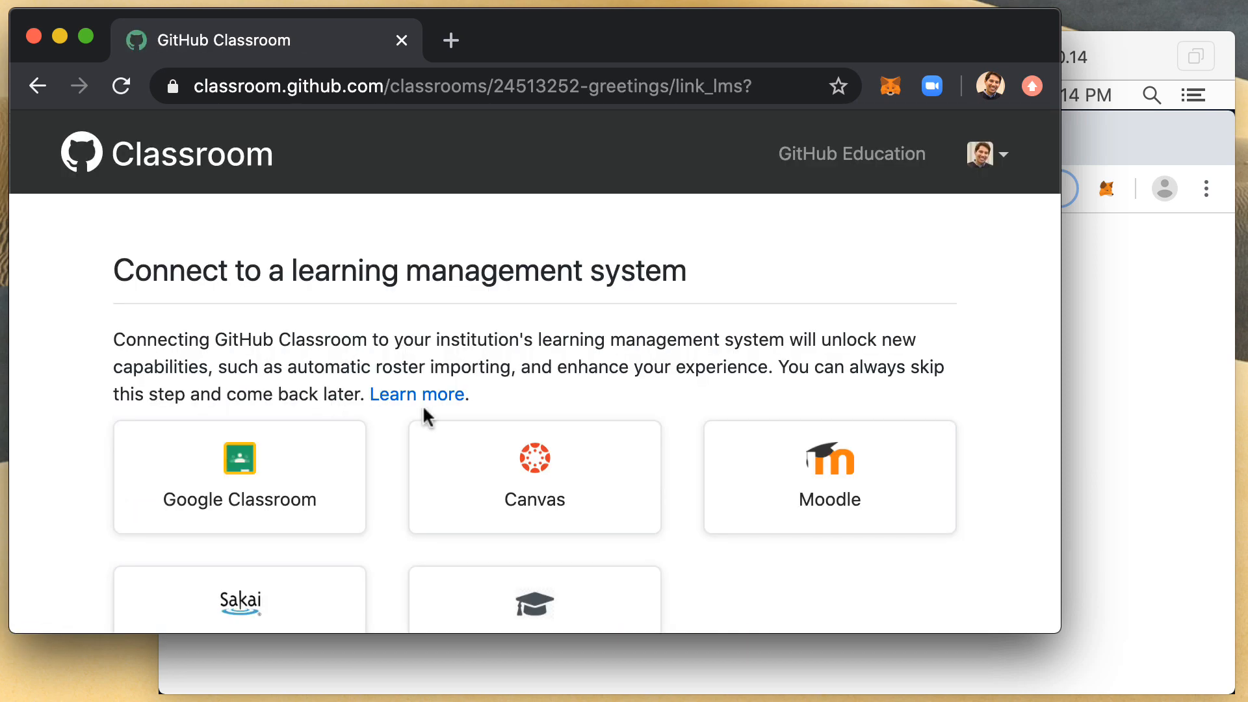
# Skip the learning management system connection and the student roster
pyautogui.scroll(-3)
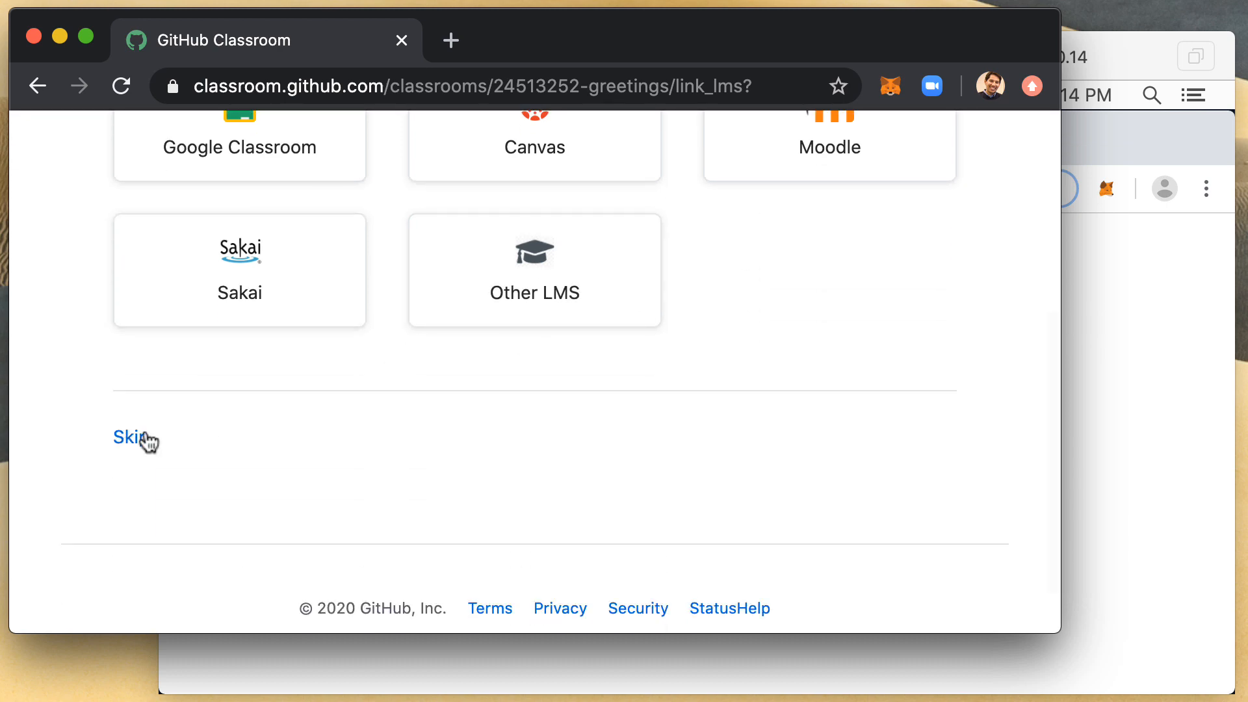
pyautogui.click(127, 437)
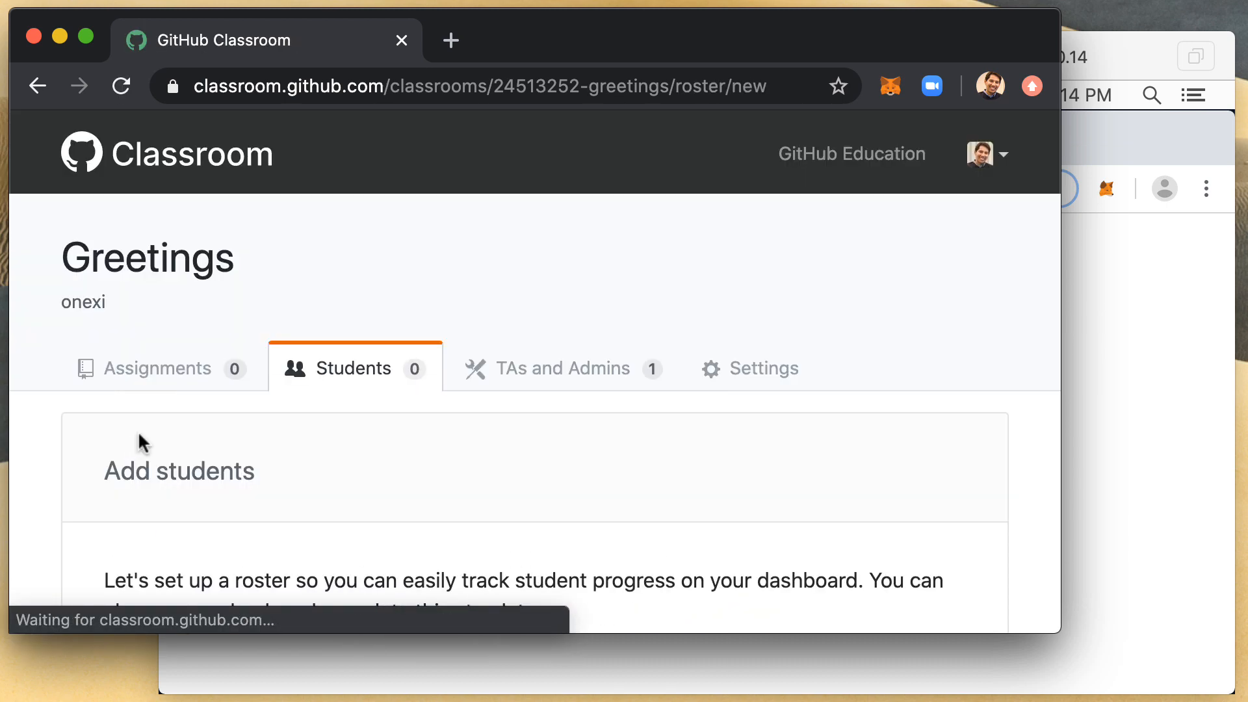
pyautogui.scroll(-3)
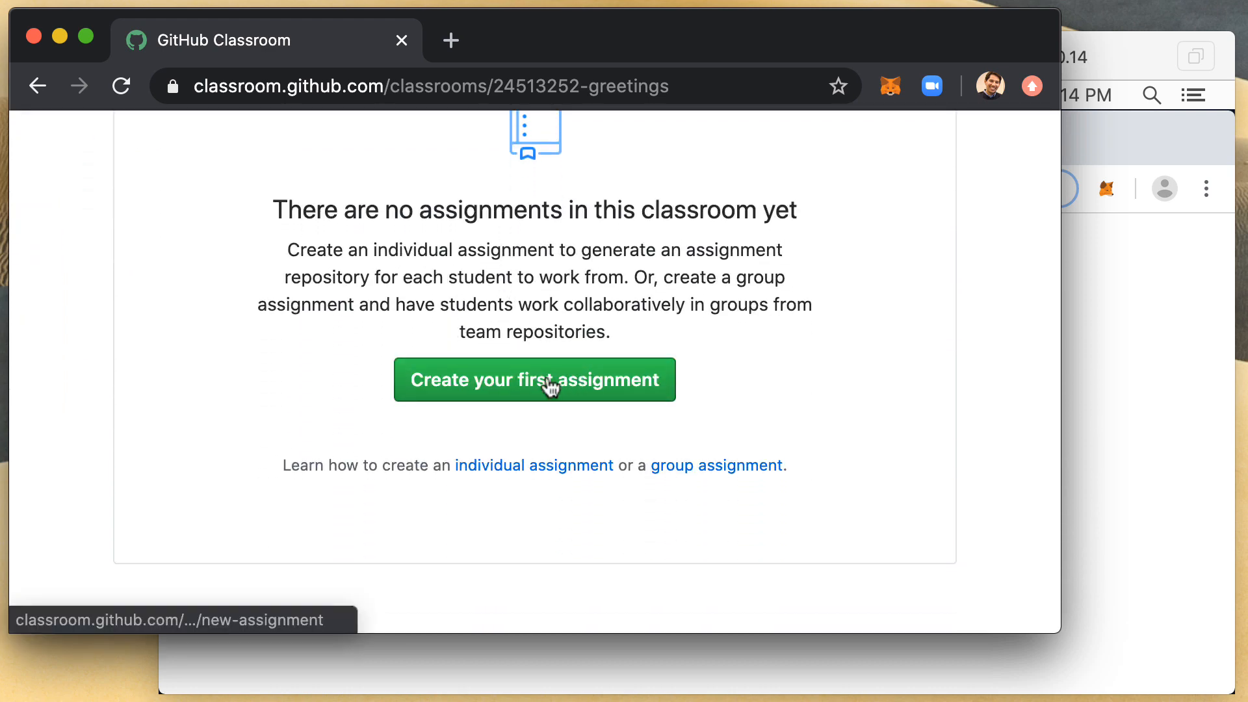
# Title the first assignment 'Hello' with public student repositories and continue
pyautogui.click(534, 379)
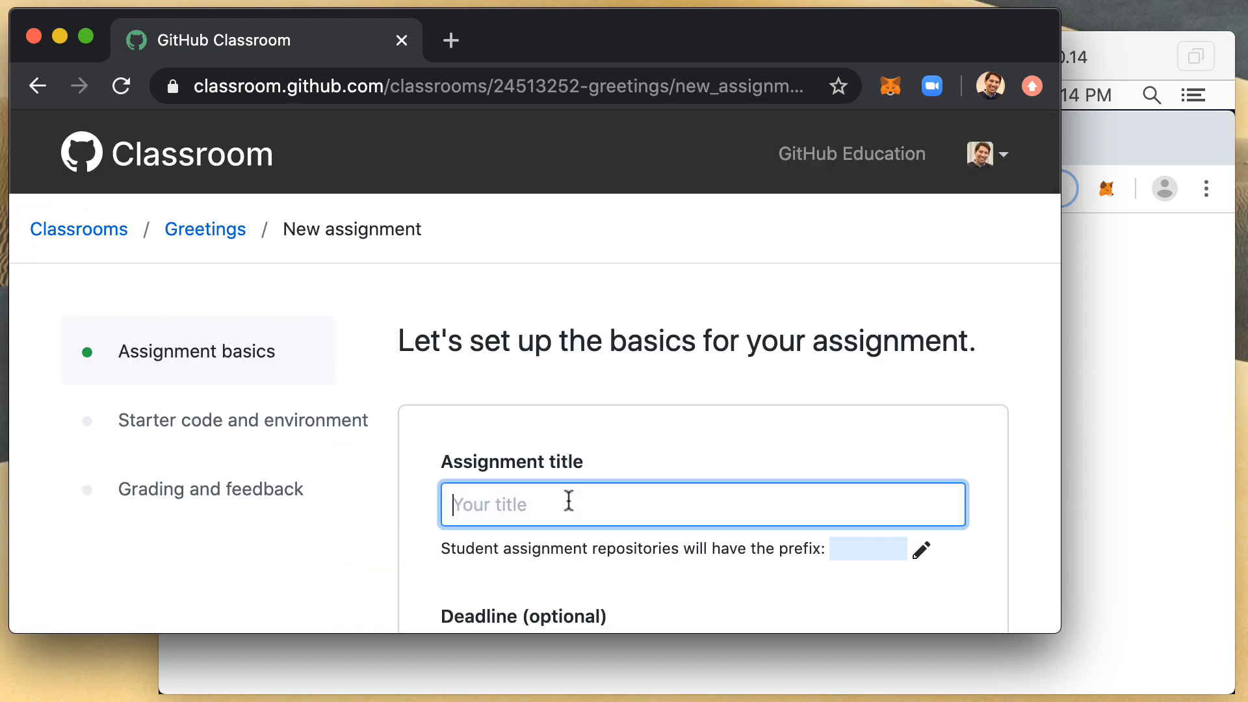
pyautogui.write('Hello')
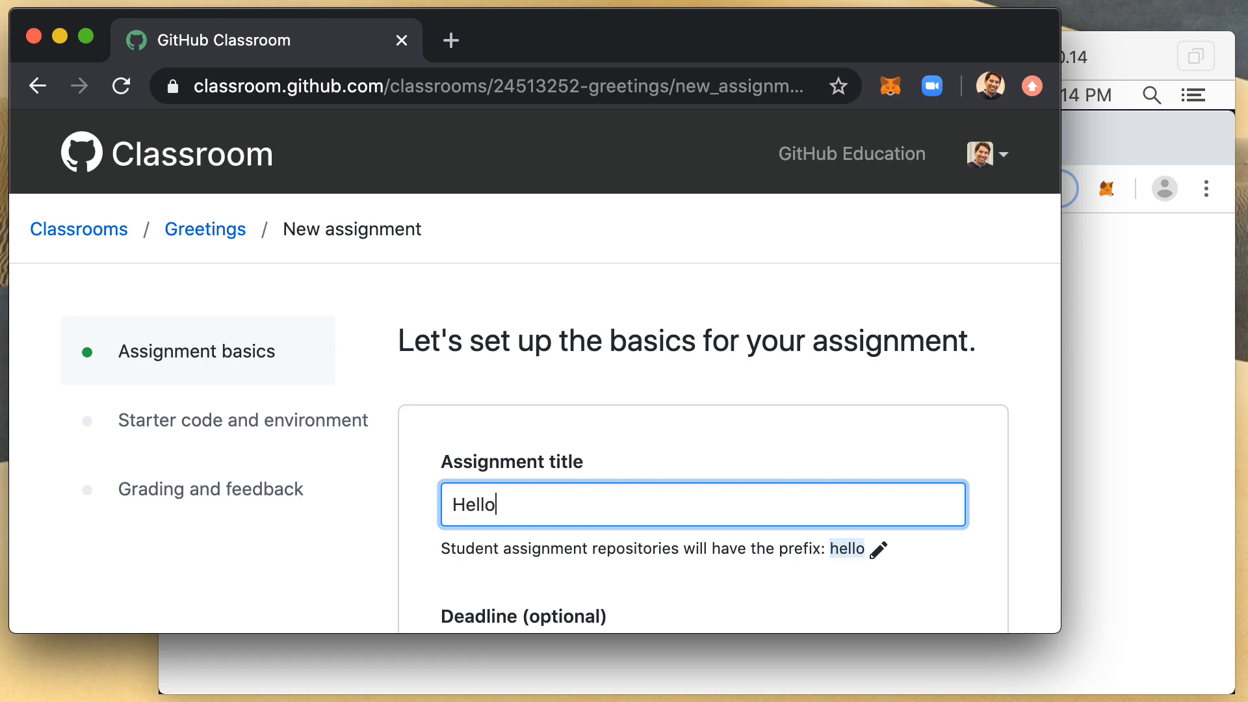
pyautogui.scroll(-3)
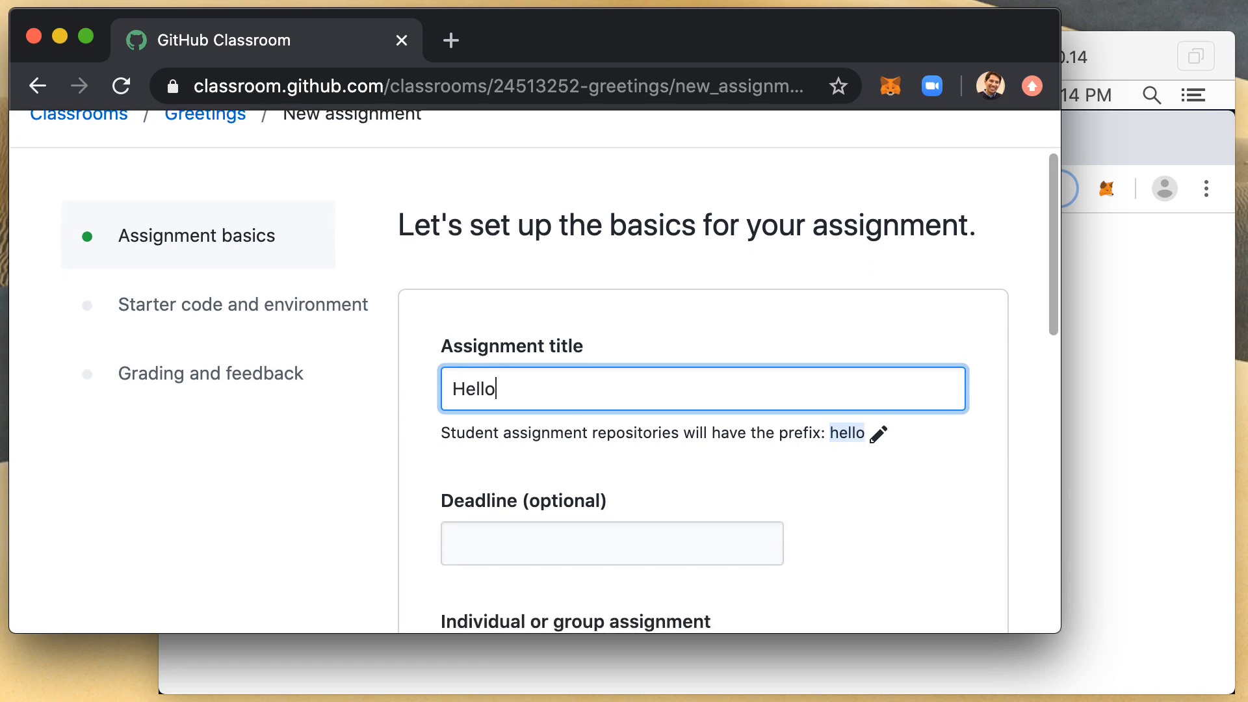
pyautogui.scroll(-3)
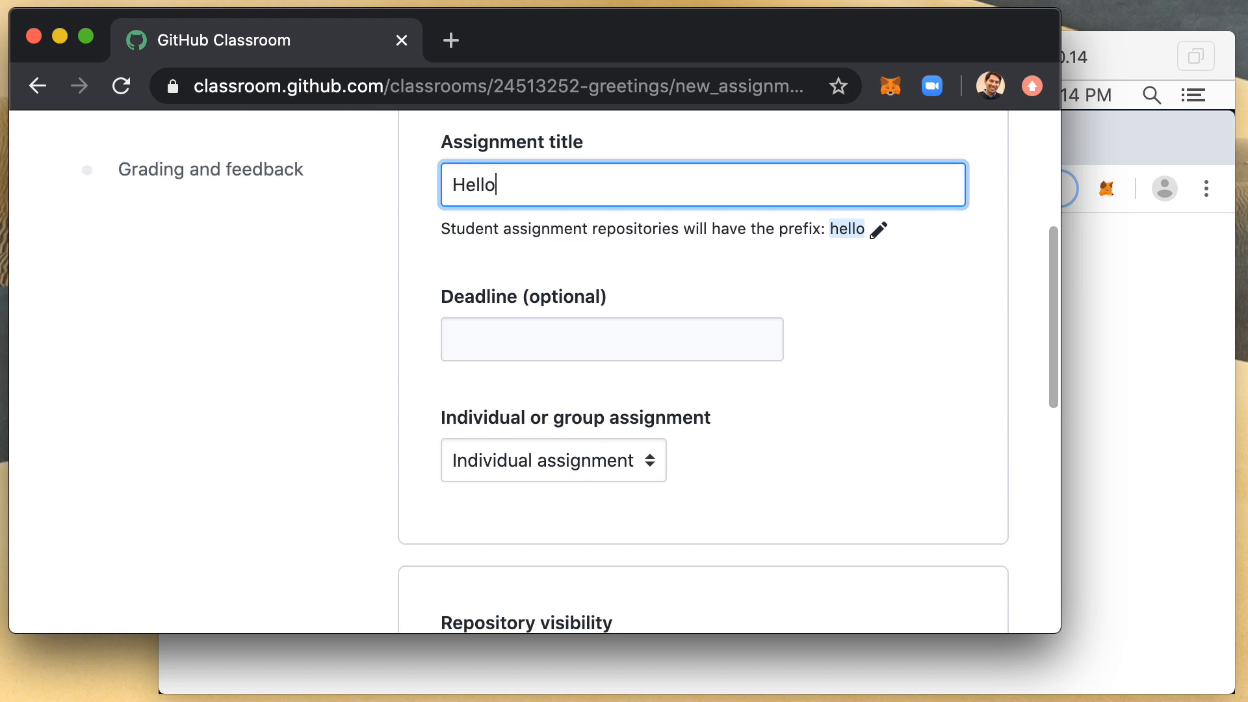
pyautogui.scroll(-3)
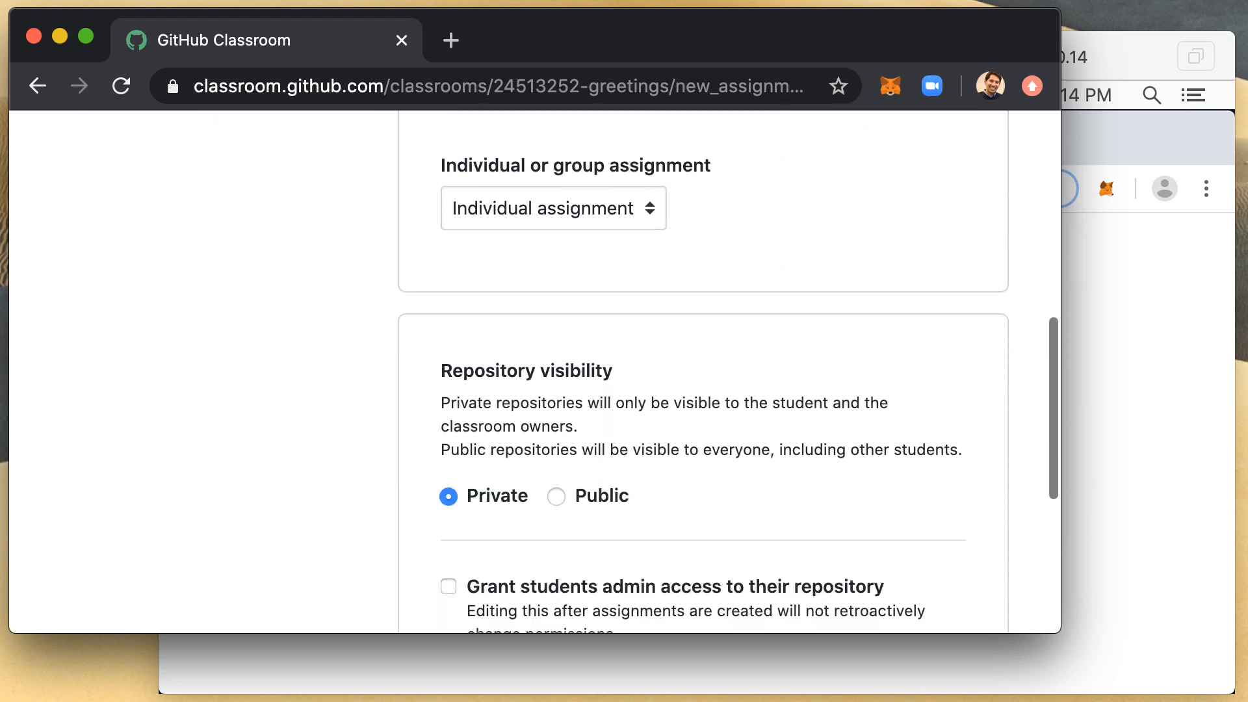
pyautogui.scroll(-3)
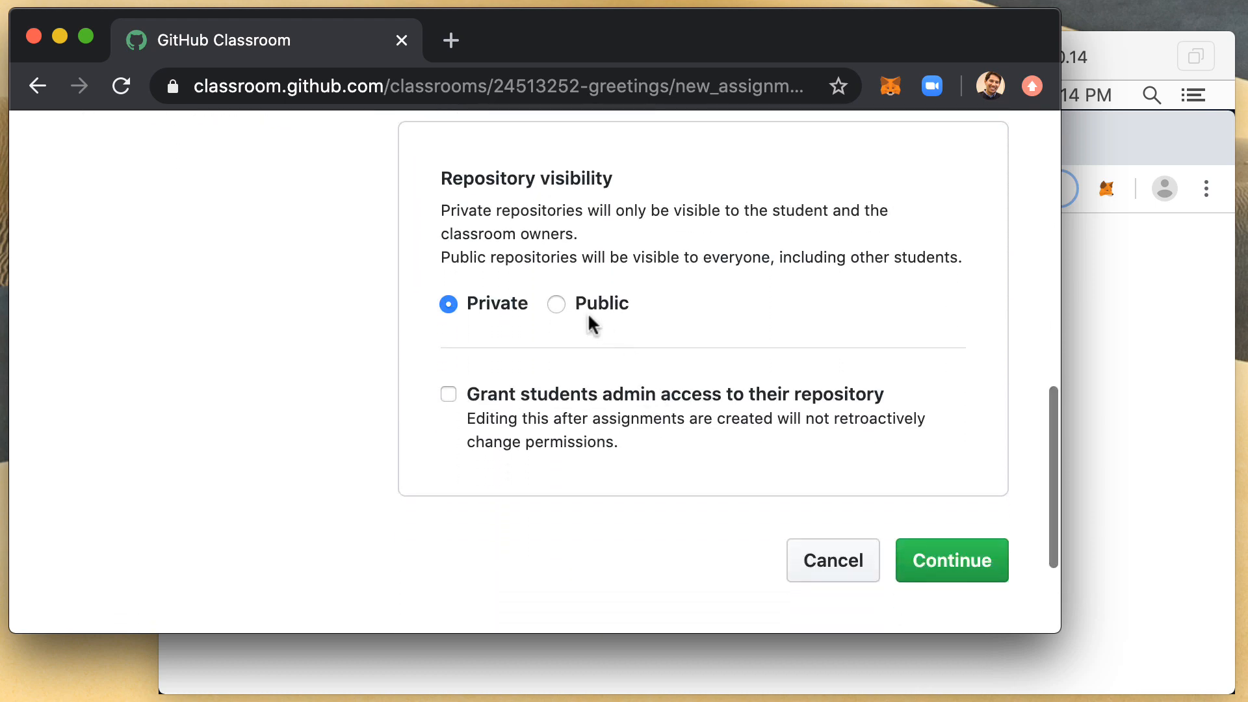
pyautogui.click(556, 304)
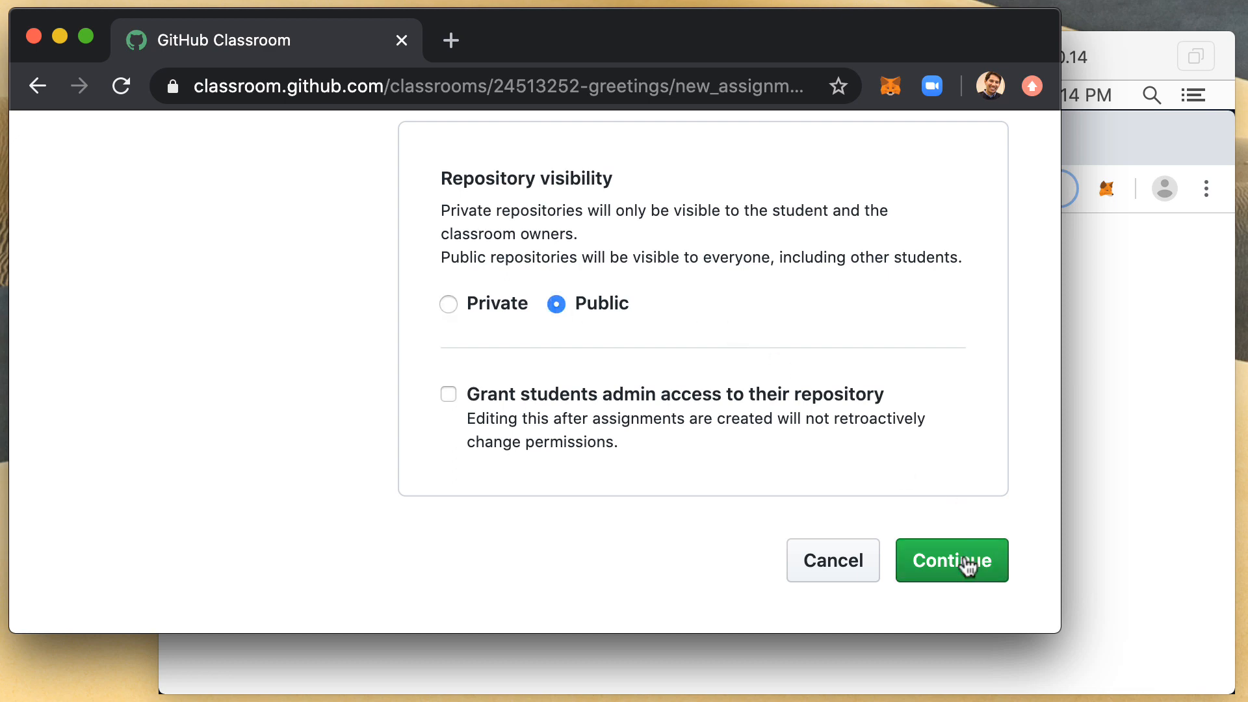
pyautogui.click(950, 560)
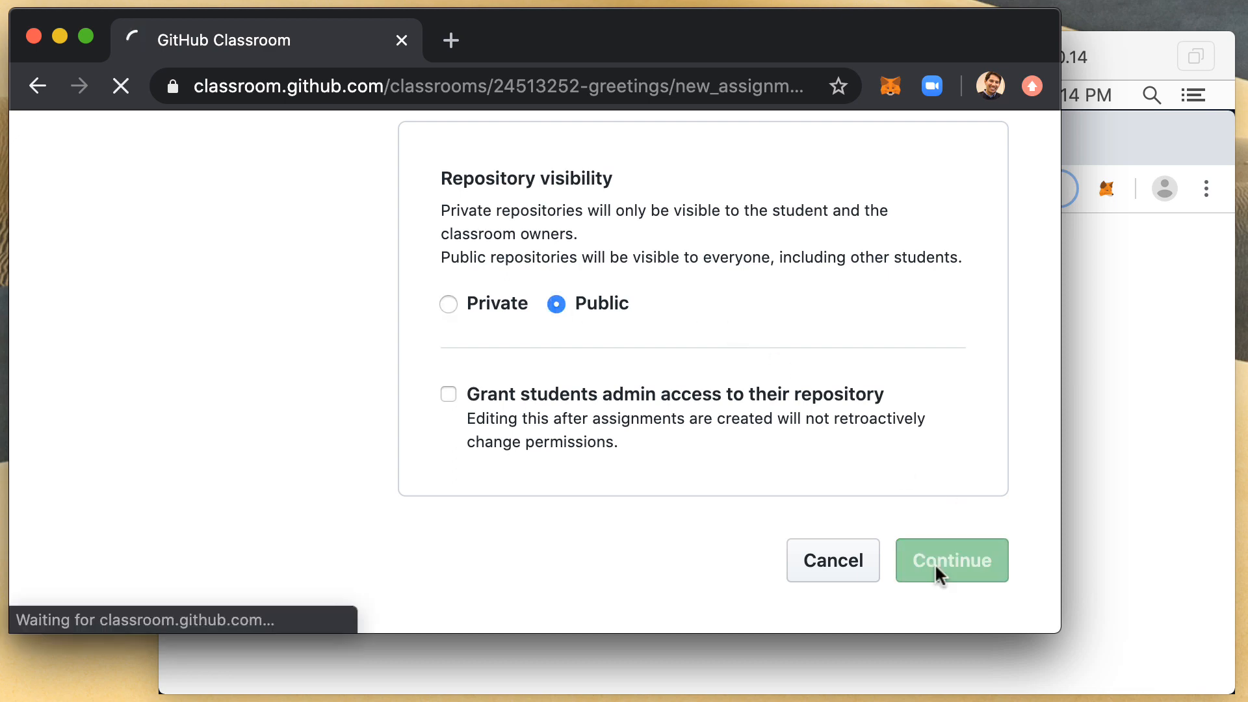
# Use onexi/hello as the assignment's starter code, imported with the source importer
pyautogui.click(951, 560)
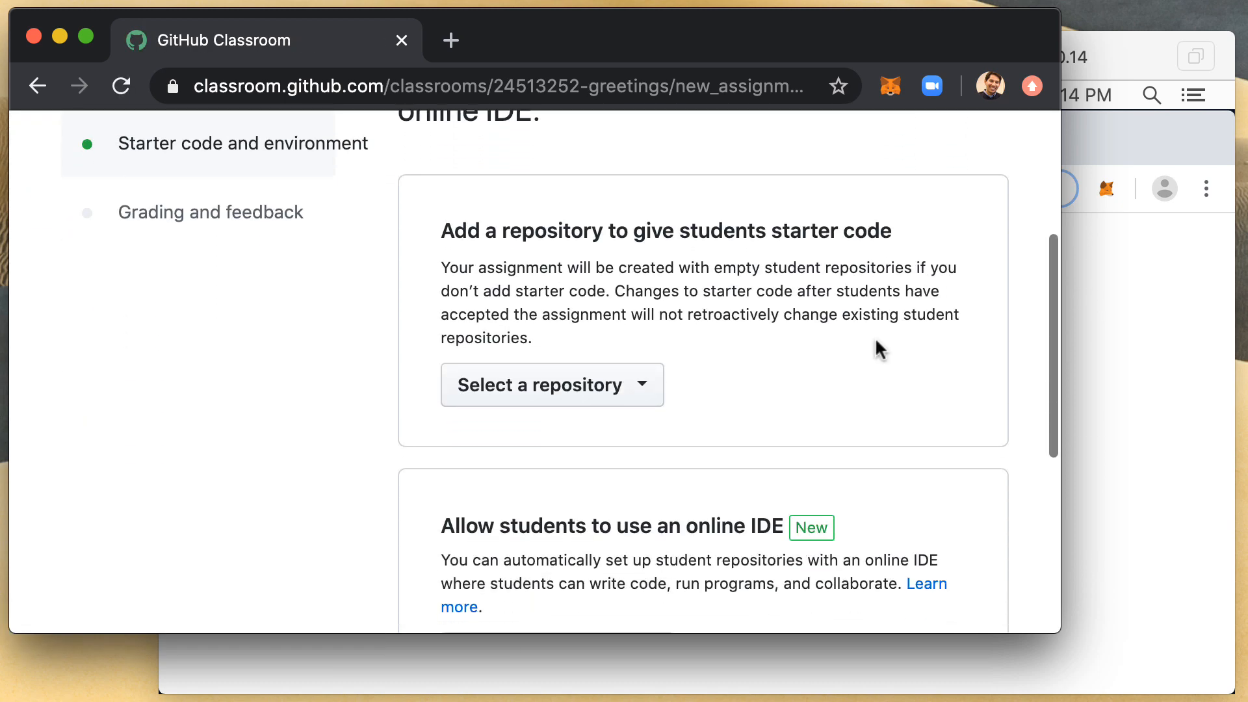
pyautogui.click(551, 384)
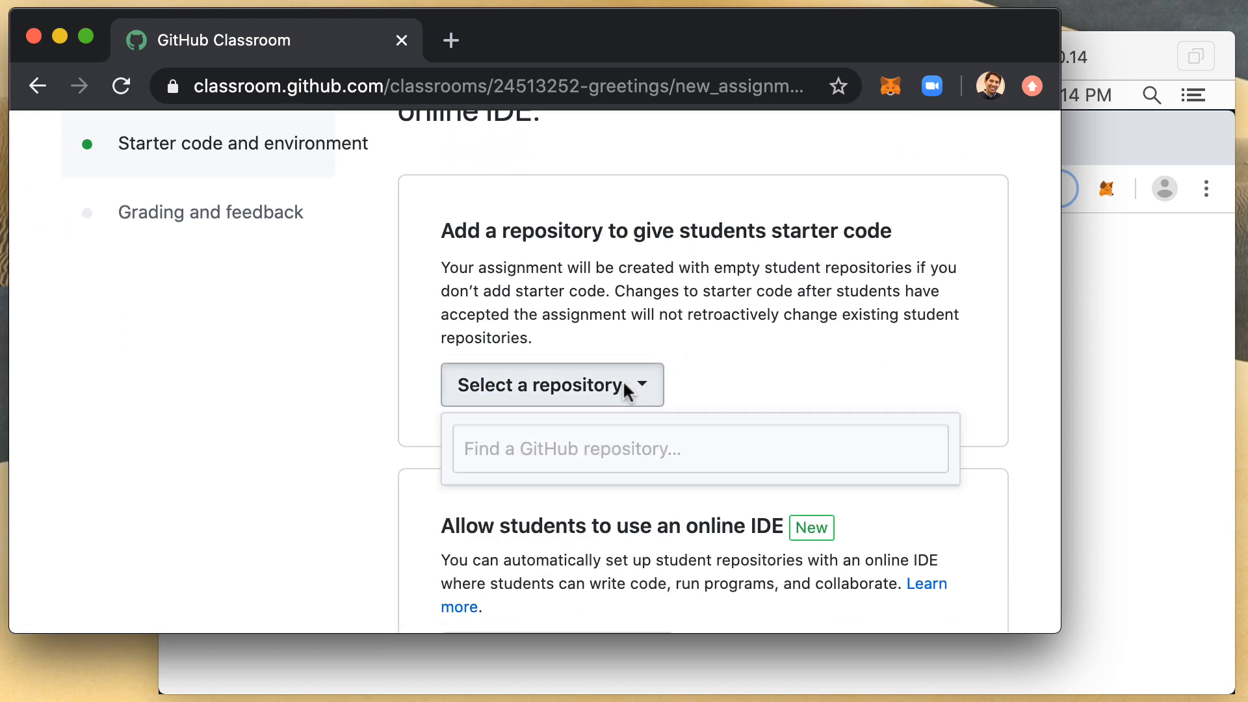
pyautogui.write('onexi/')
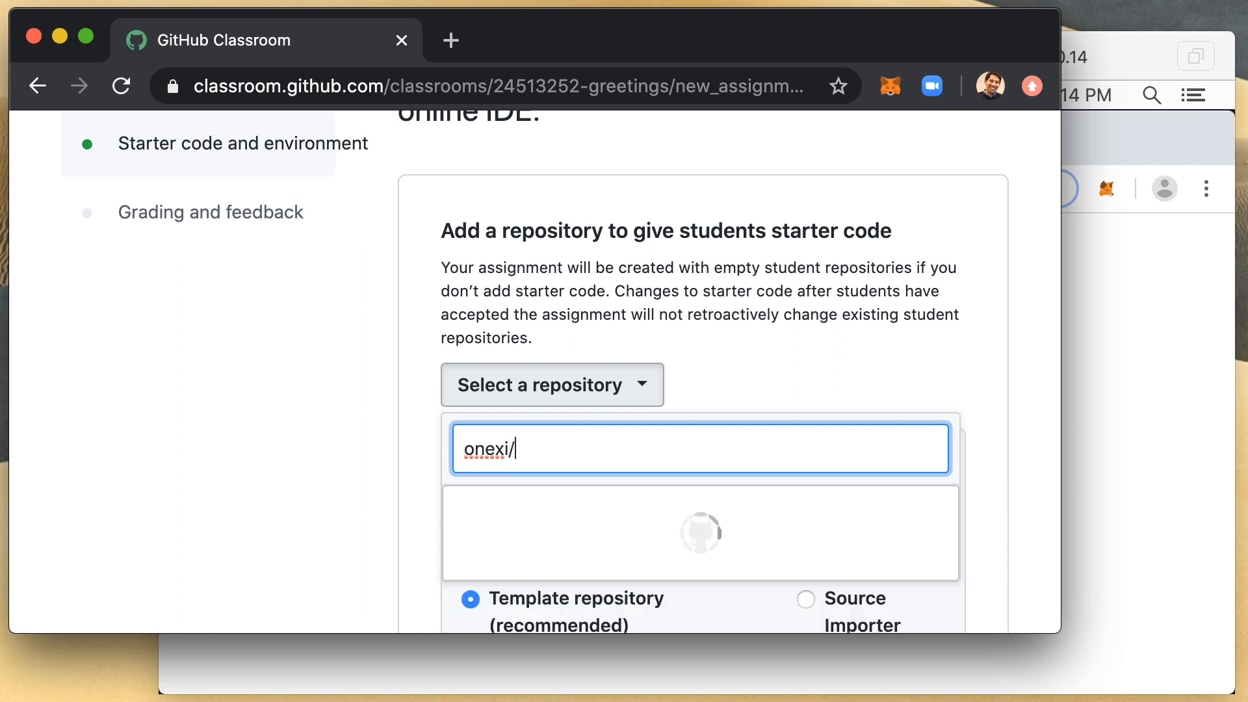
pyautogui.write('hello')
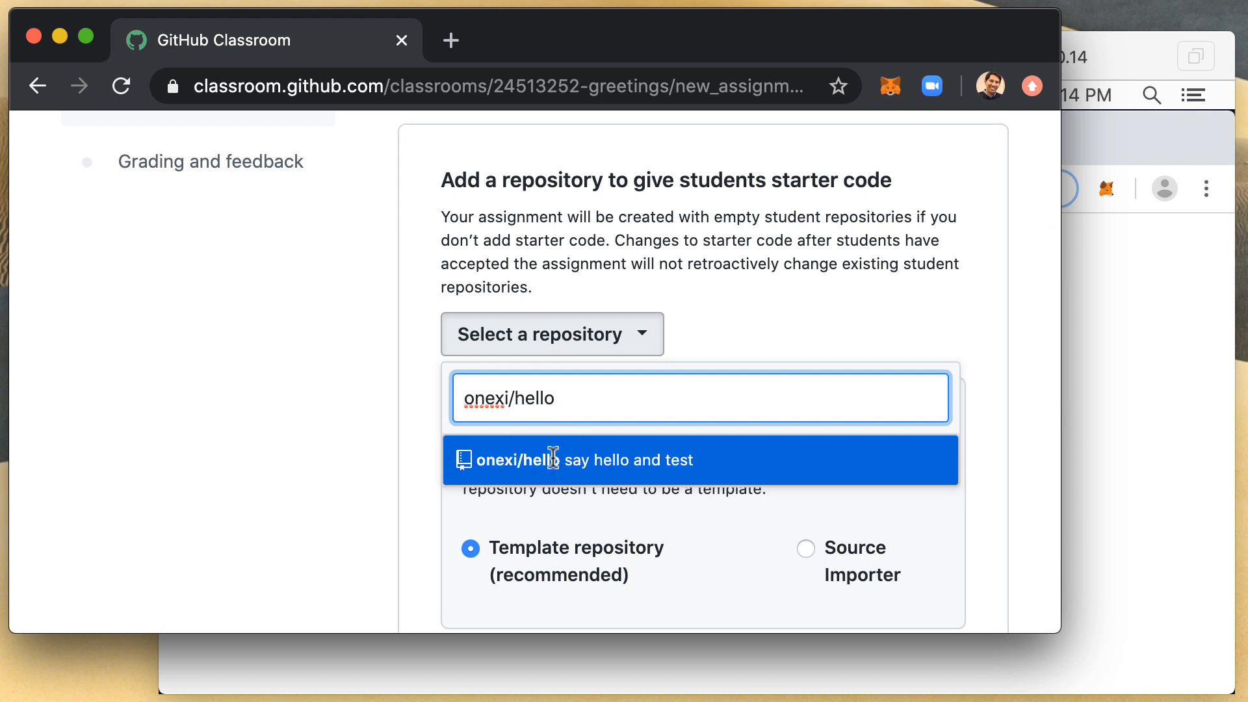
pyautogui.click(579, 459)
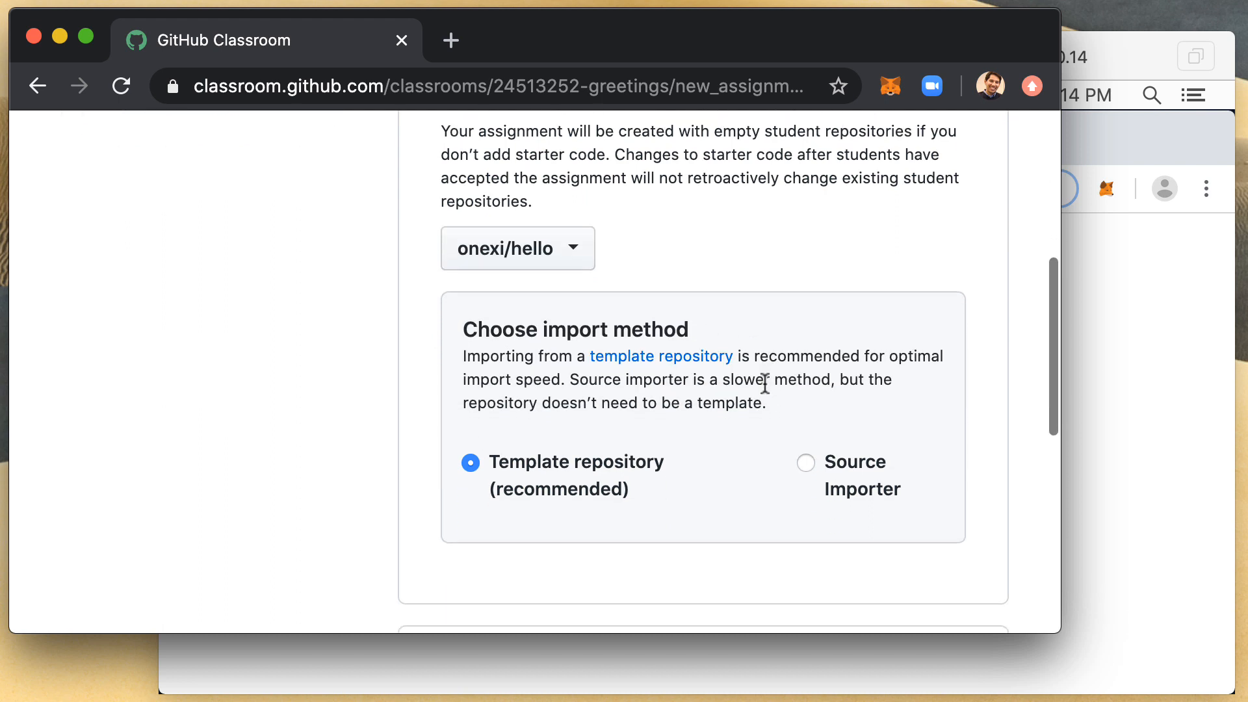
pyautogui.scroll(-3)
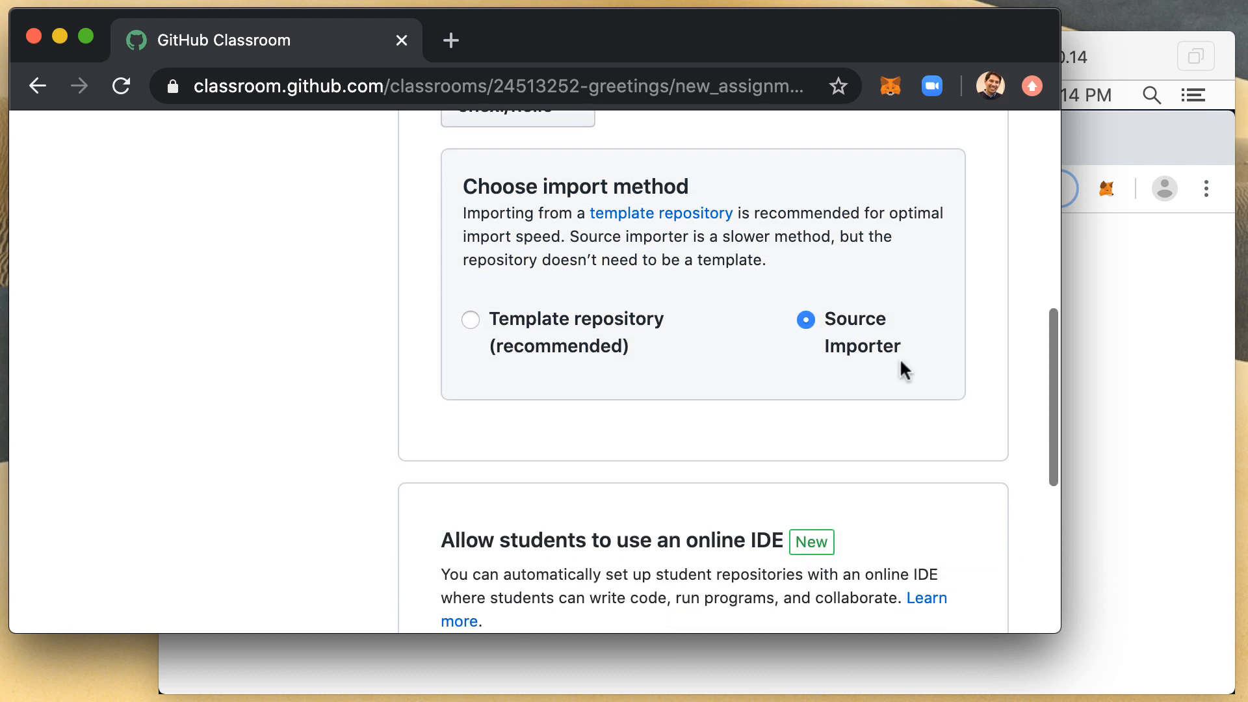
pyautogui.scroll(-3)
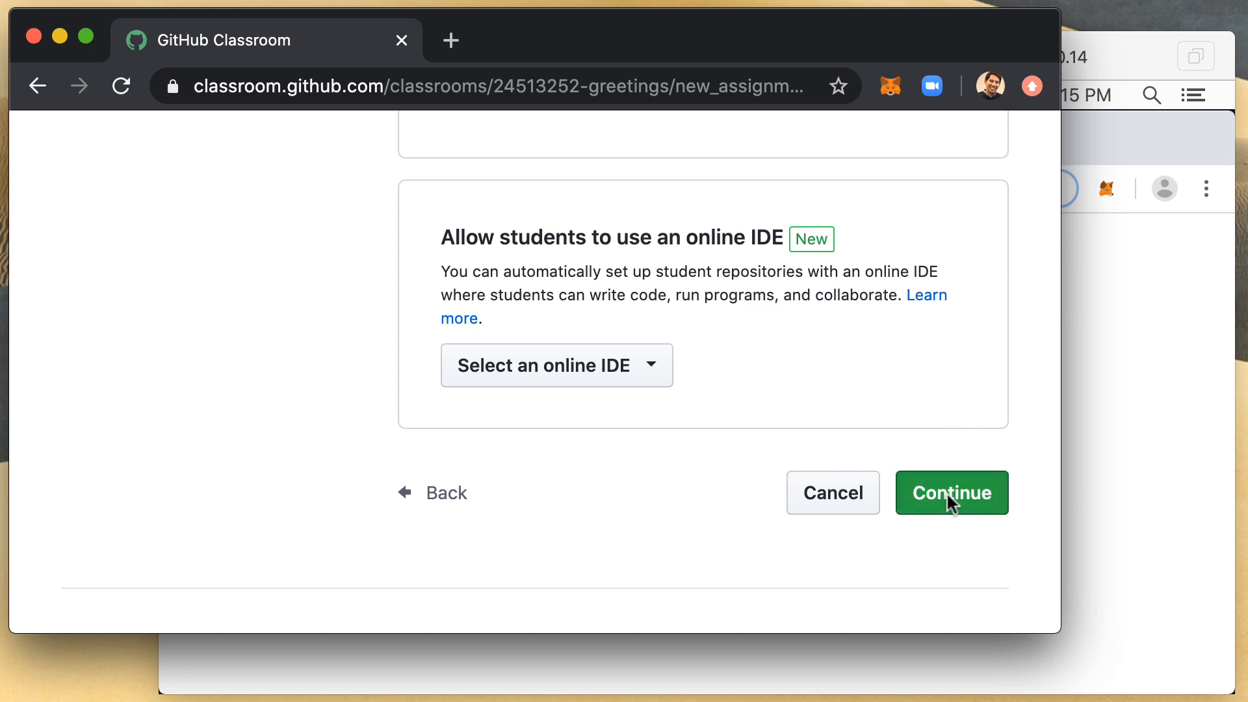
# Add a Node autograding test case to the Hello assignment
pyautogui.click(951, 493)
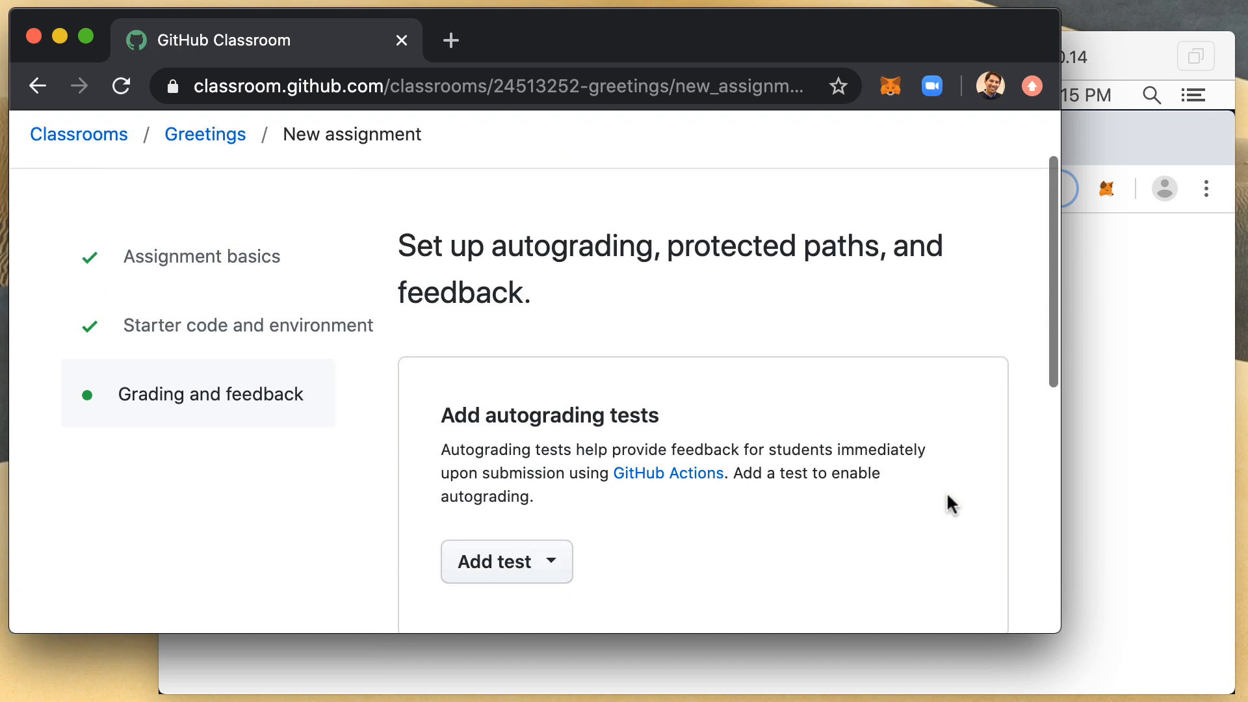
pyautogui.scroll(-3)
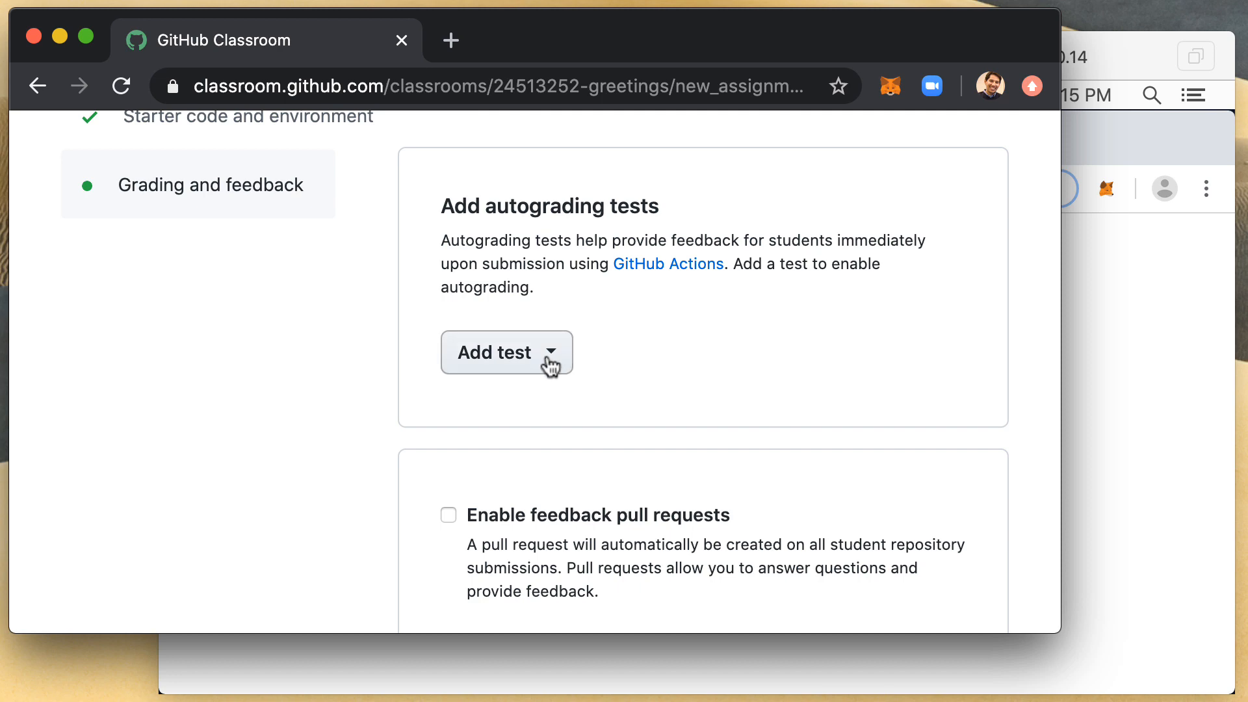
pyautogui.click(504, 351)
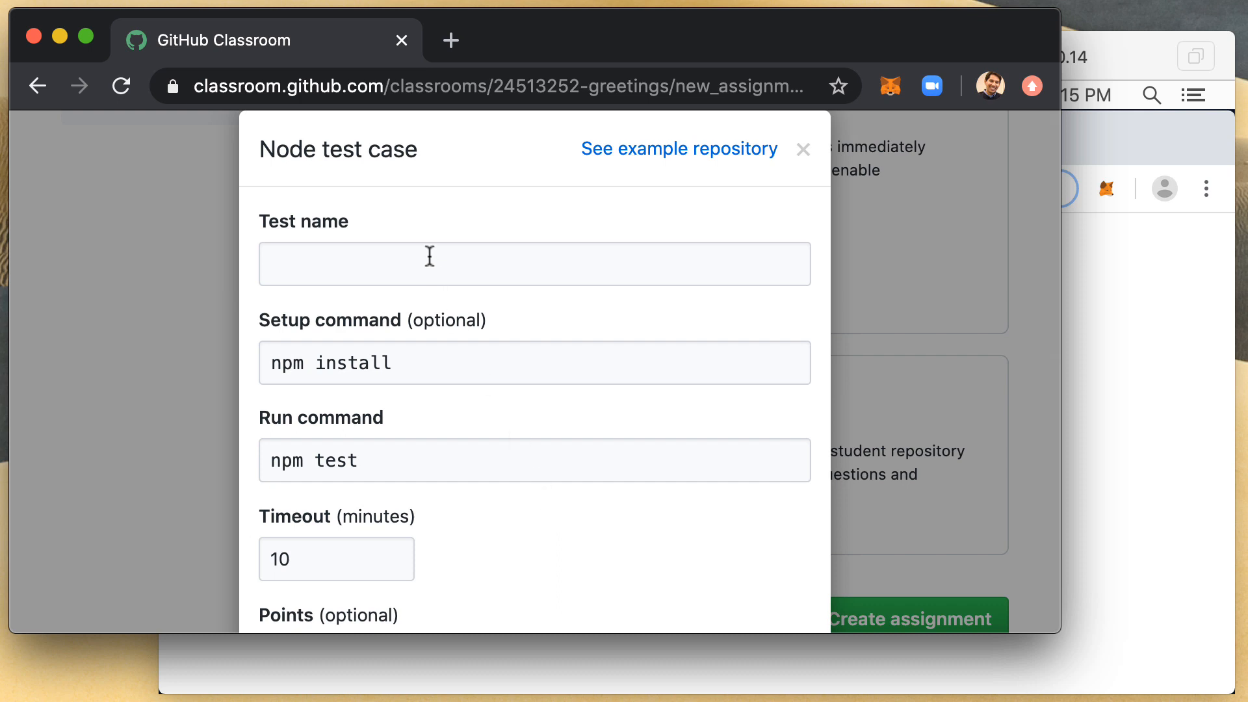
pyautogui.write('TE')
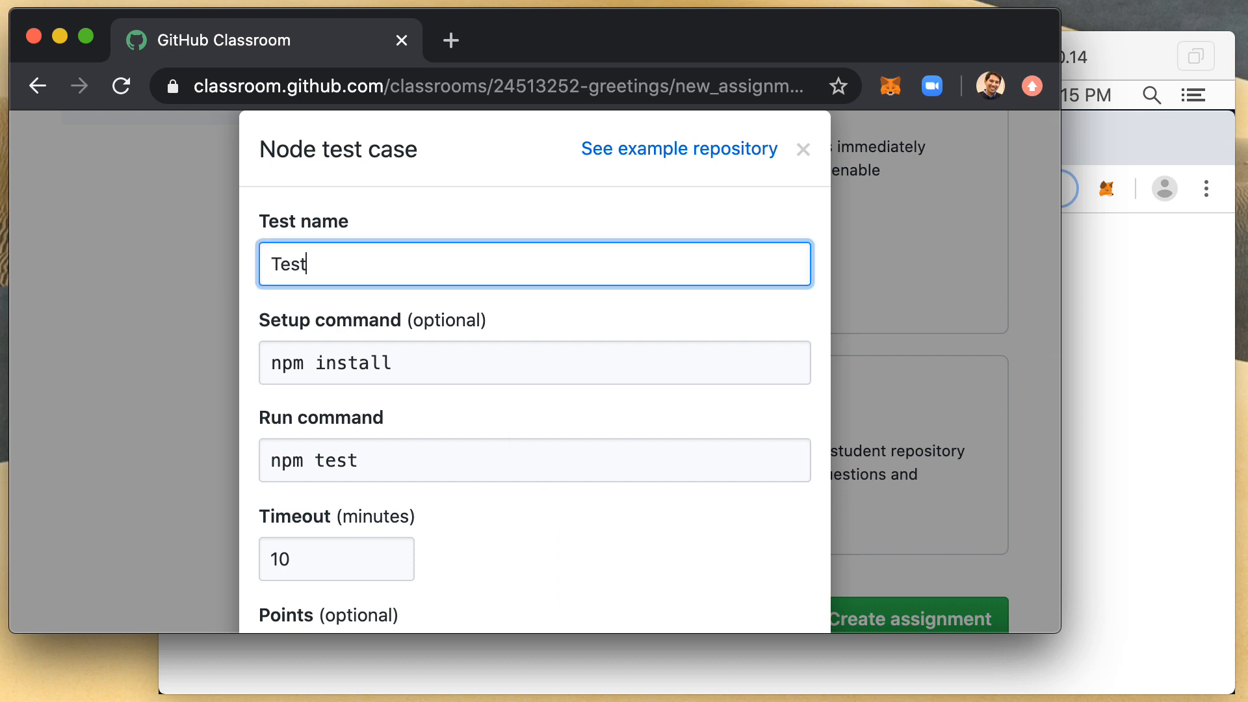
pyautogui.scroll(-3)
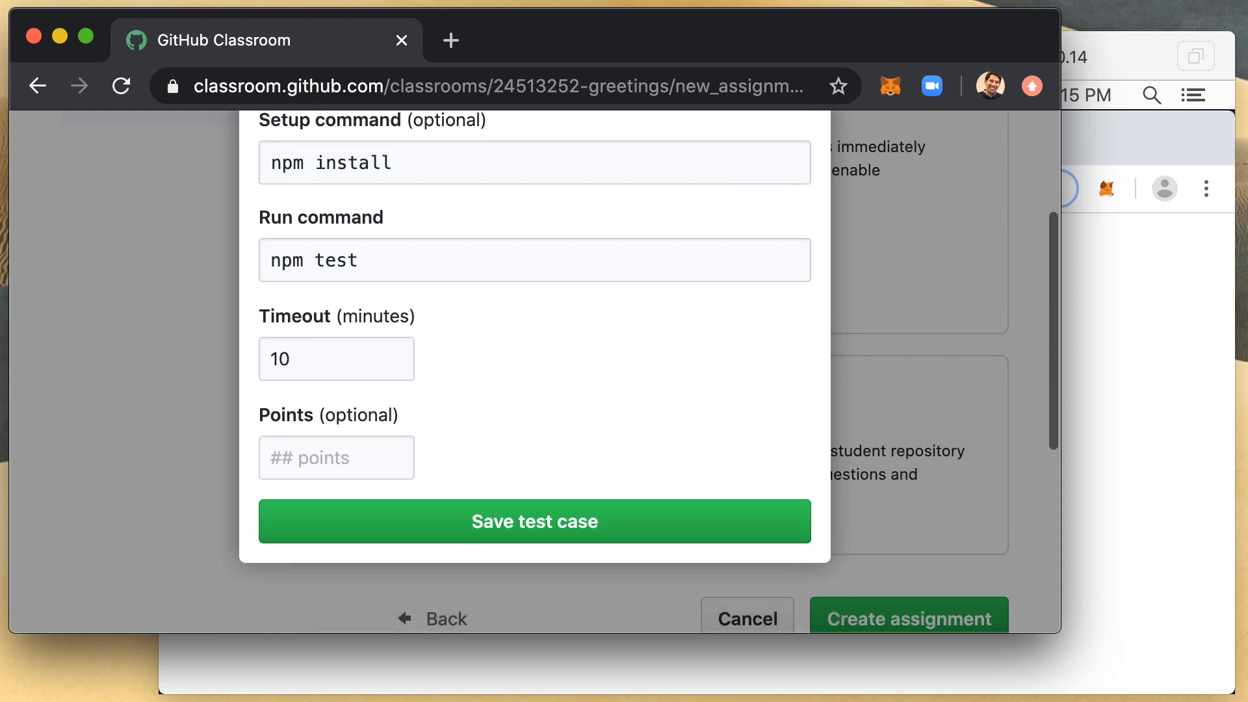
pyautogui.scroll(-3)
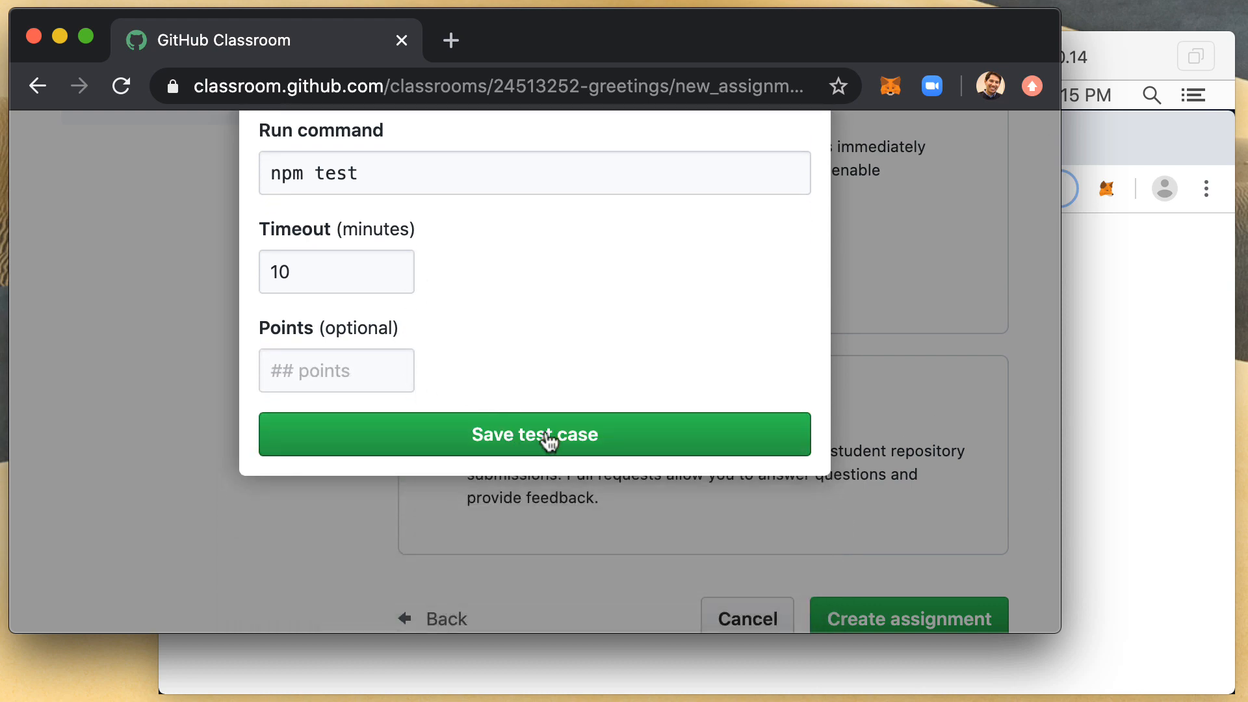
pyautogui.click(534, 434)
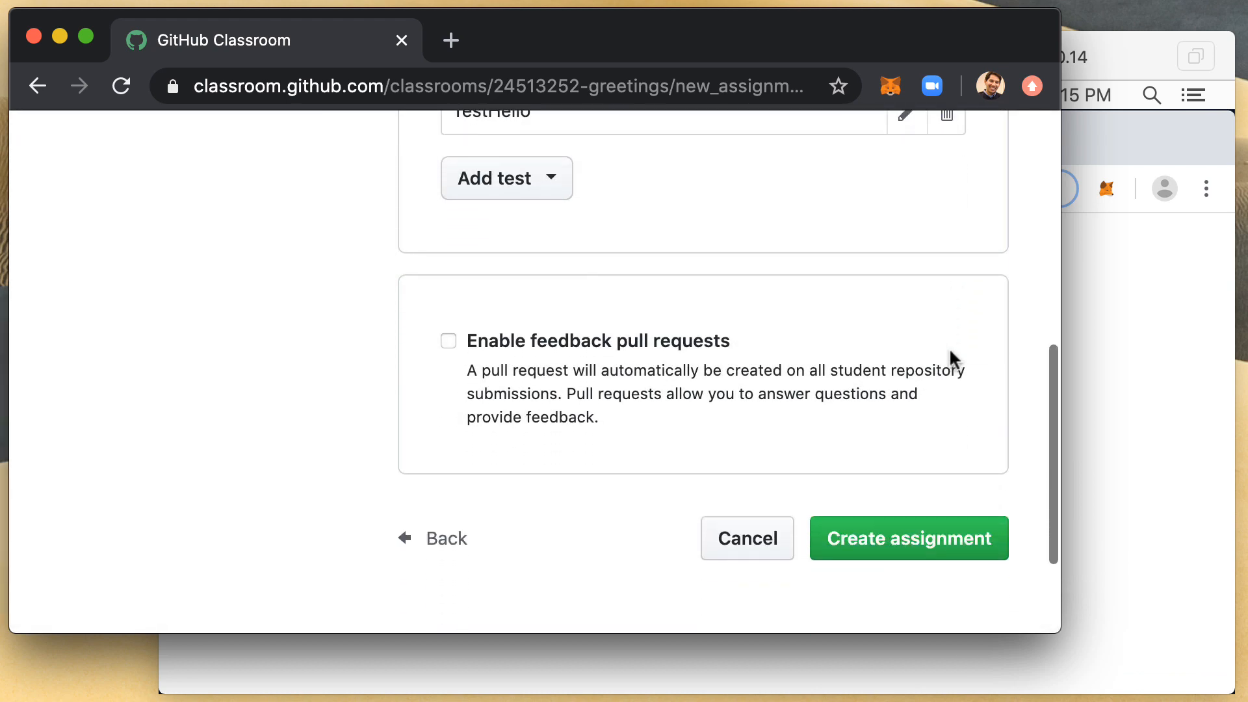
# Create the Hello assignment with these settings
pyautogui.scroll(-3)
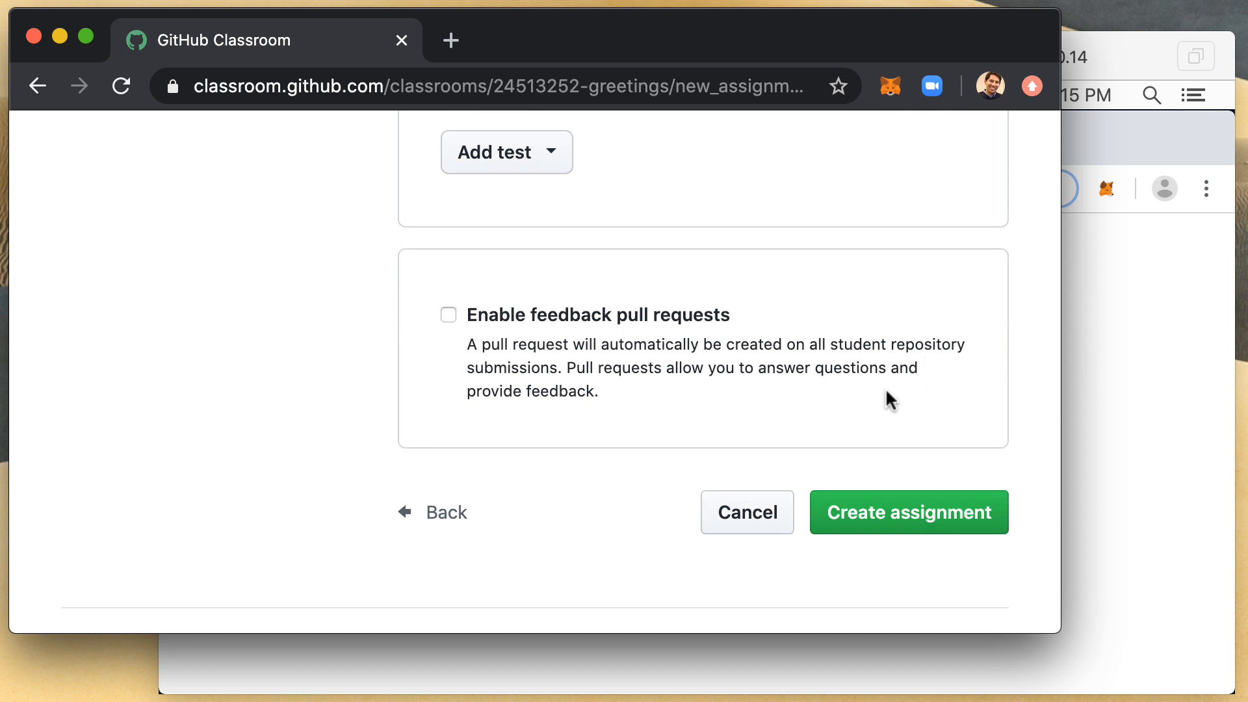
pyautogui.click(907, 511)
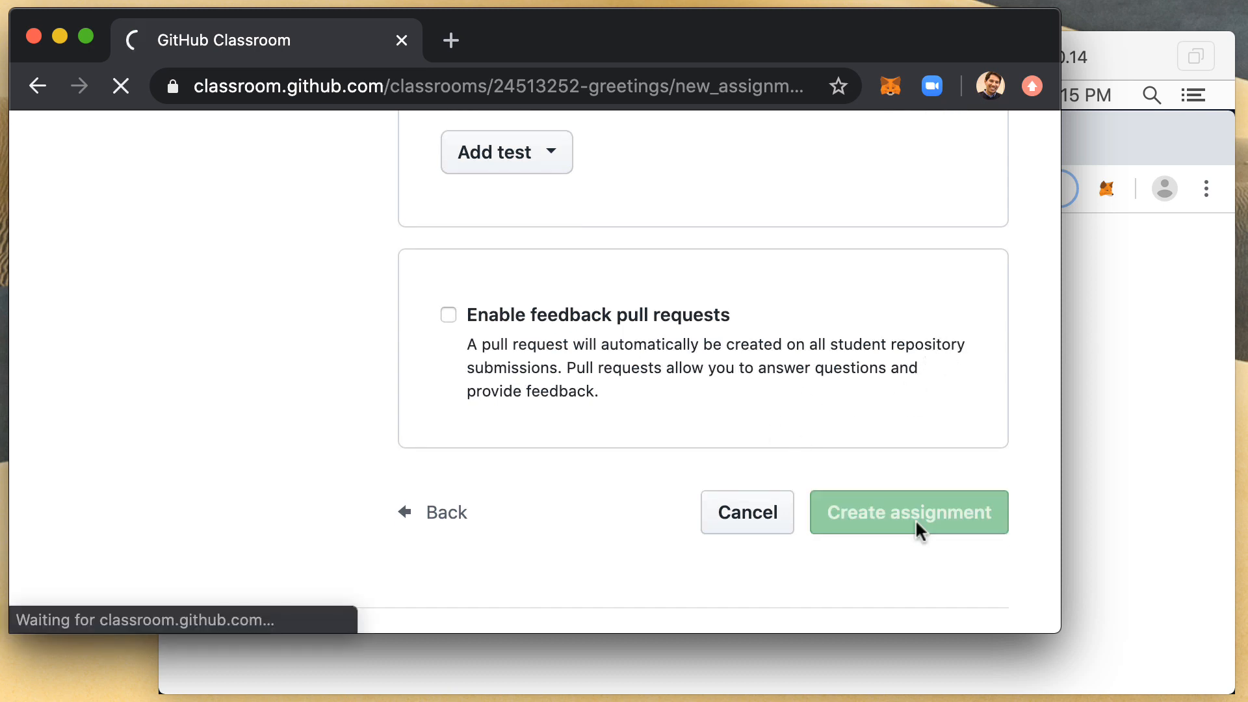
pyautogui.click(908, 511)
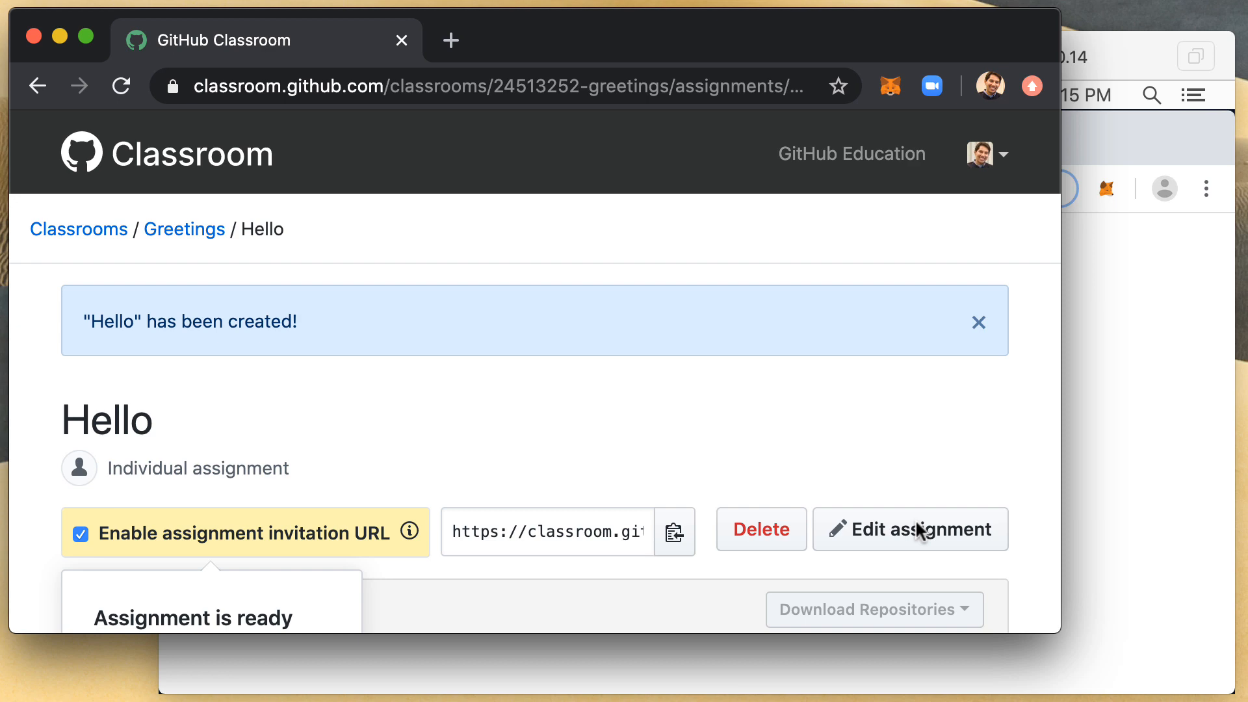
# Copy the Hello assignment's invitation URL to the clipboard
pyautogui.scroll(-3)
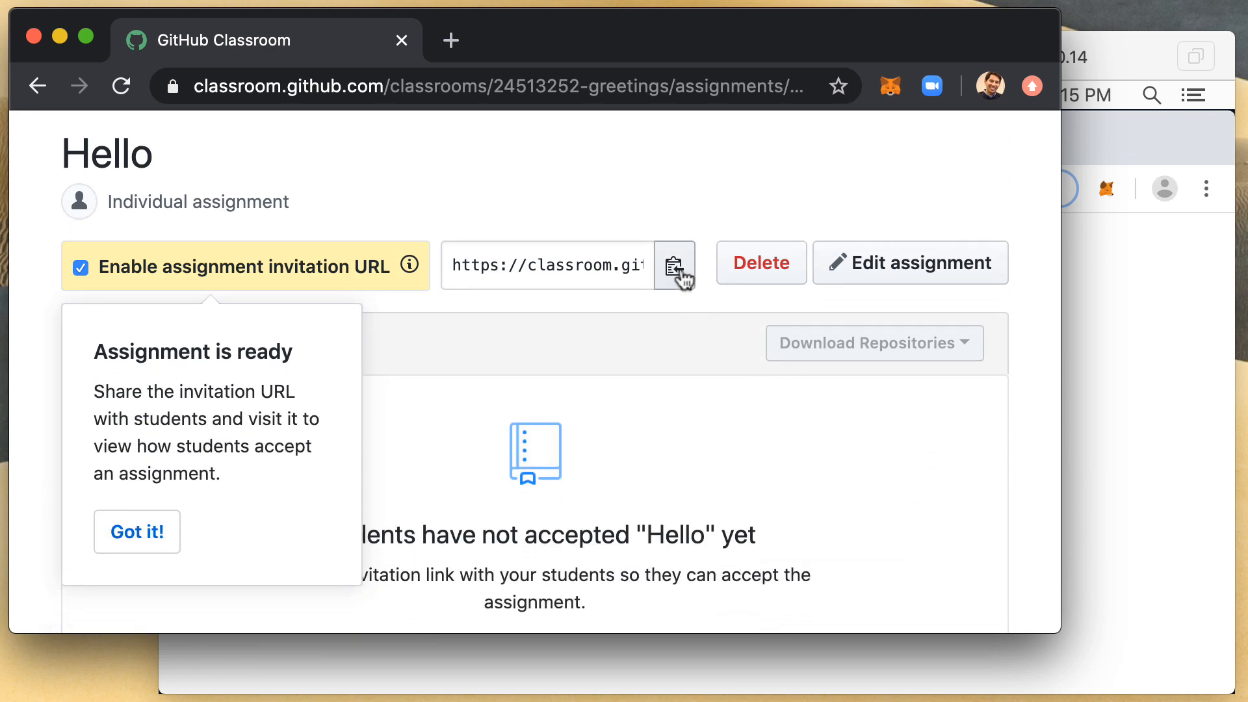
pyautogui.click(673, 262)
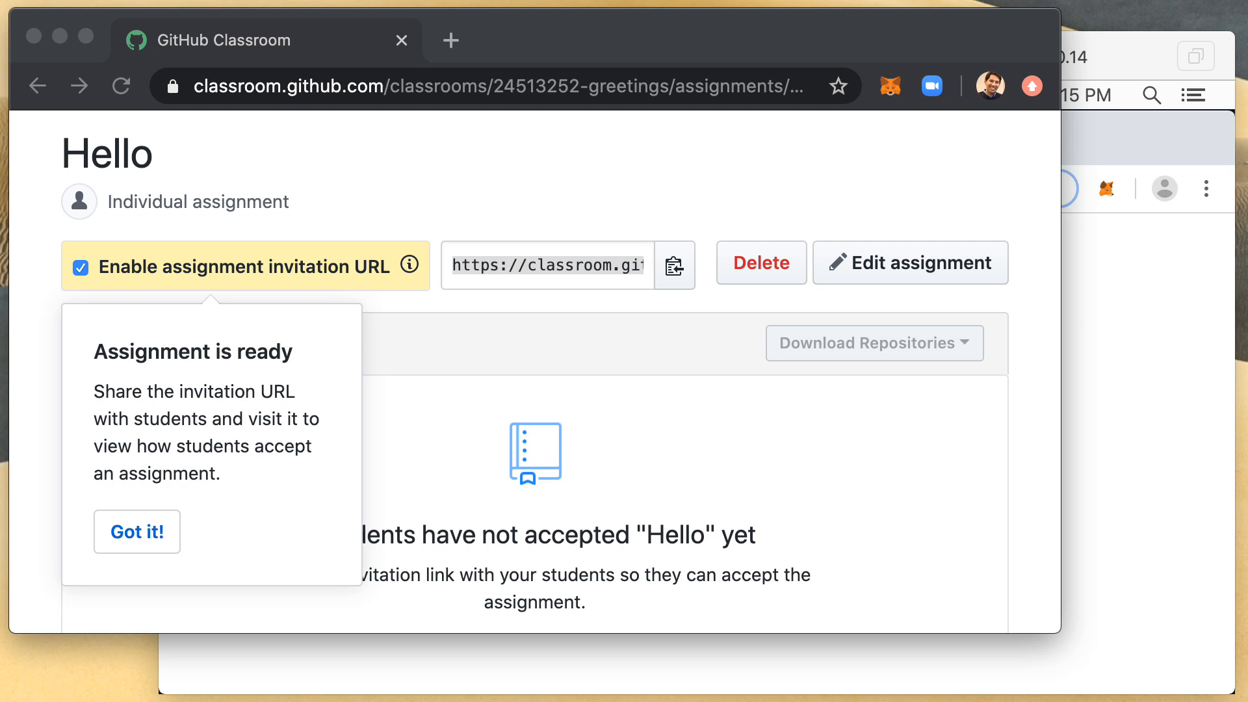
pyautogui.moveTo(1210, 7)
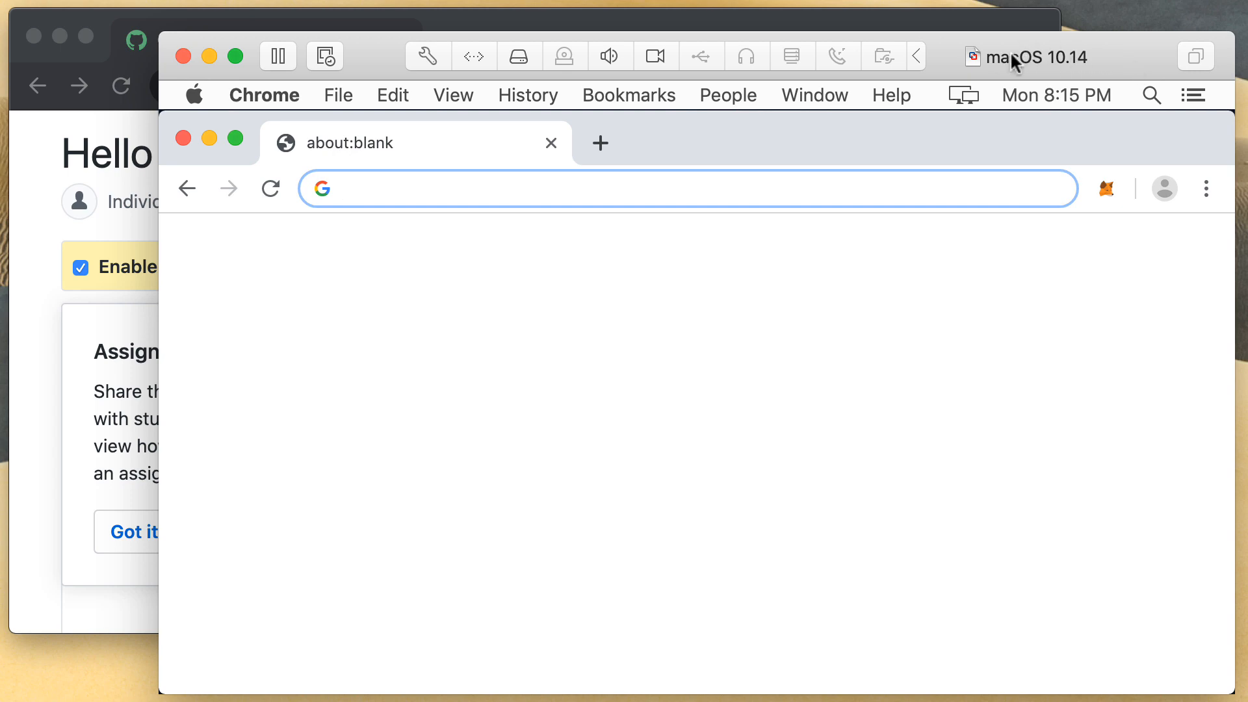
pyautogui.moveTo(986, 66)
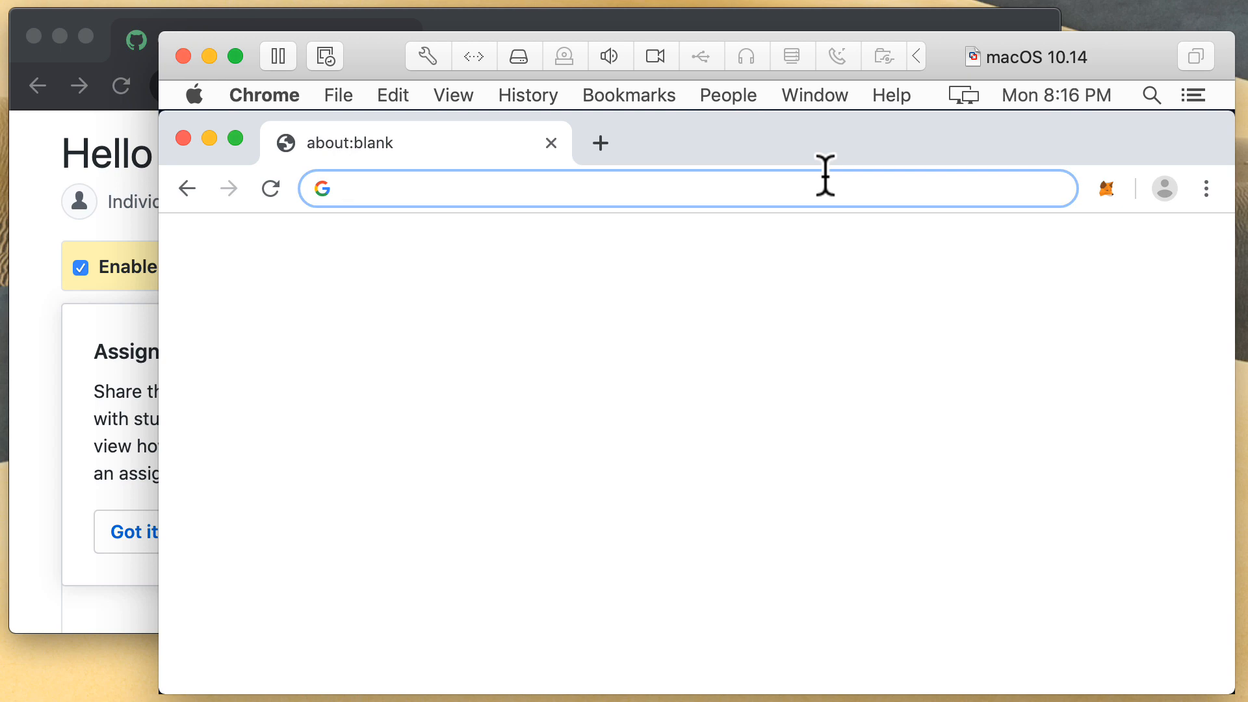
pyautogui.write('https://classroom.github.com/a/8BXgsrHH')
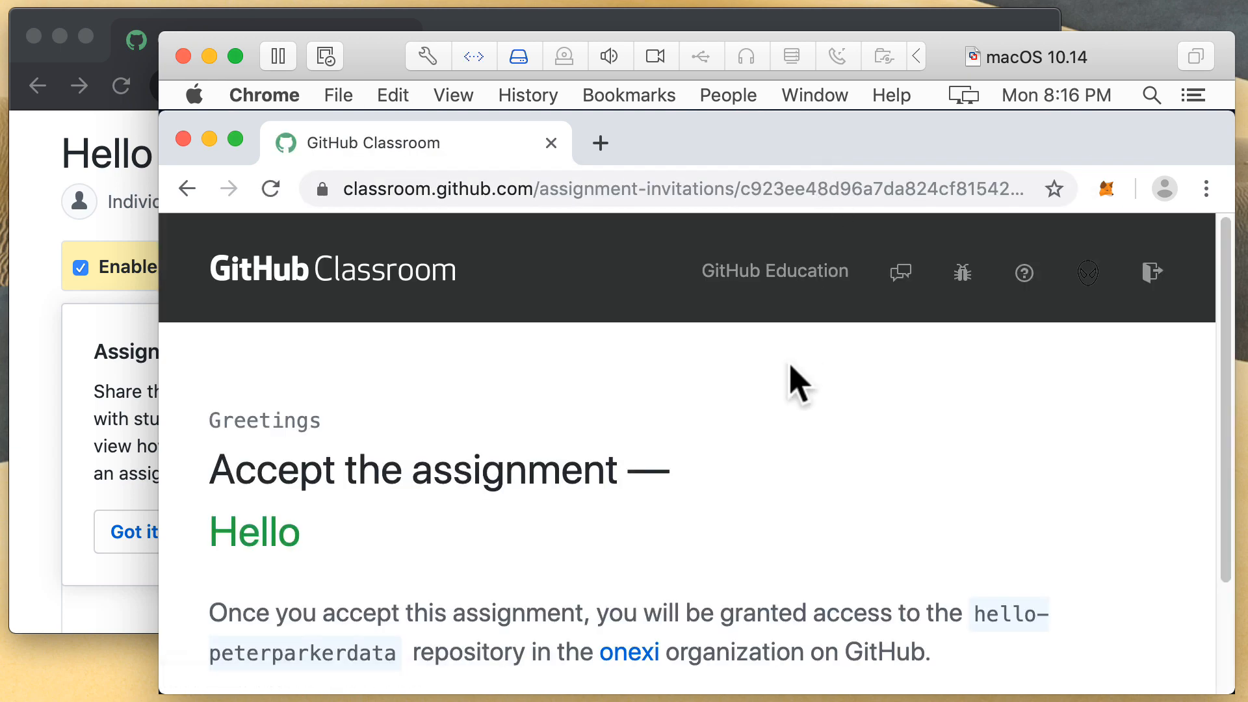
pyautogui.scroll(-3)
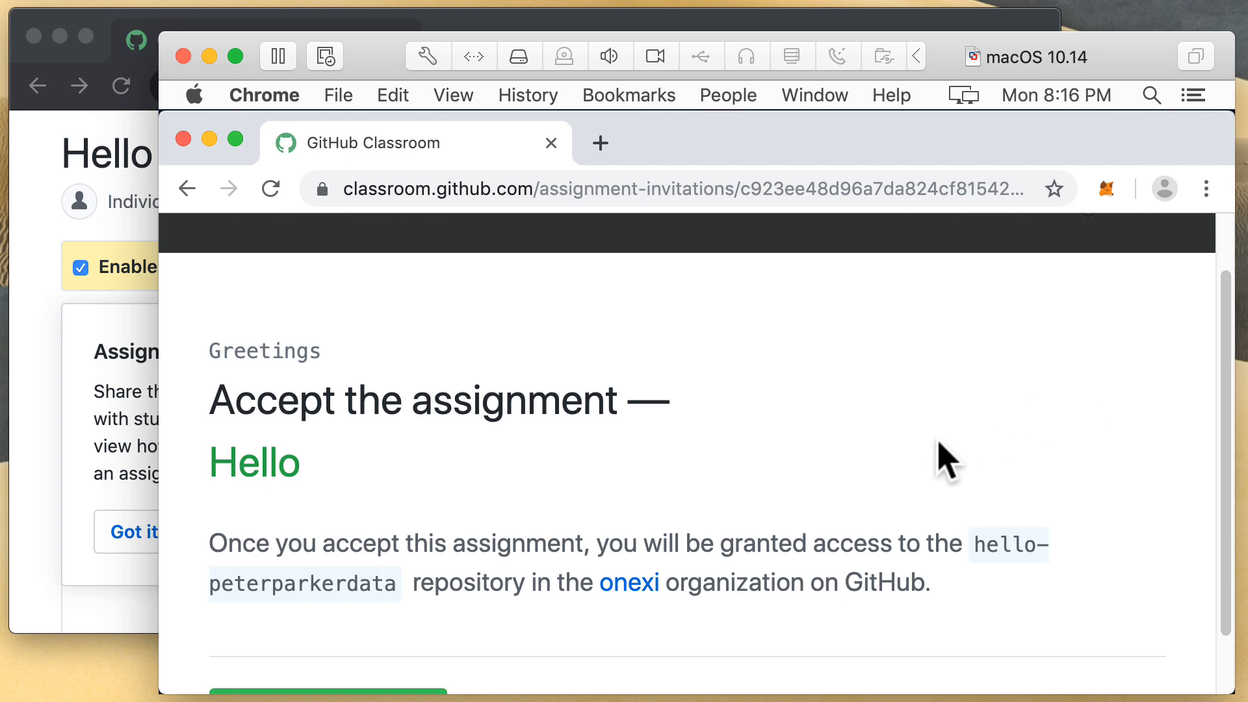
# Accept the Hello assignment and open the new onexi/hello-peterparkerdata repository
pyautogui.click(327, 646)
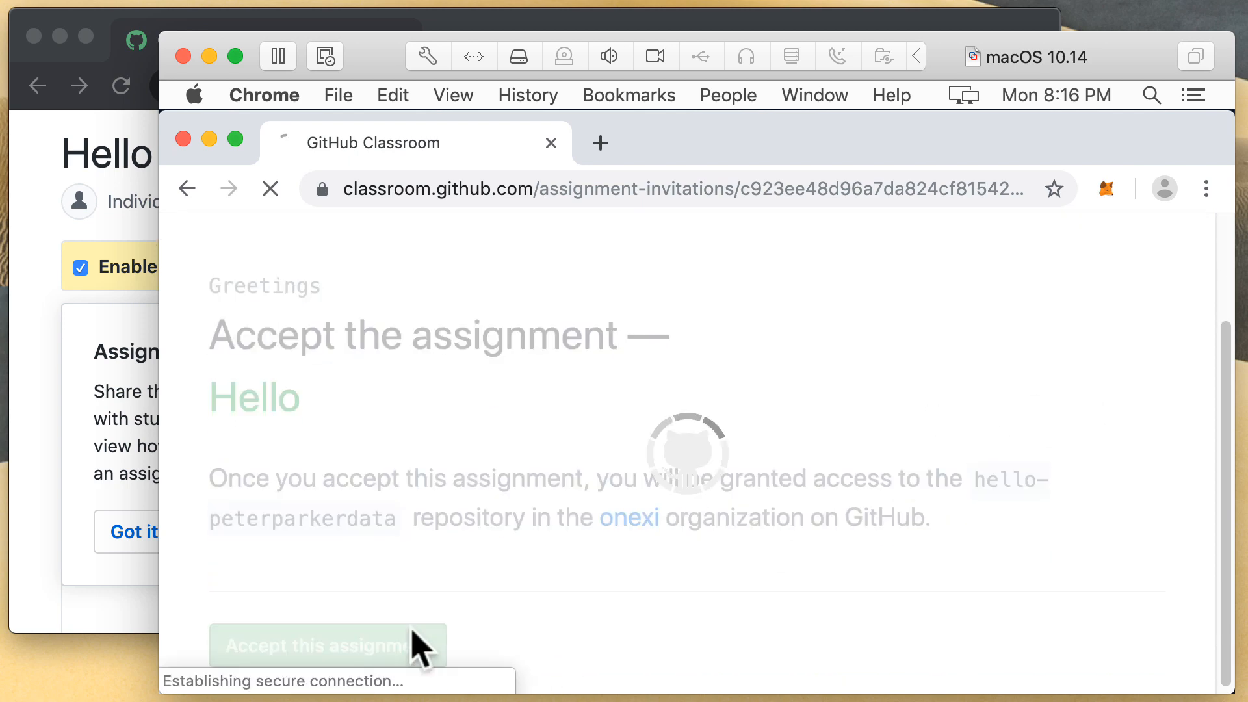
pyautogui.click(327, 644)
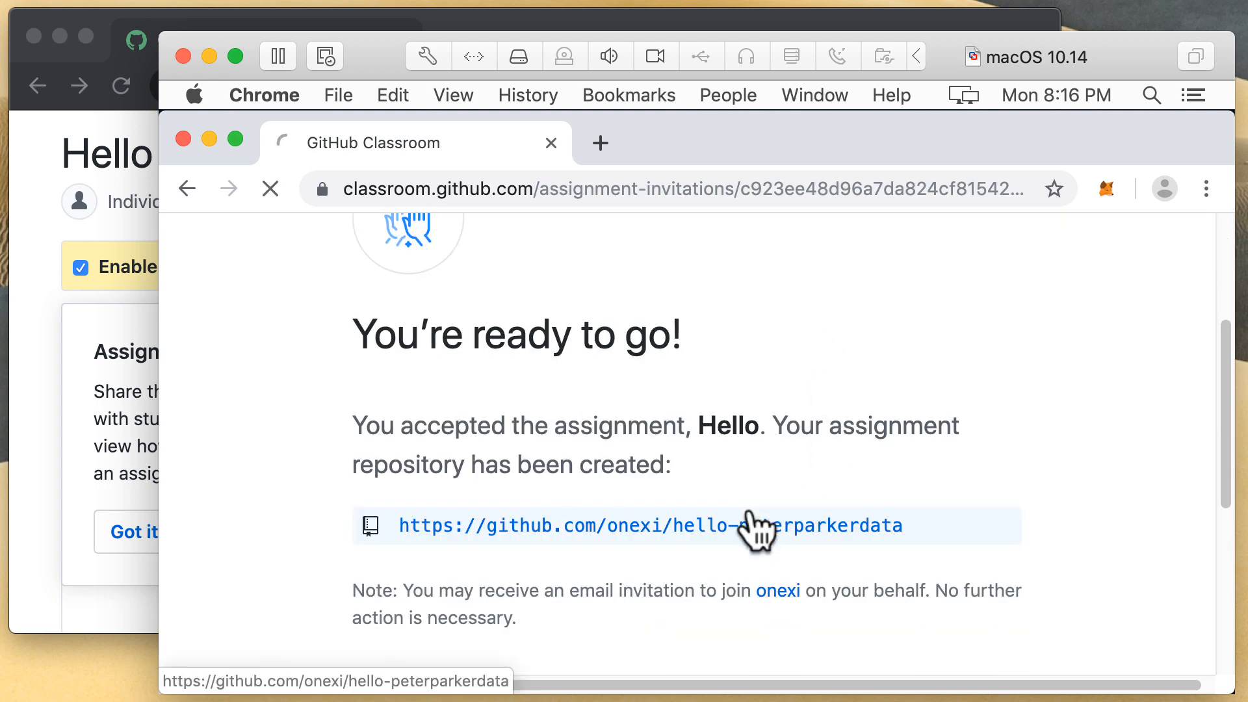
pyautogui.click(650, 525)
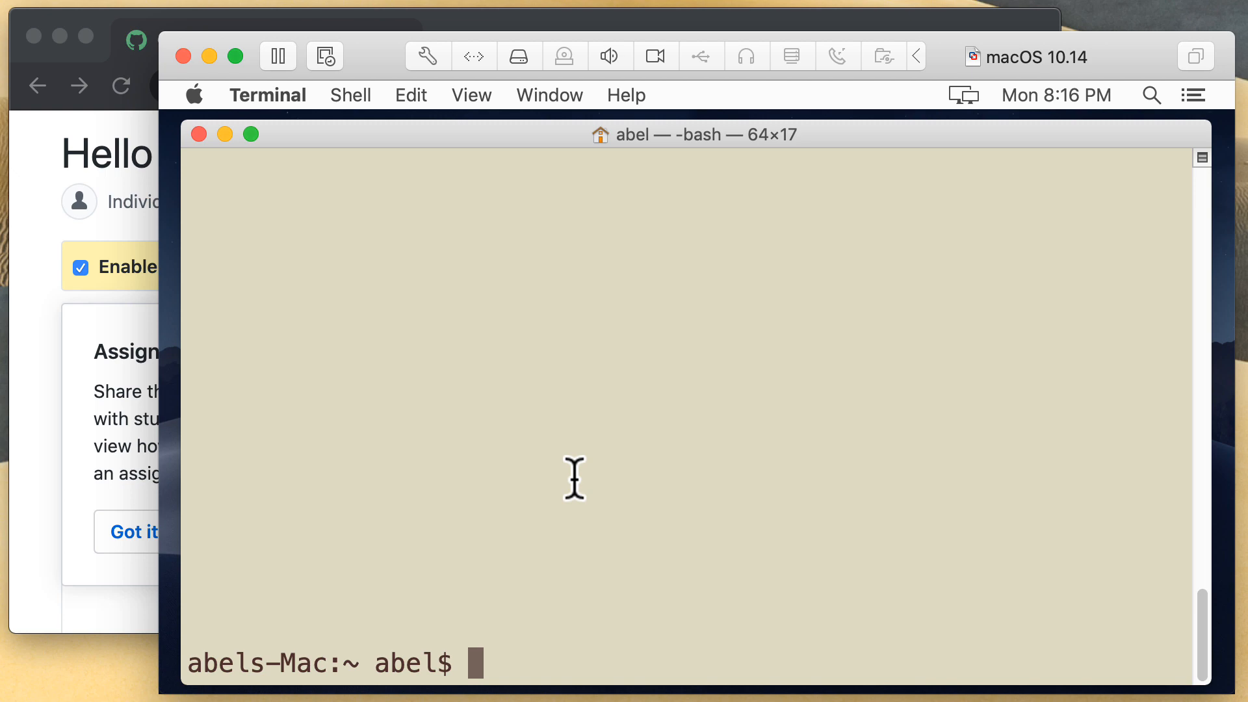
# Clone the hello-peterparkerdata repository into Desktop and list the folder
pyautogui.write('cd Desktop/')
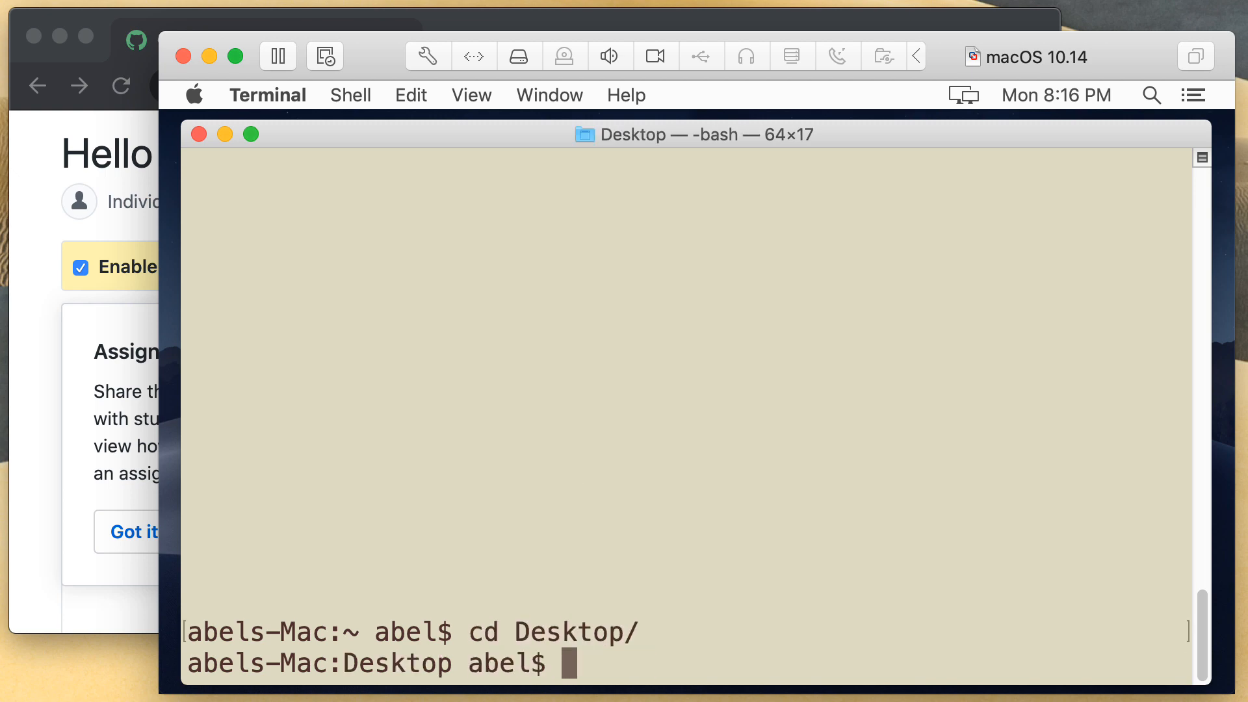
pyautogui.write('git')
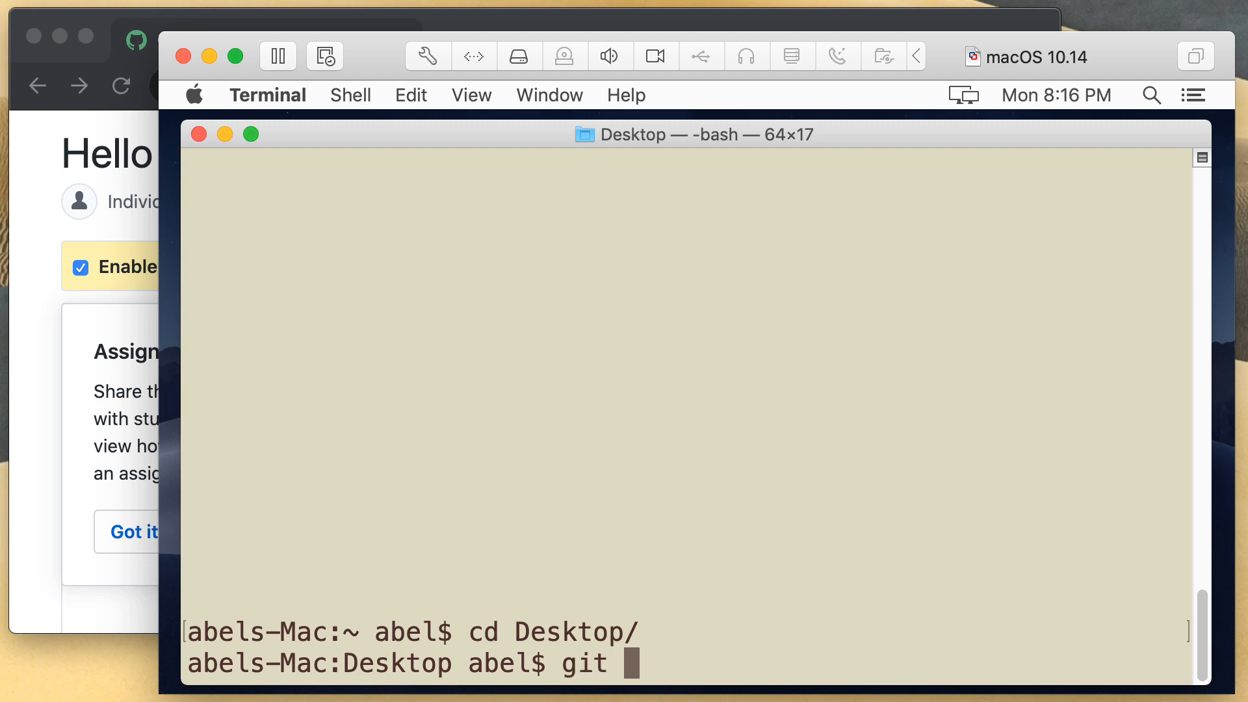
pyautogui.write('clo')
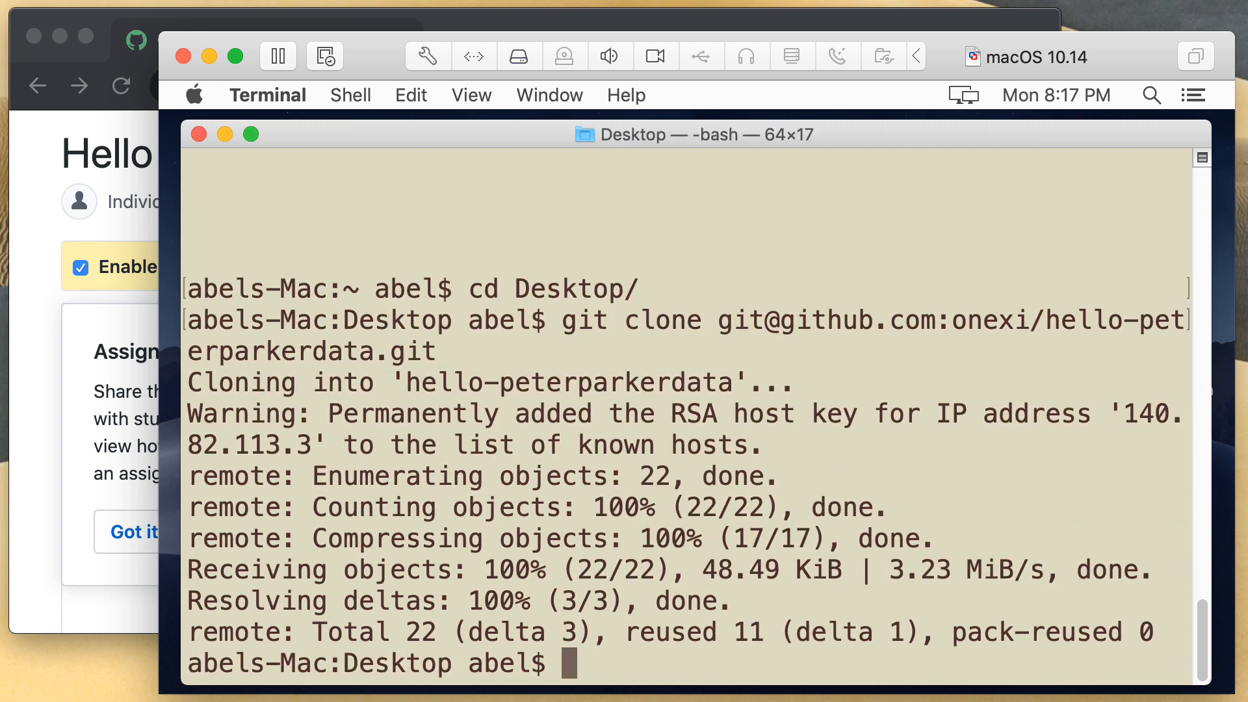
pyautogui.write('ls')
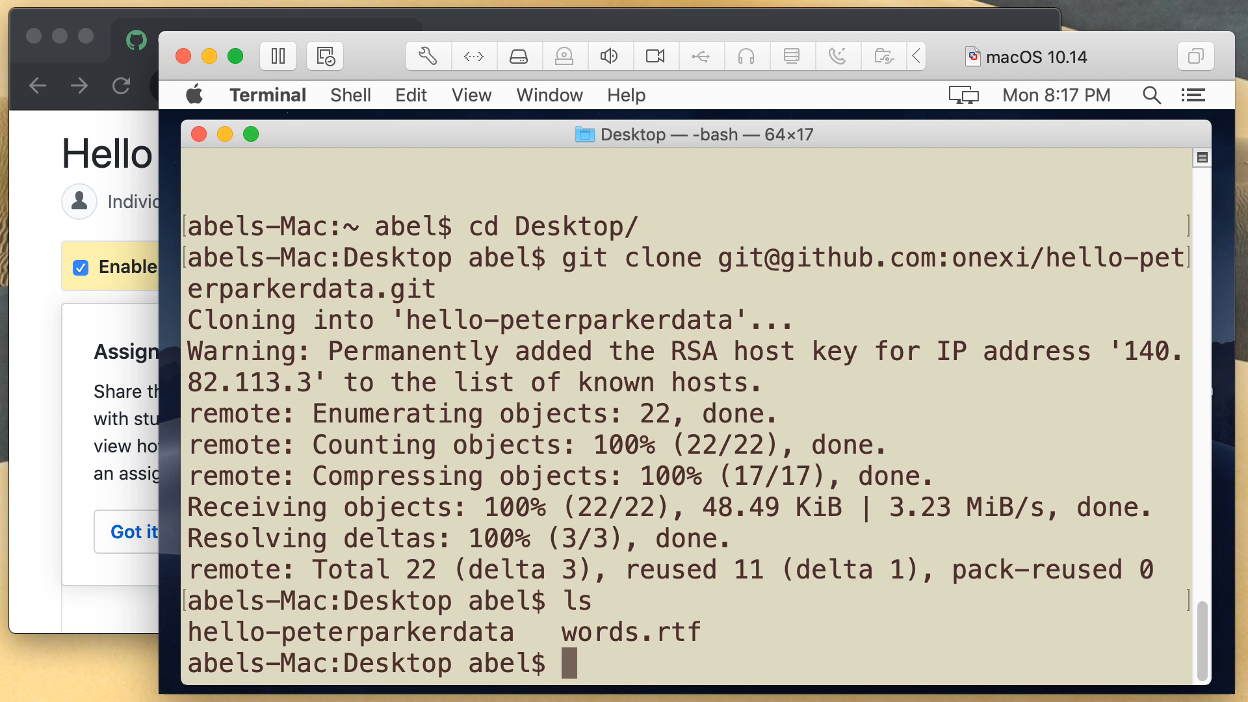
# Enter the cloned repository and display hello.js and hello.test.js
pyautogui.write('cd hello-peterparkerdata/')
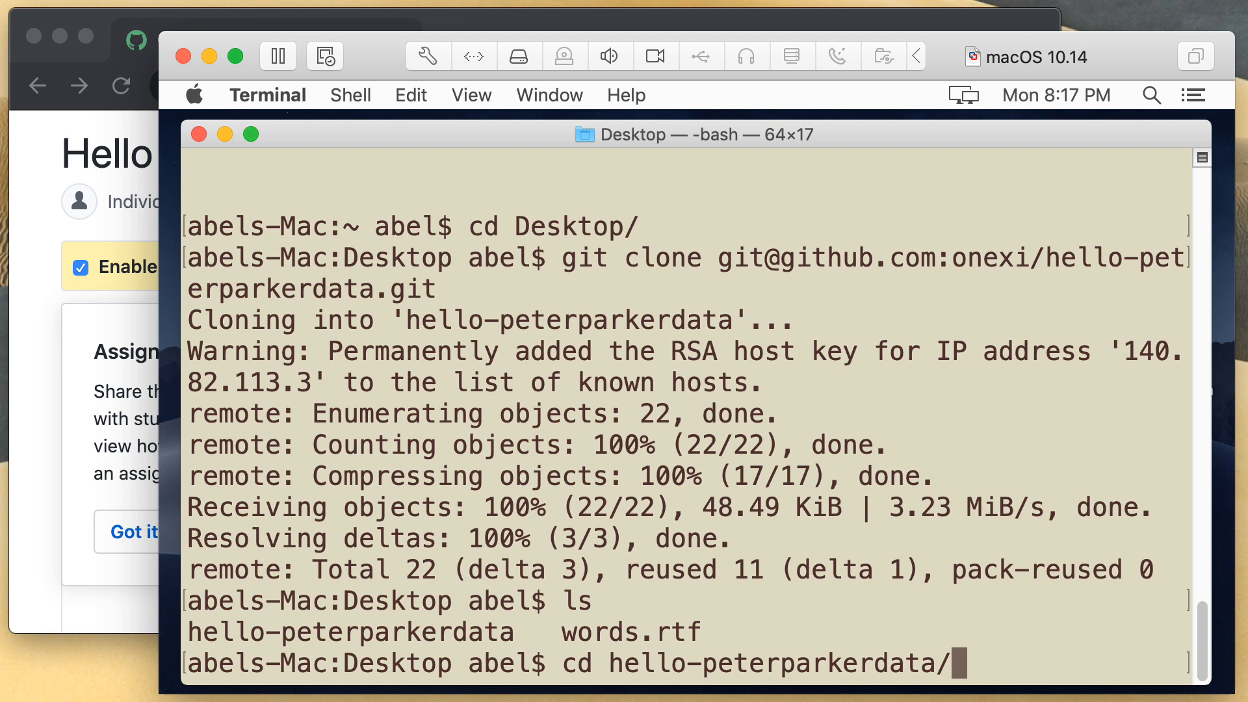
pyautogui.press('Return')
pyautogui.write('ls')
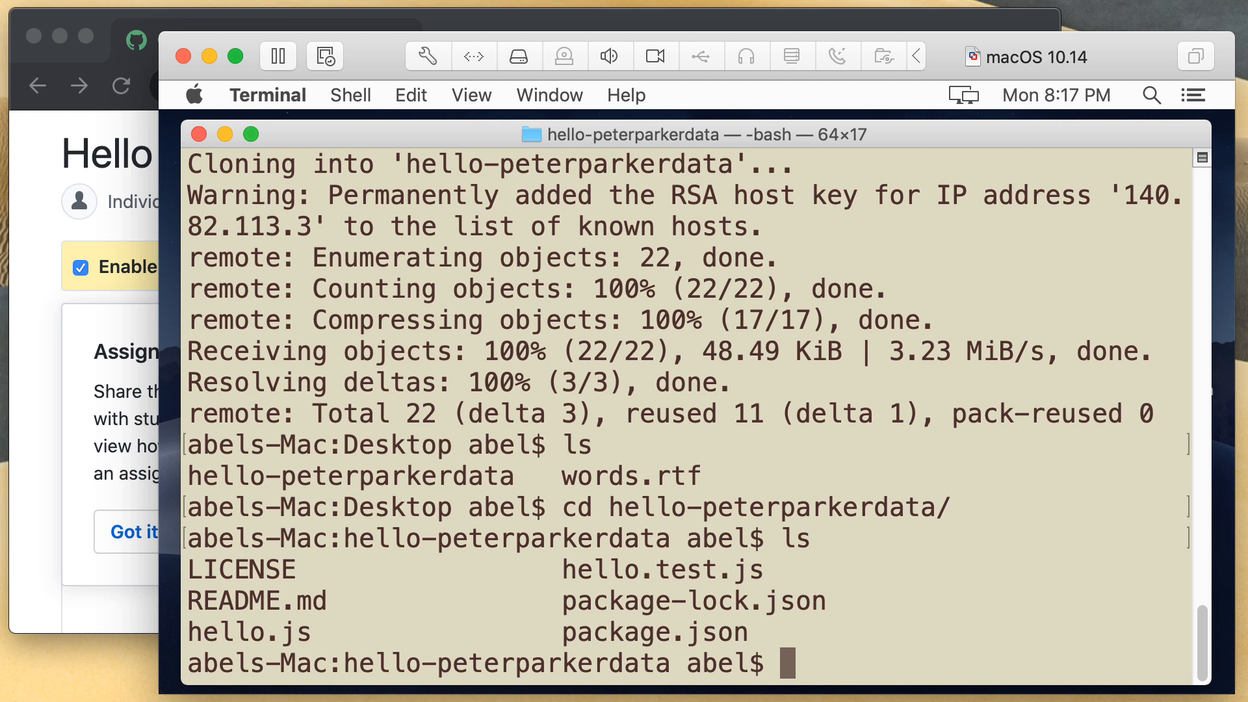
pyautogui.write('cat hello.js')
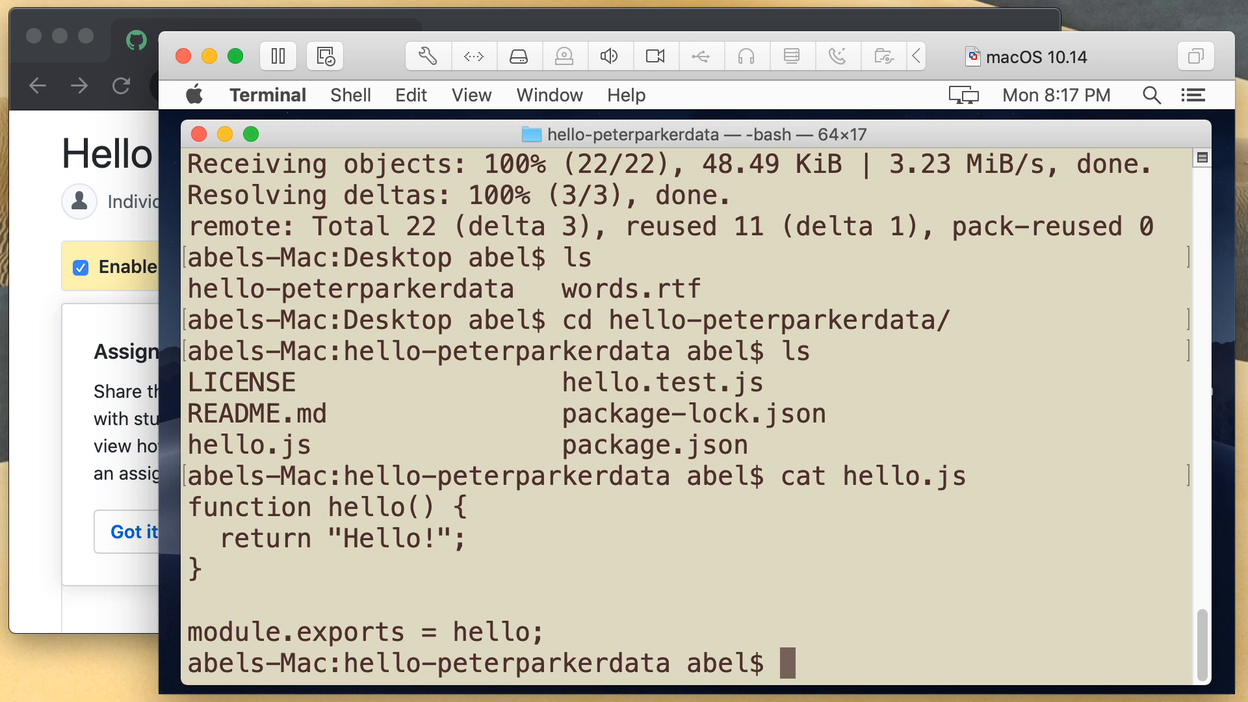
pyautogui.write('cat')
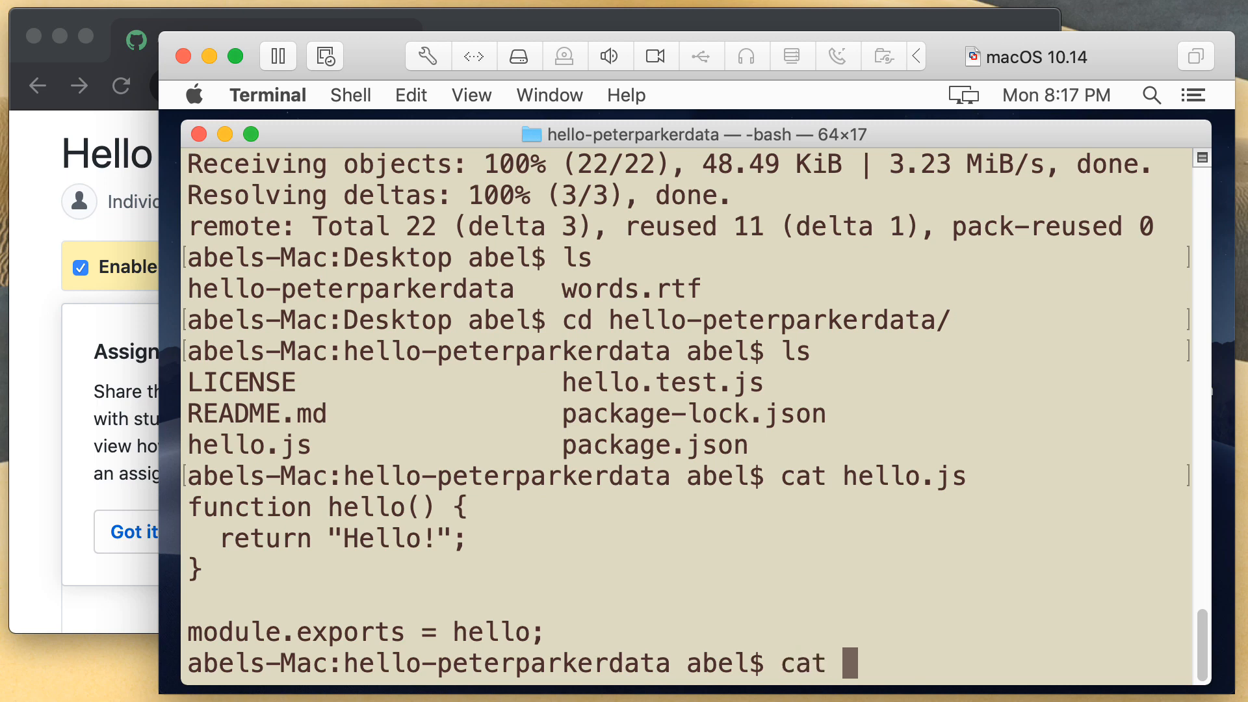
pyautogui.write('hello.test.js')
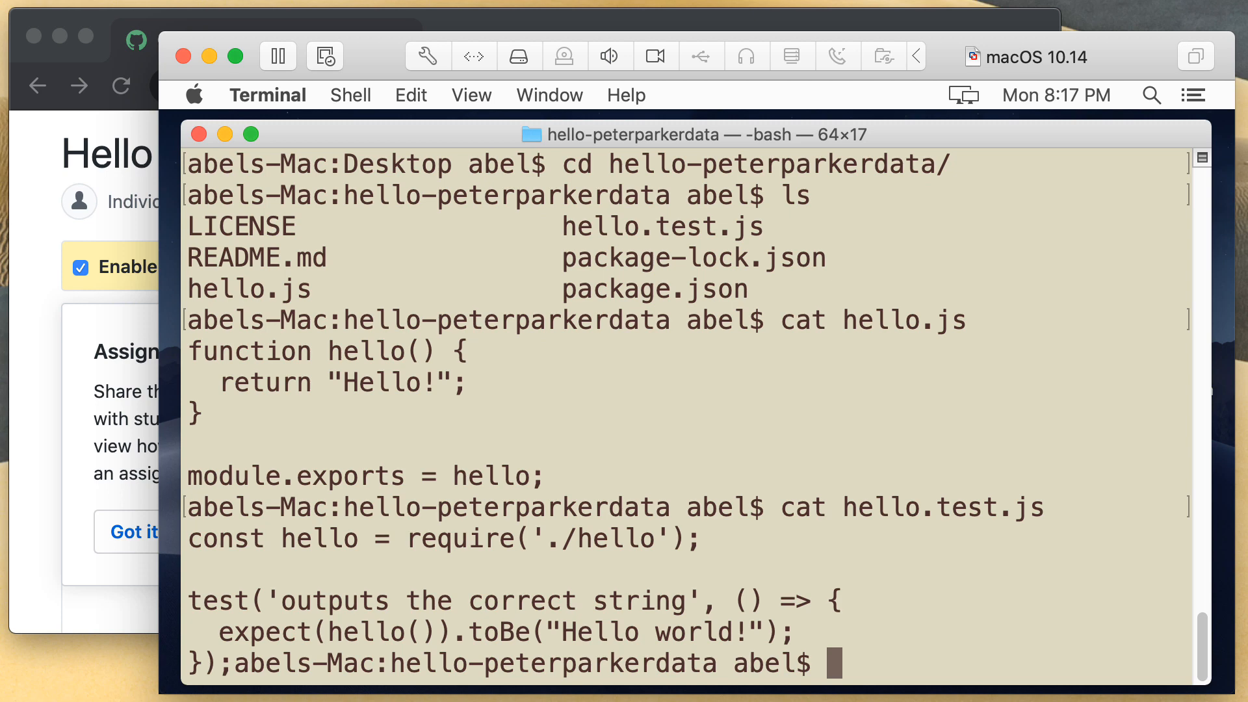
# Enter the command nano hello.js to edit the greeting file
pyautogui.write('n')
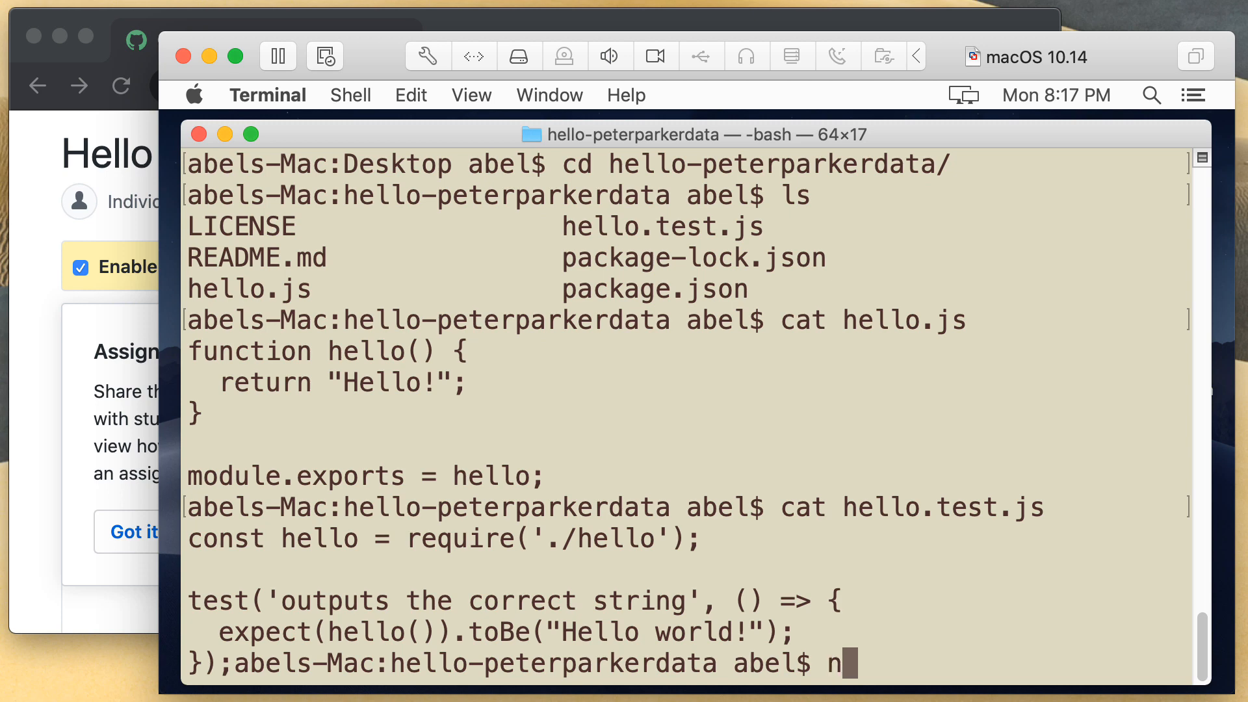
pyautogui.write('ano')
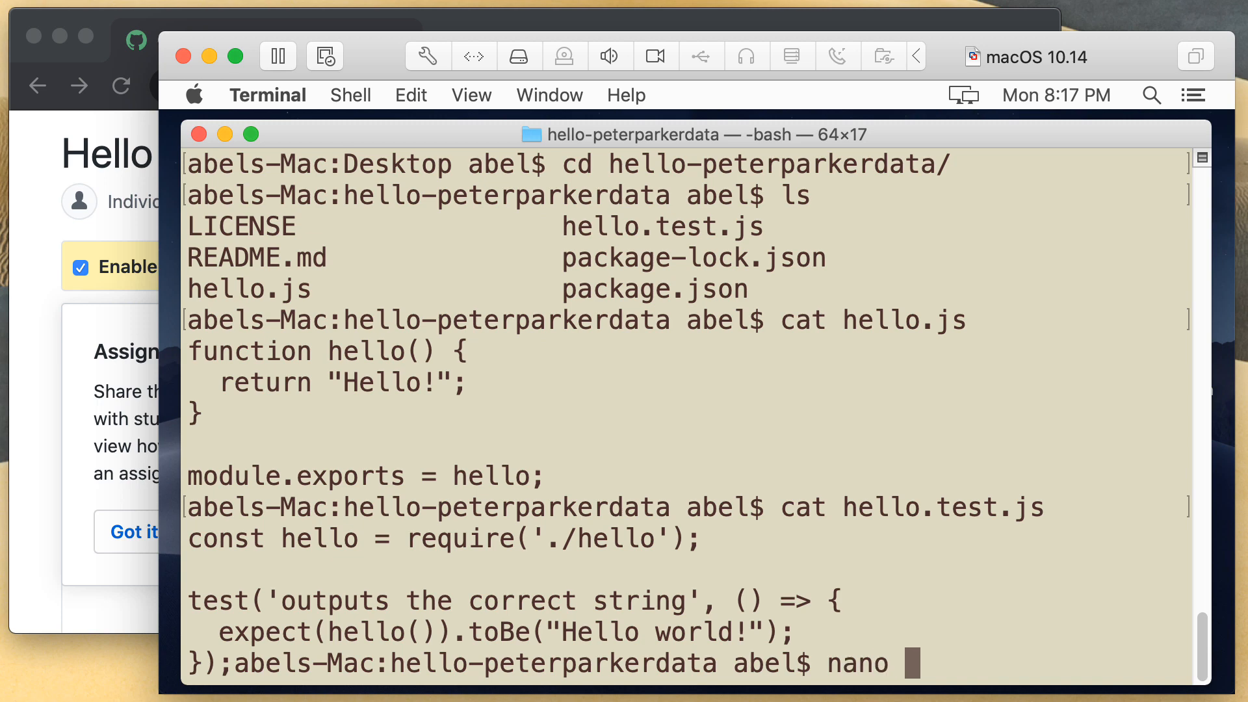
pyautogui.write('h')
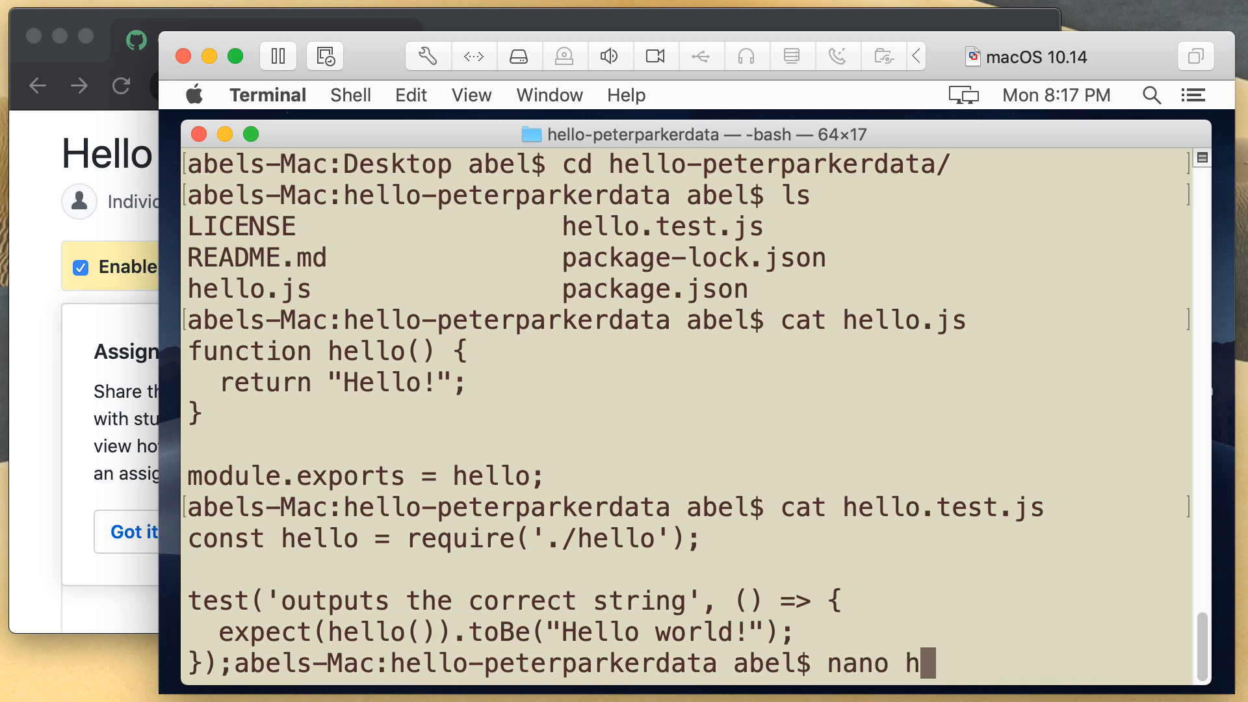
pyautogui.write('ello.js')
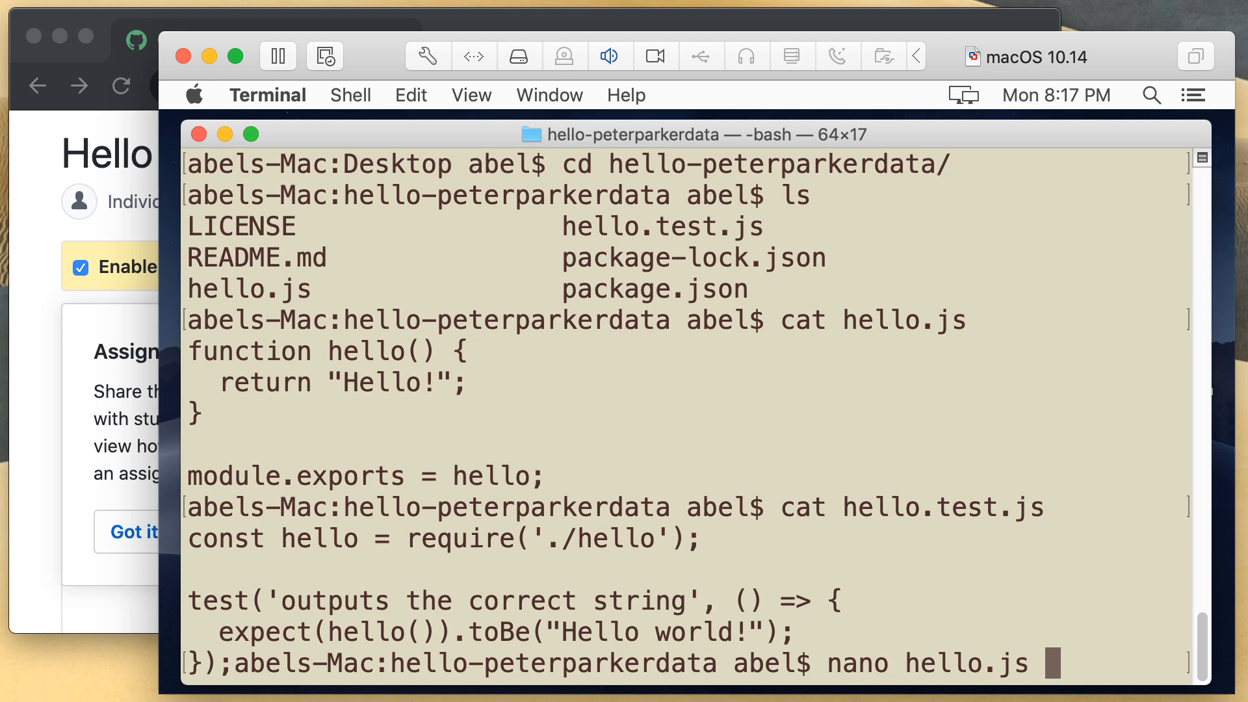
# Change hello.js to return 'Hello planet!', then save and exit nano
pyautogui.press('enter')
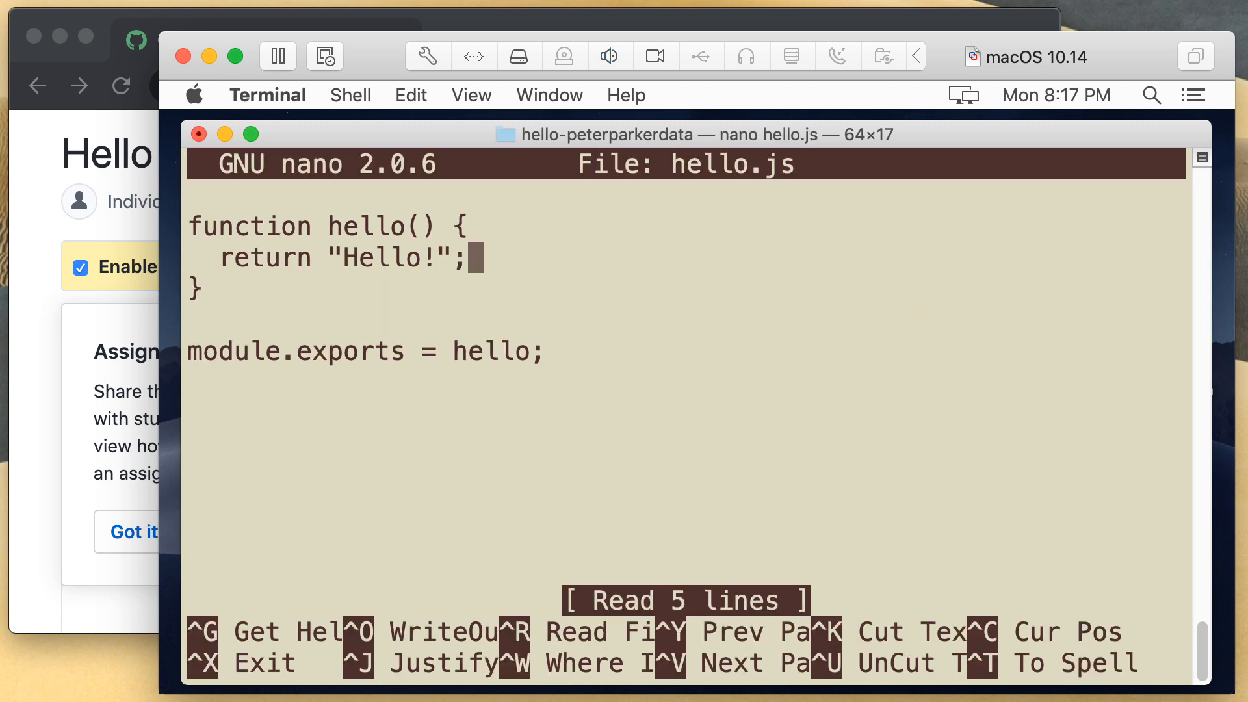
pyautogui.write('pla')
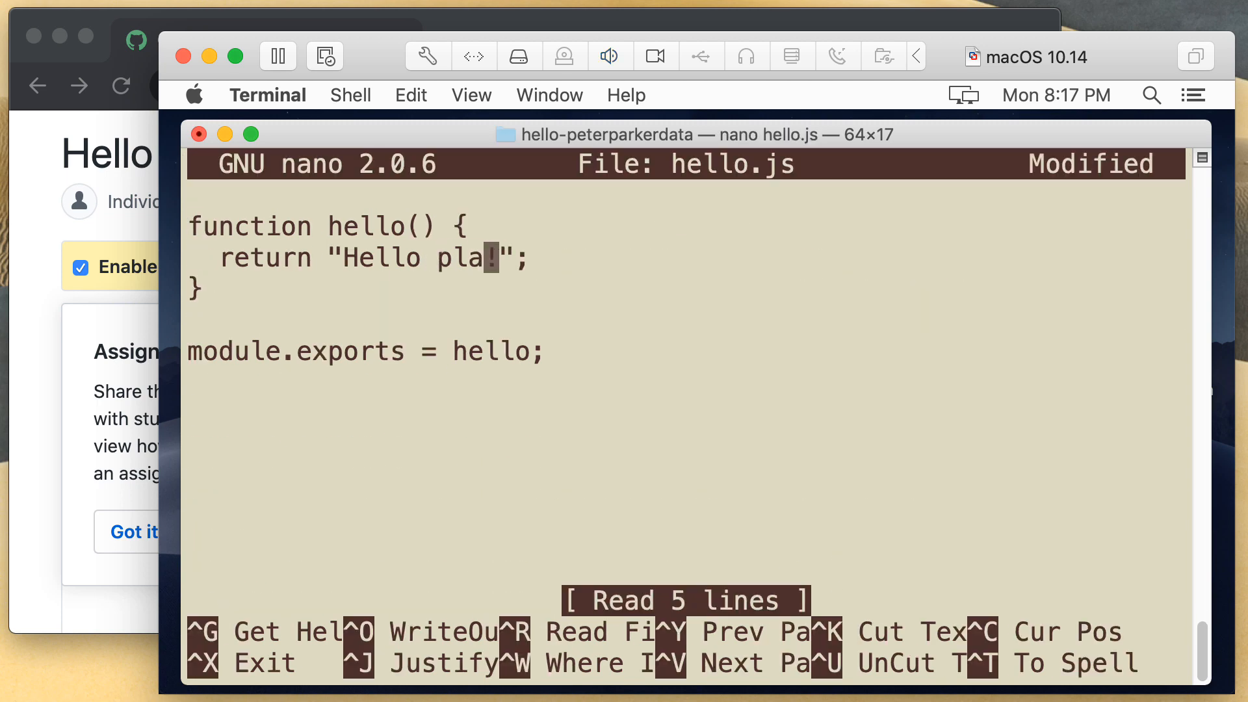
pyautogui.write('net')
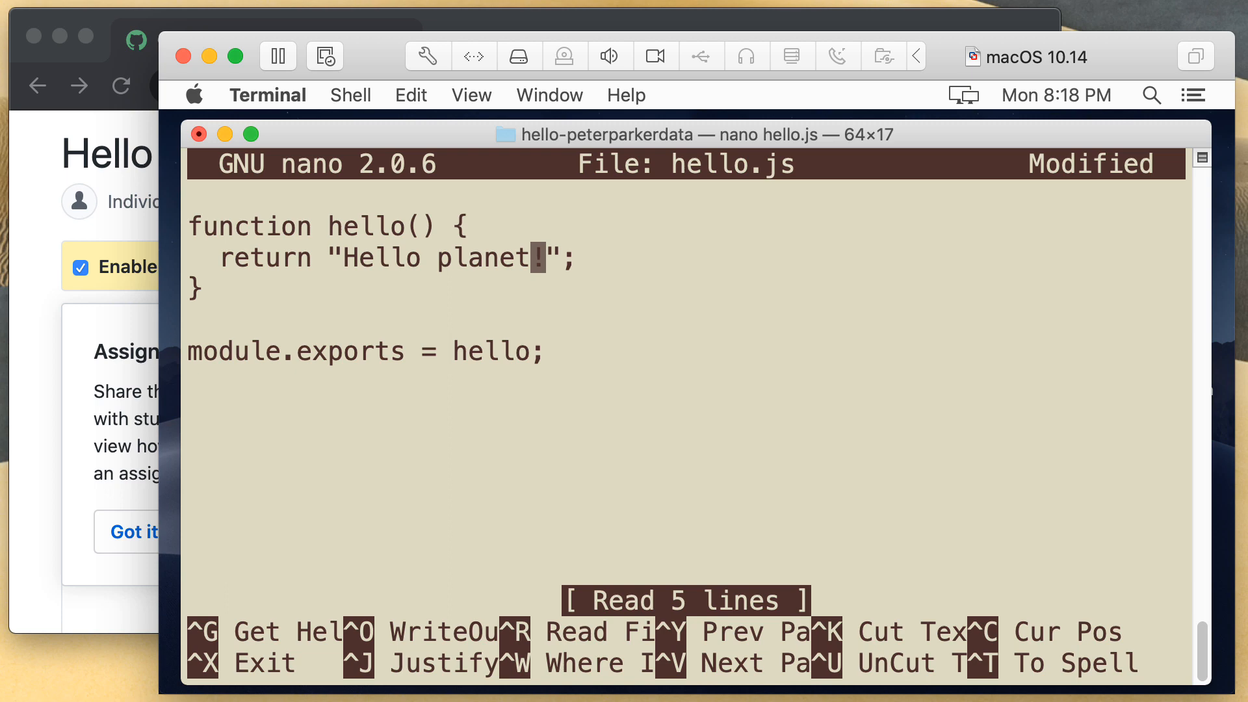
pyautogui.press('ctrl+x')
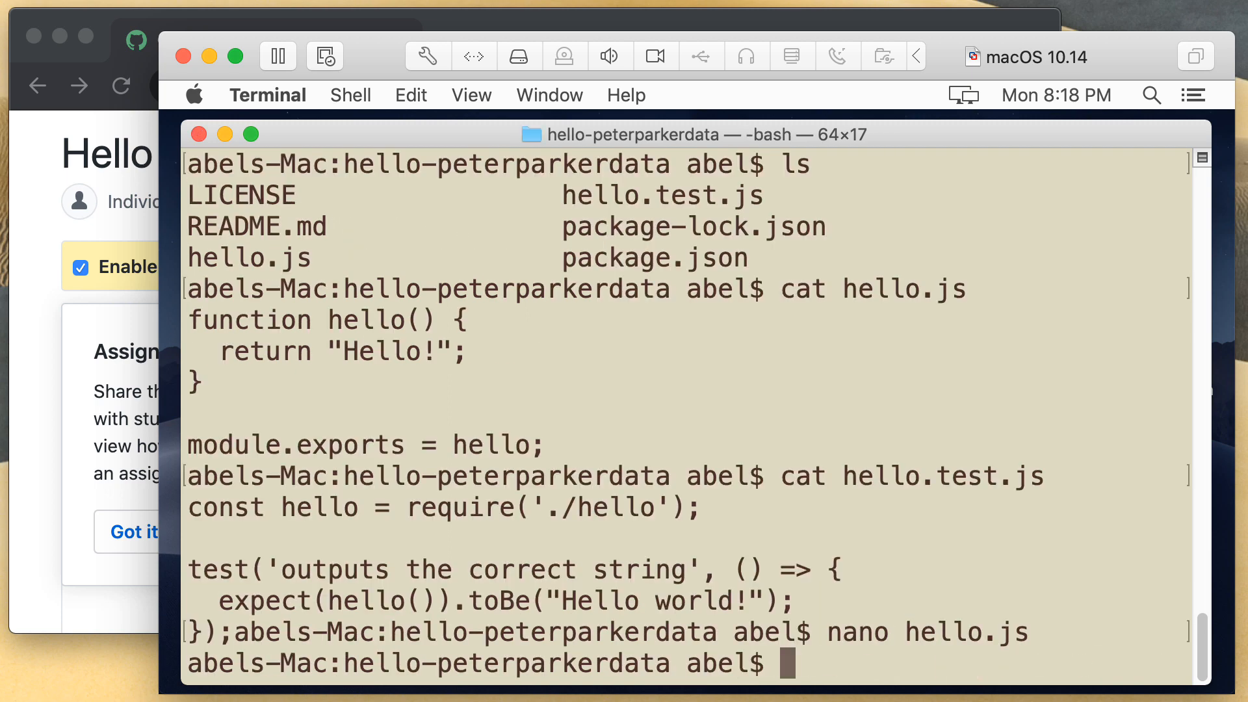
# Show hello.js, check git status, stage changes with git add, and begin git commit -m
pyautogui.write('cat hello.')
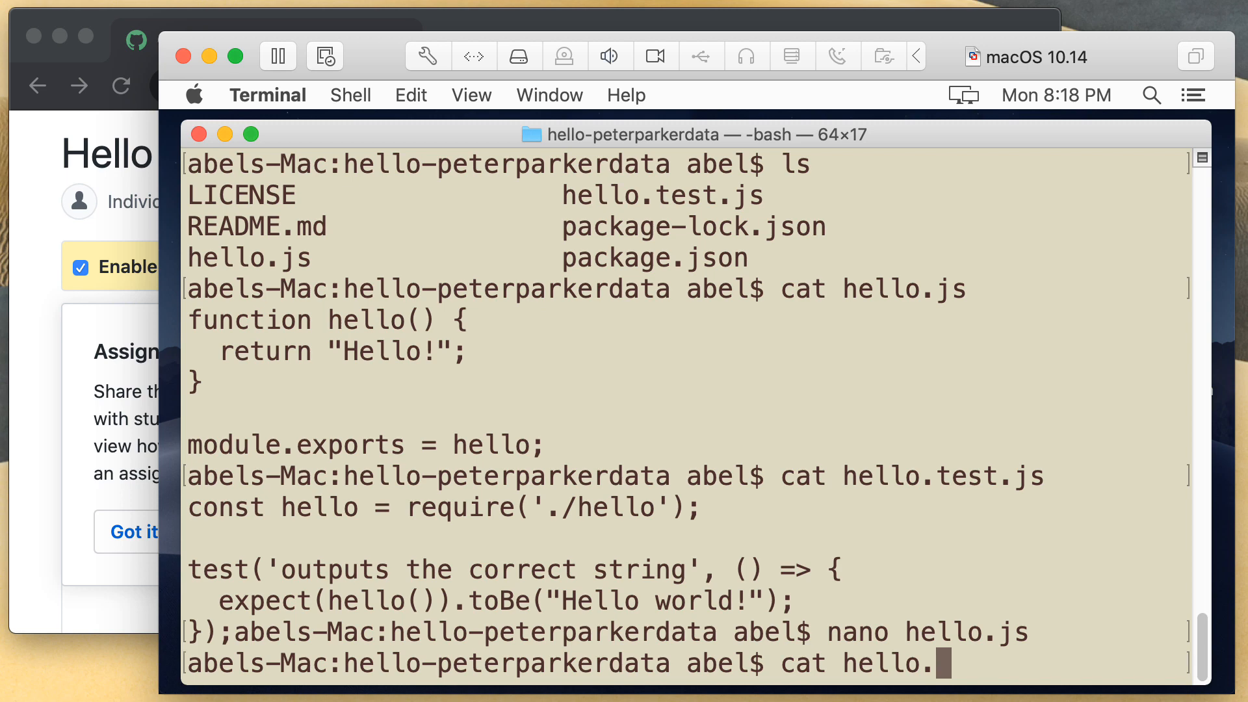
pyautogui.press('enter')
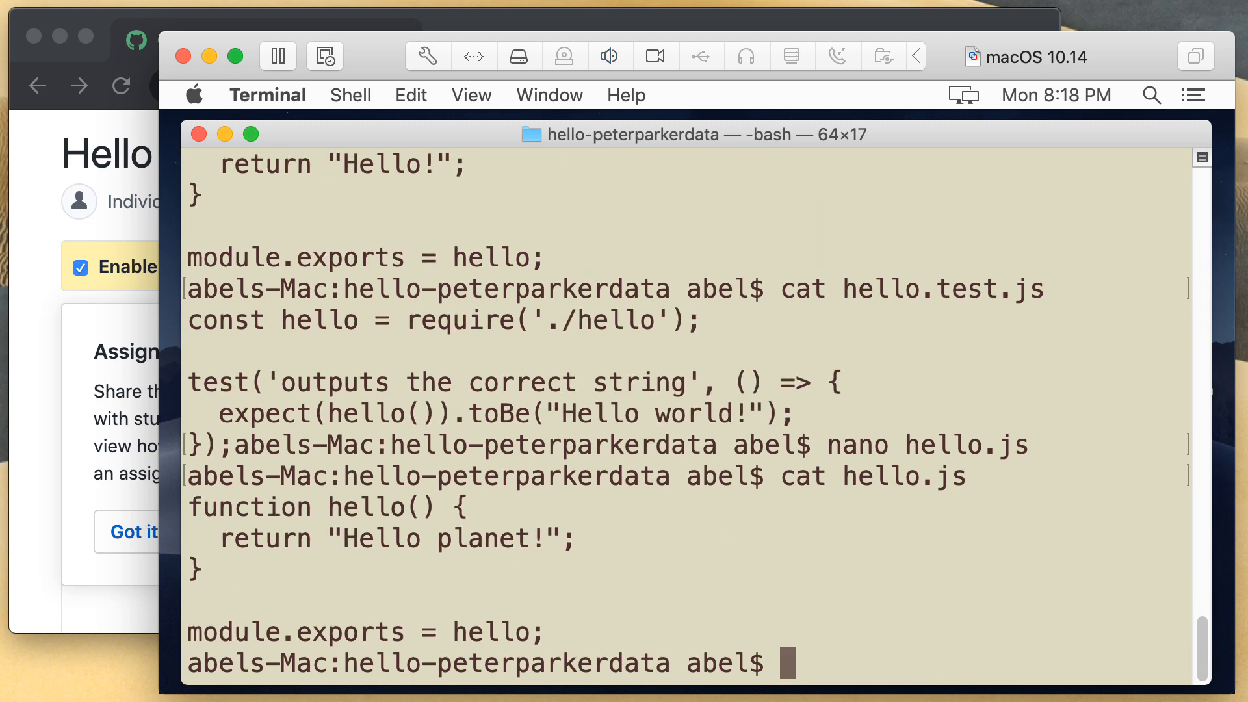
pyautogui.write('git status')
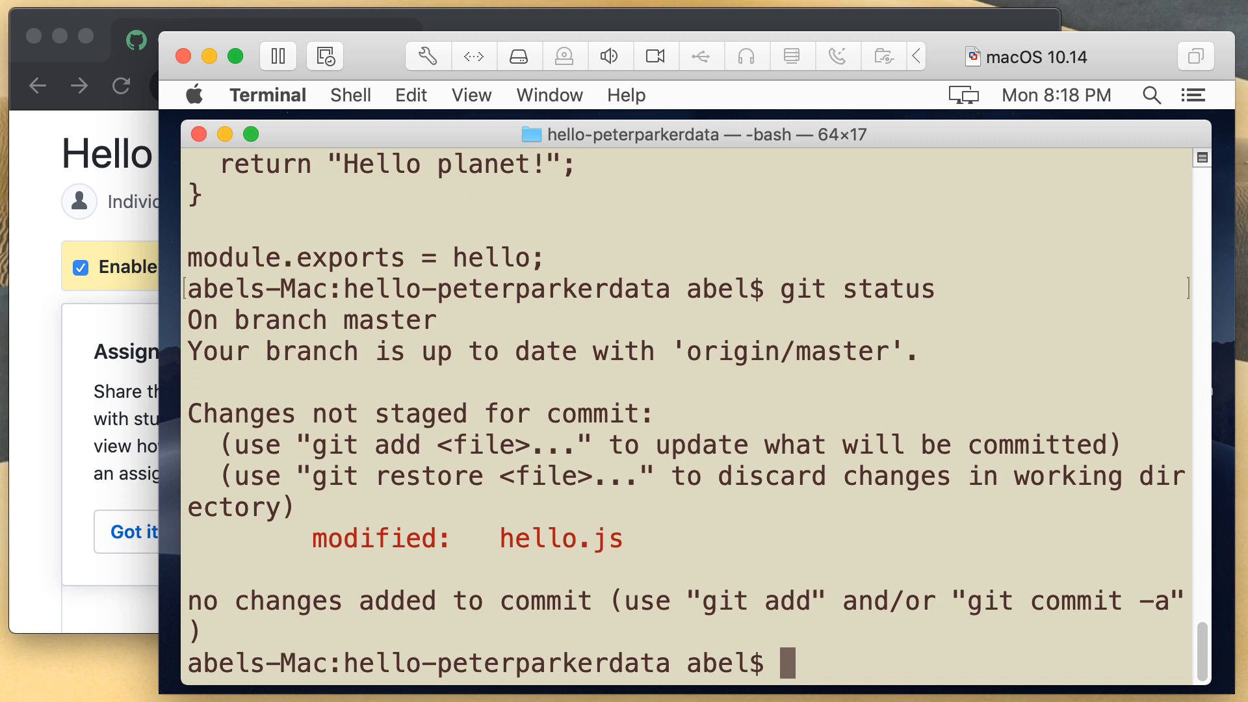
pyautogui.write('git')
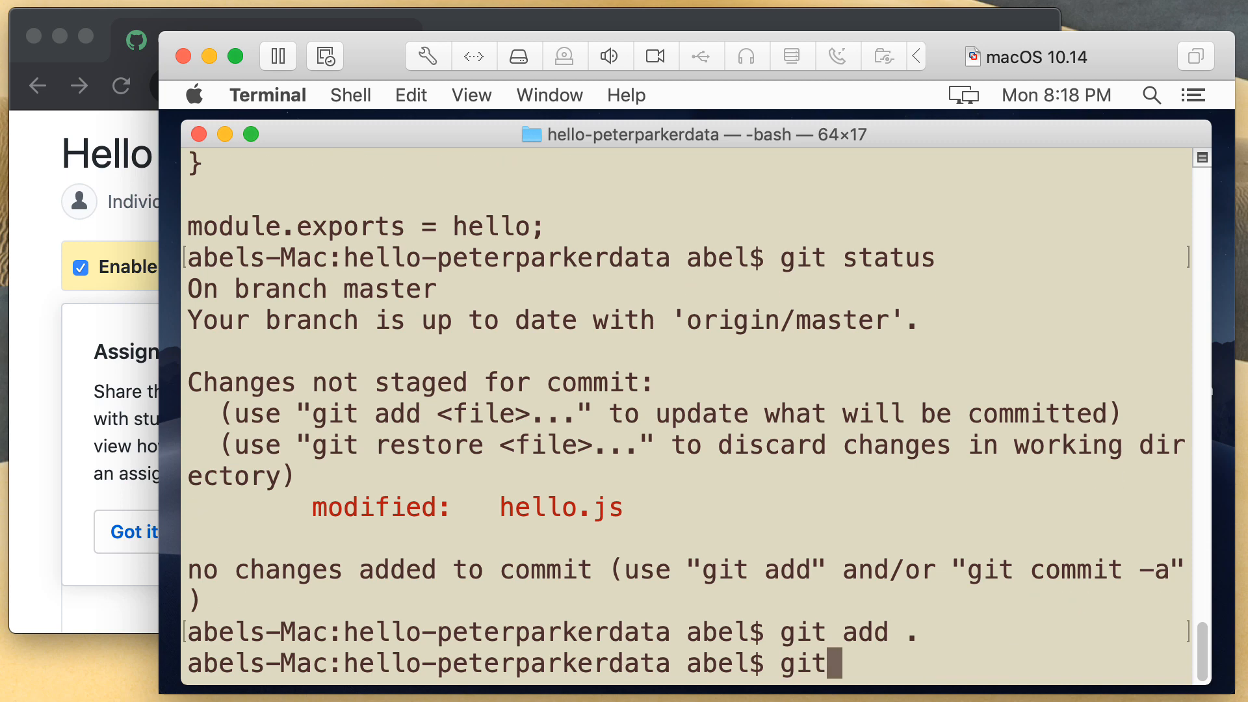
pyautogui.write('status')
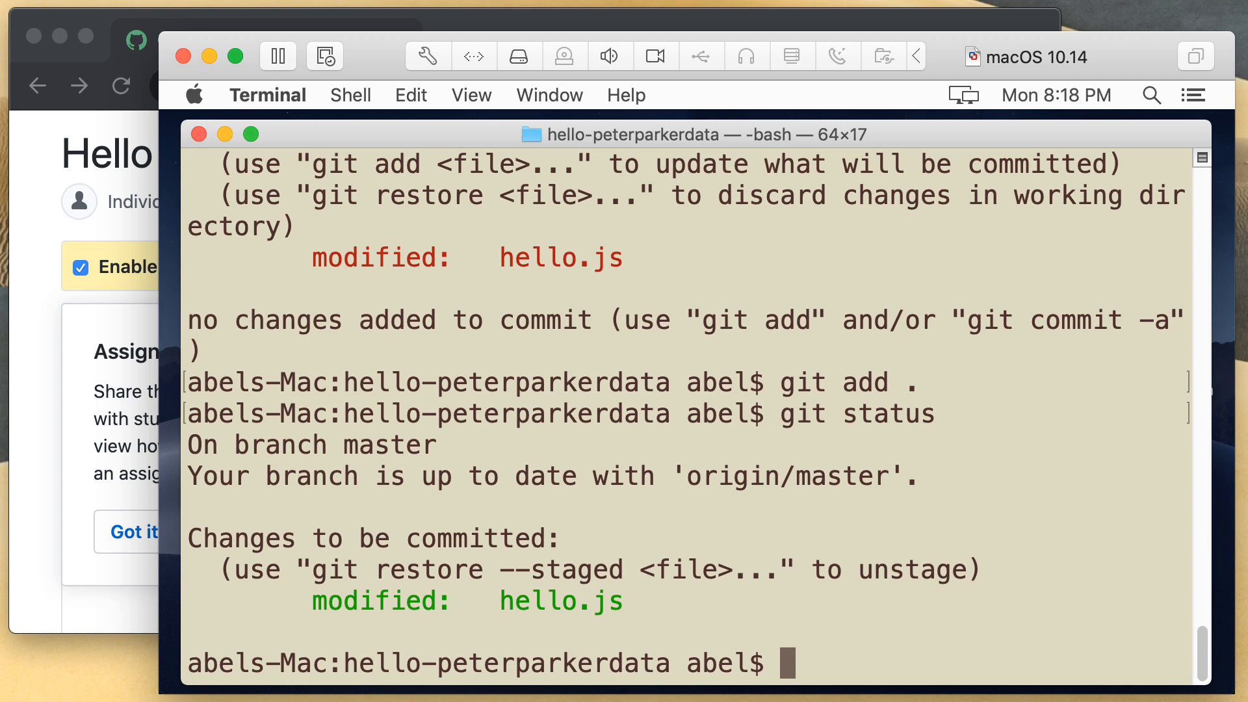
pyautogui.write('git')
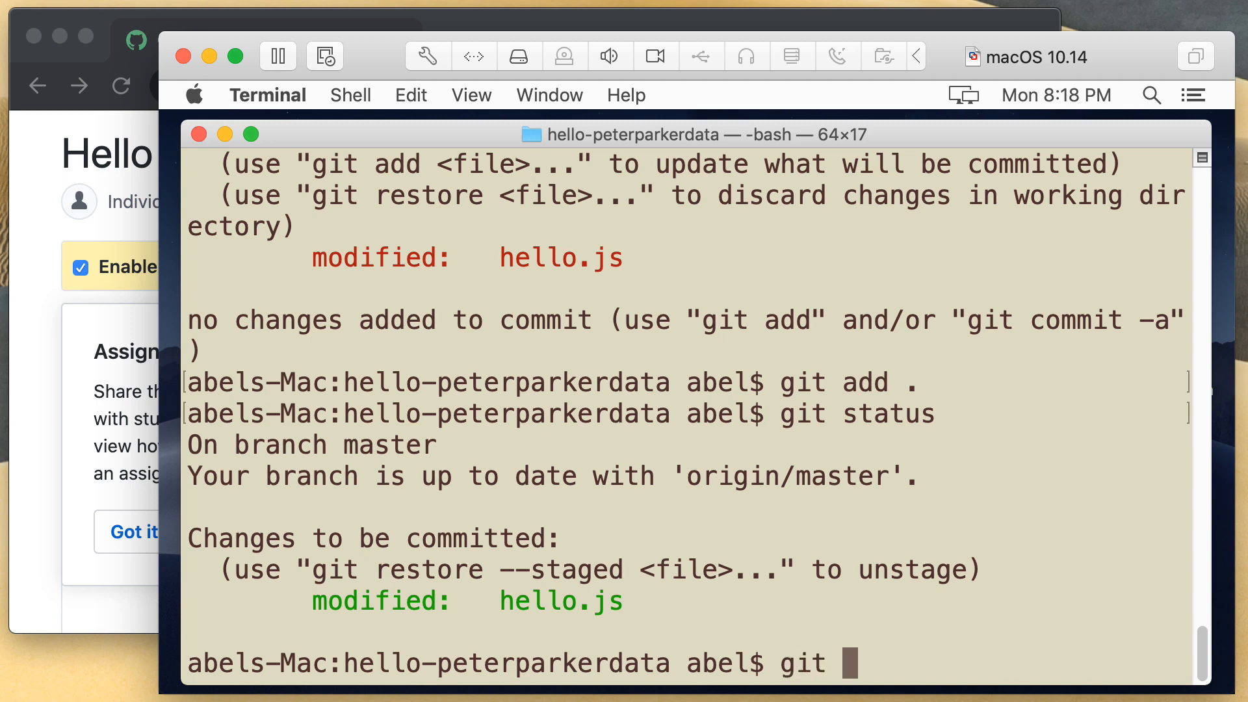
pyautogui.write('commit')
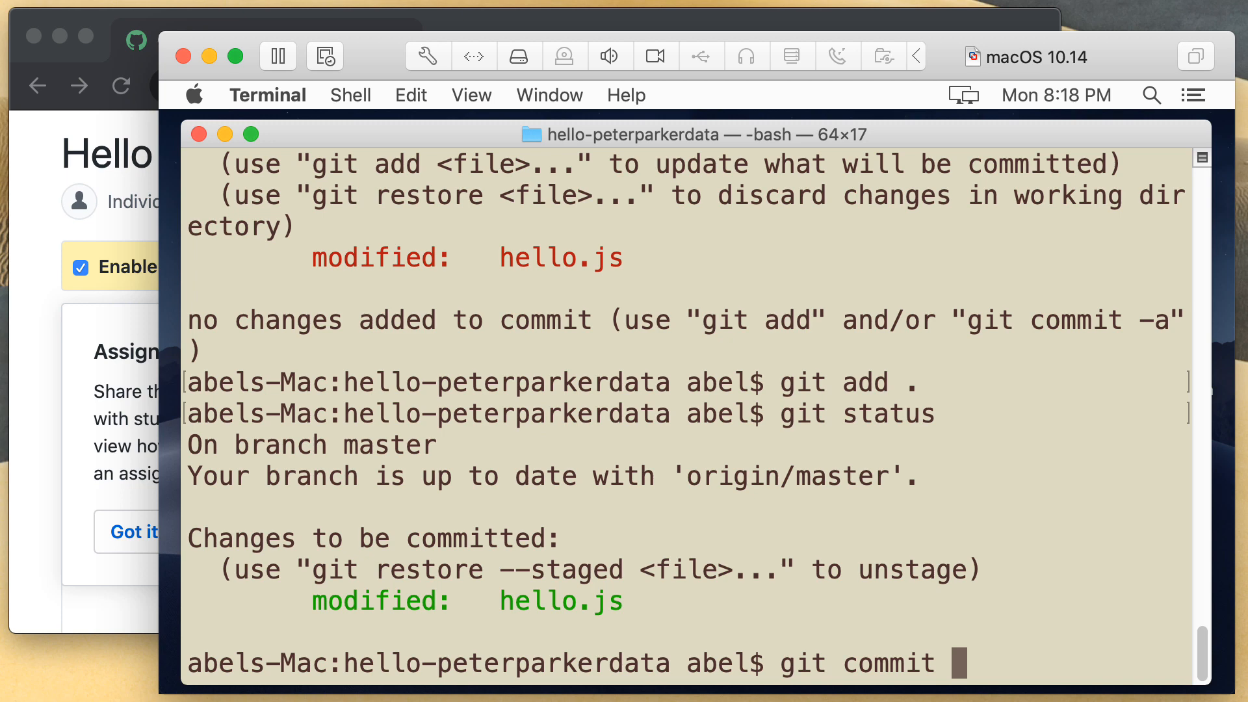
pyautogui.write("-m '")
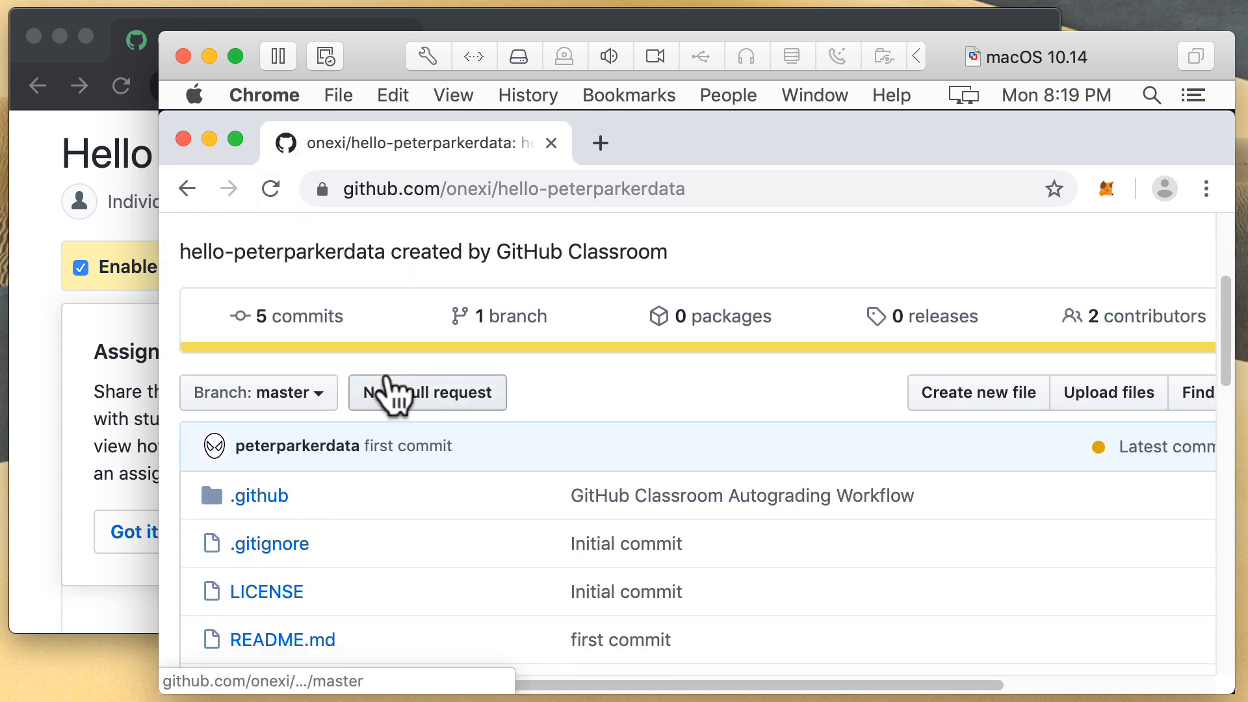
# Scroll the repository file list and view hello.js returning "Hello planet!"
pyautogui.scroll(-3)
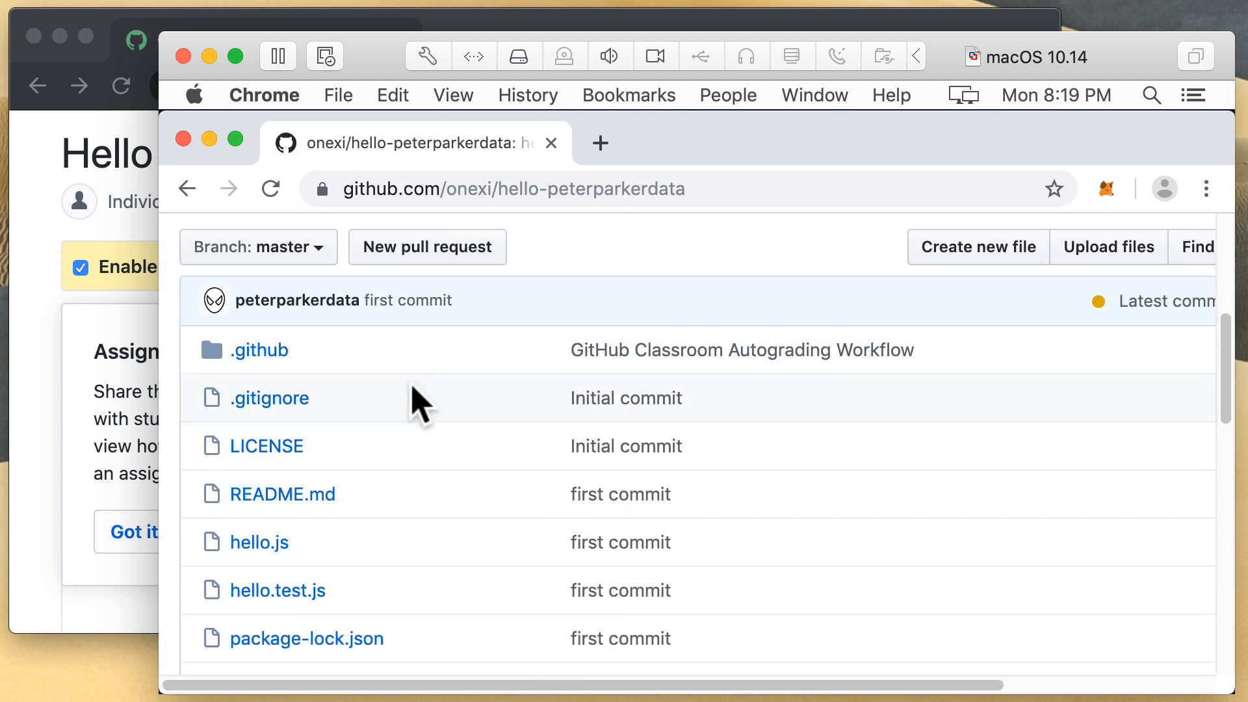
pyautogui.scroll(-3)
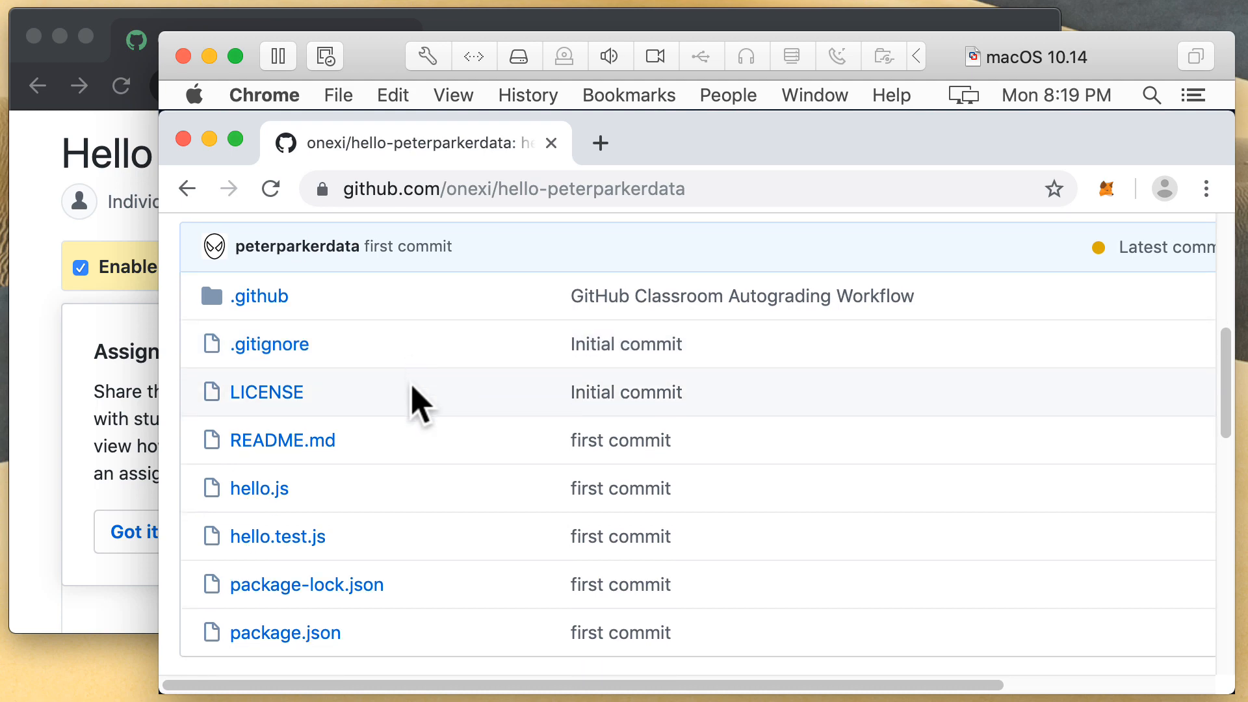
pyautogui.click(259, 478)
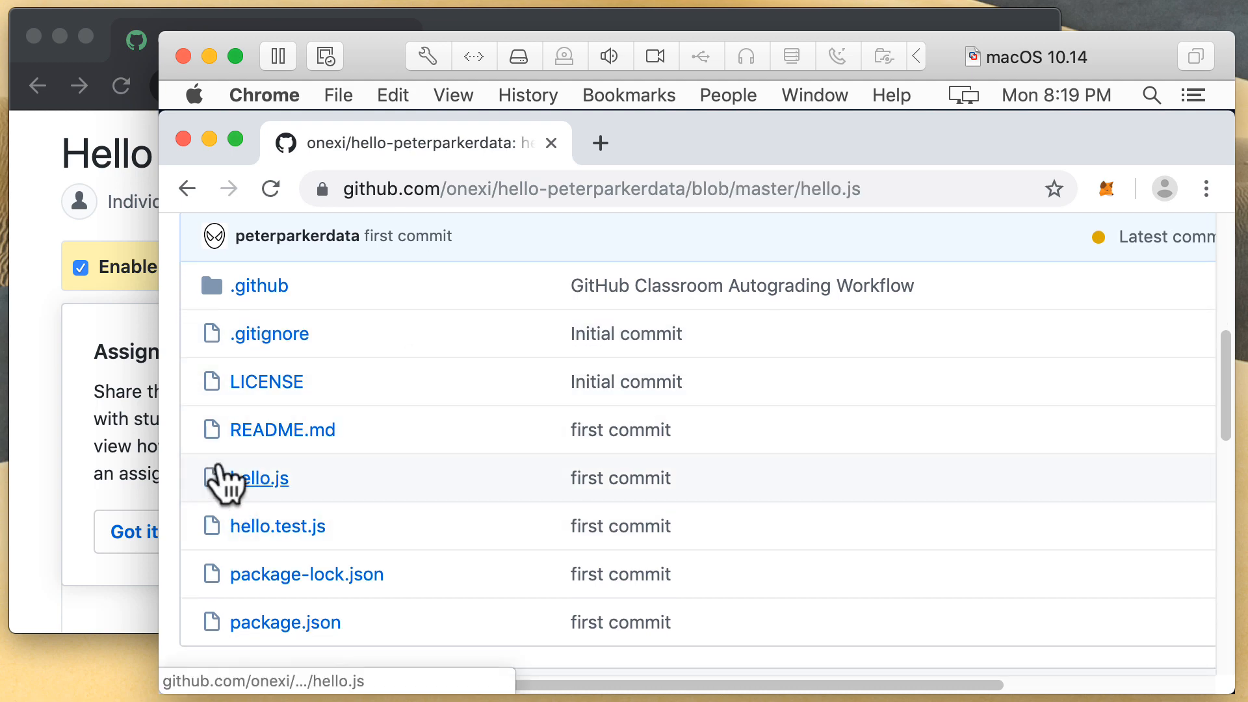
pyautogui.click(266, 477)
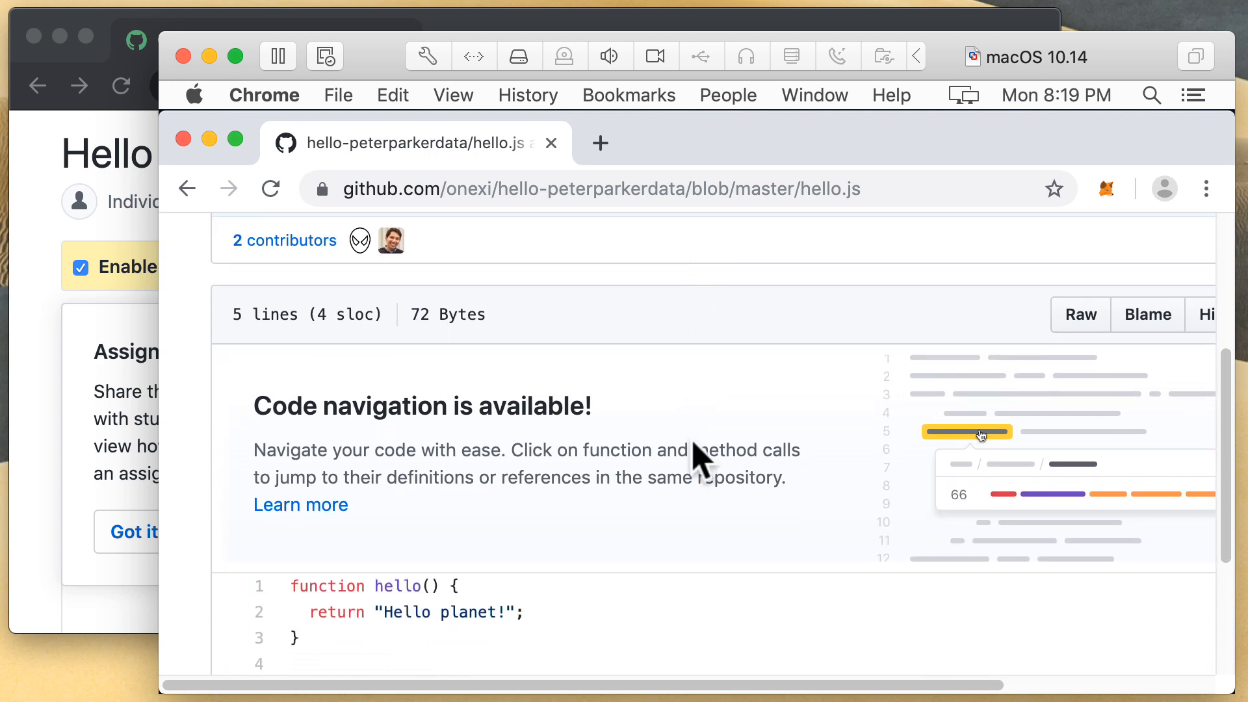
pyautogui.moveTo(166, 87)
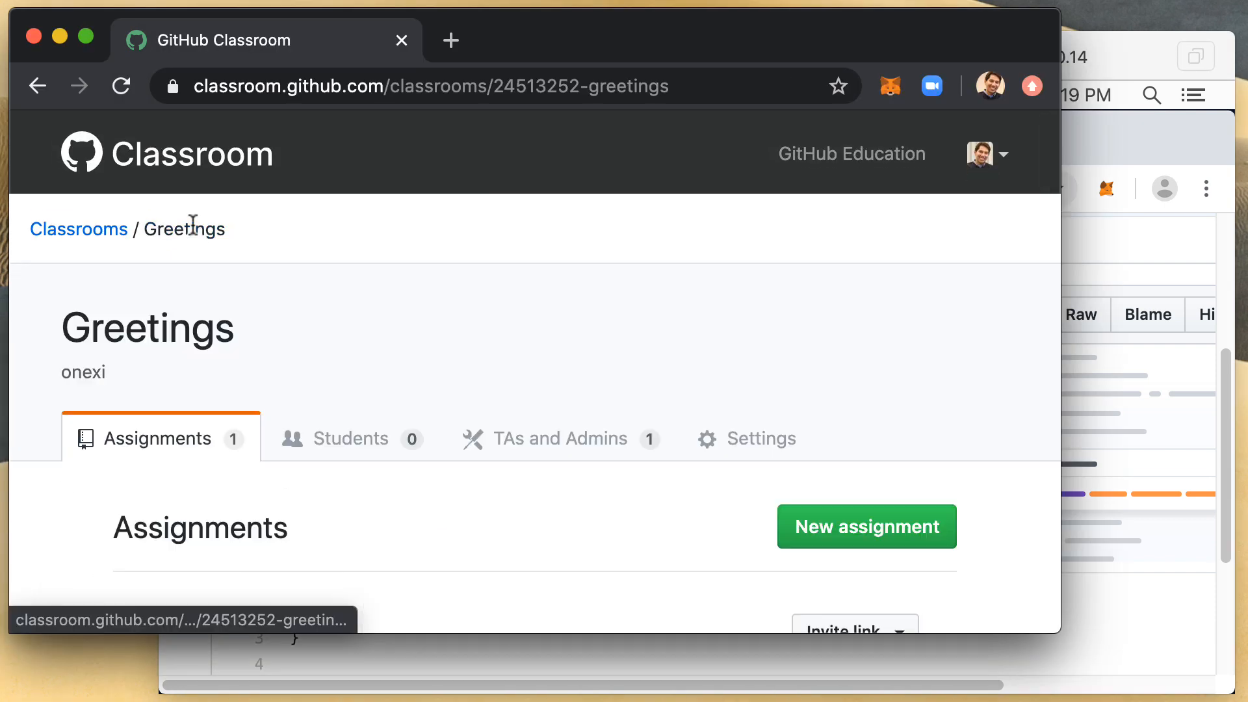
# Open the Hello assignment, dismiss the Got it! tip, and scroll to peterparkerdata's submission
pyautogui.scroll(-3)
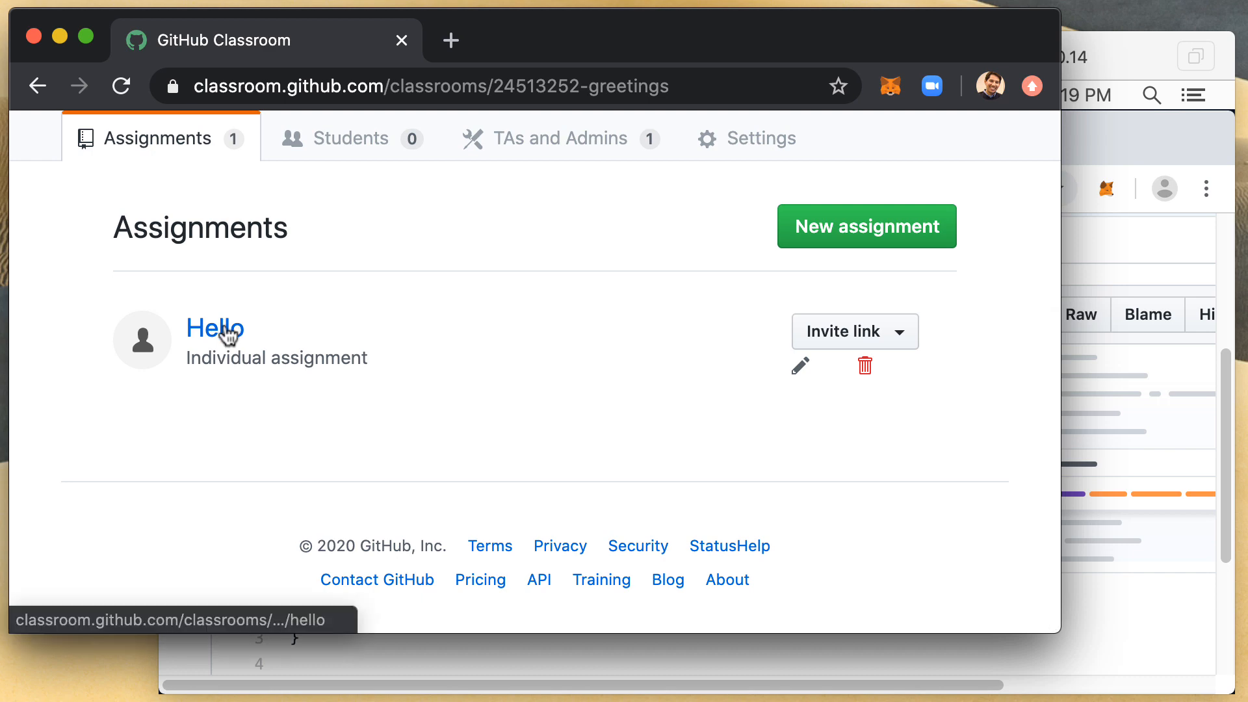
pyautogui.click(215, 328)
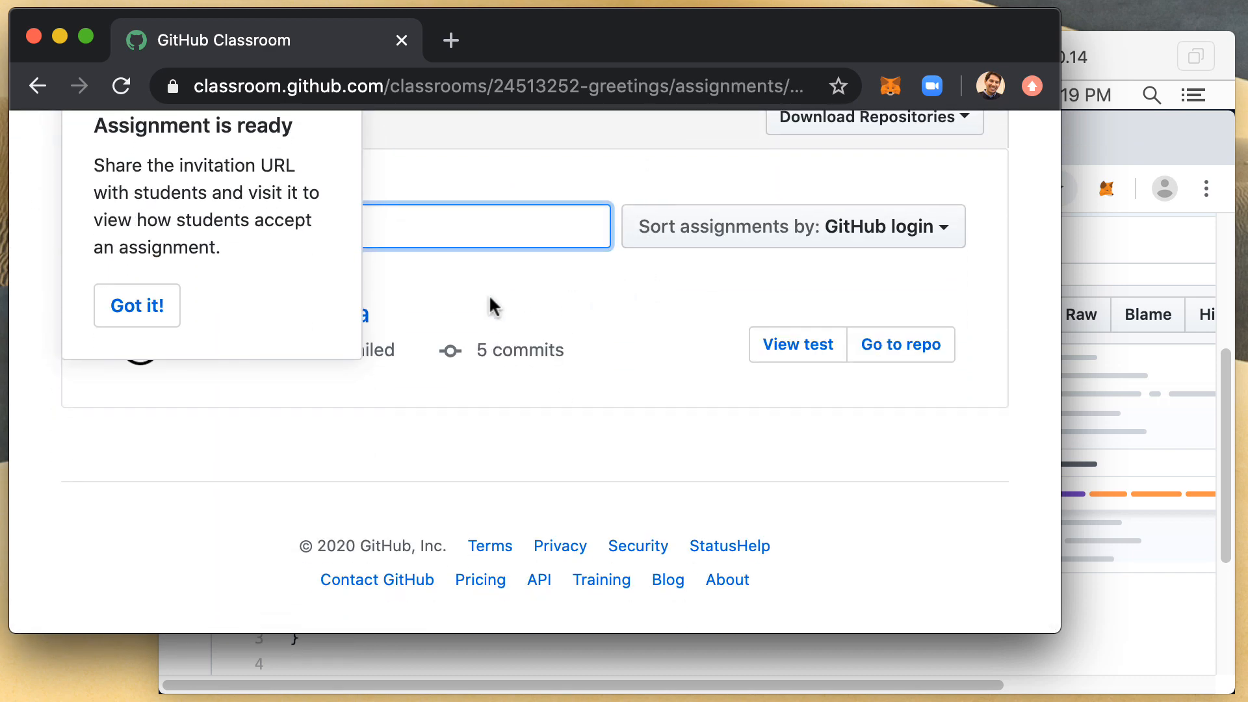
pyautogui.click(136, 305)
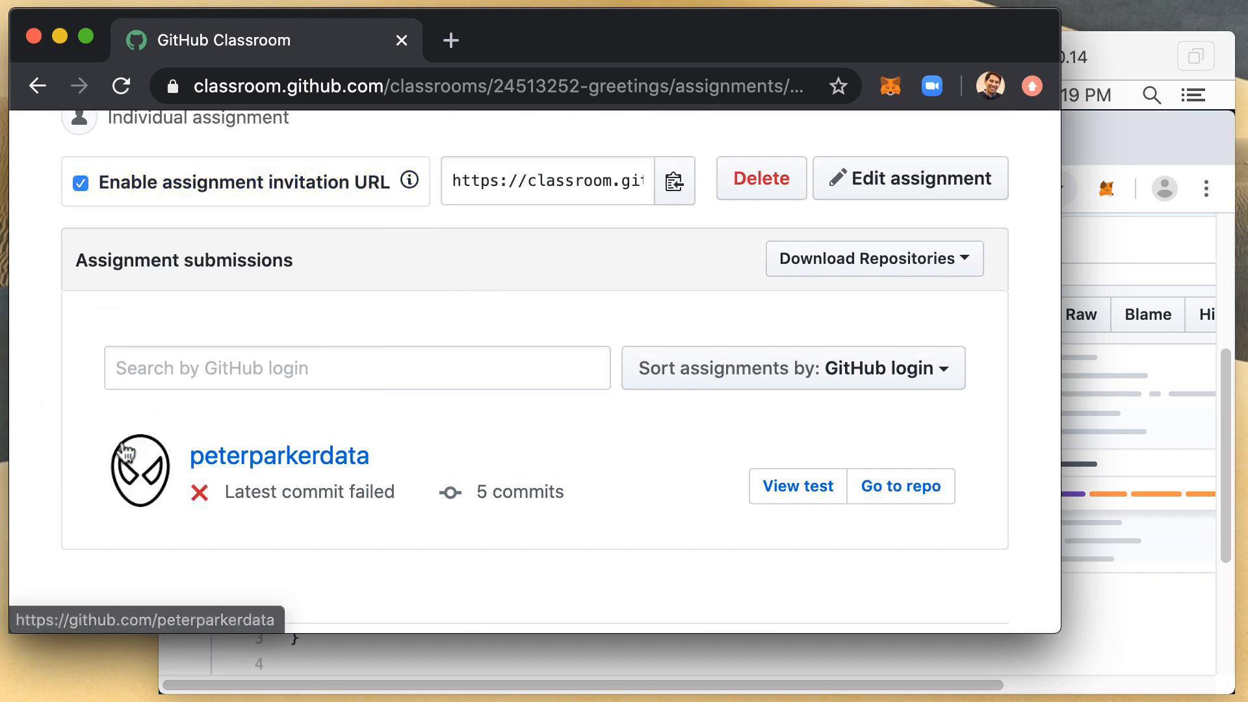
pyautogui.scroll(-3)
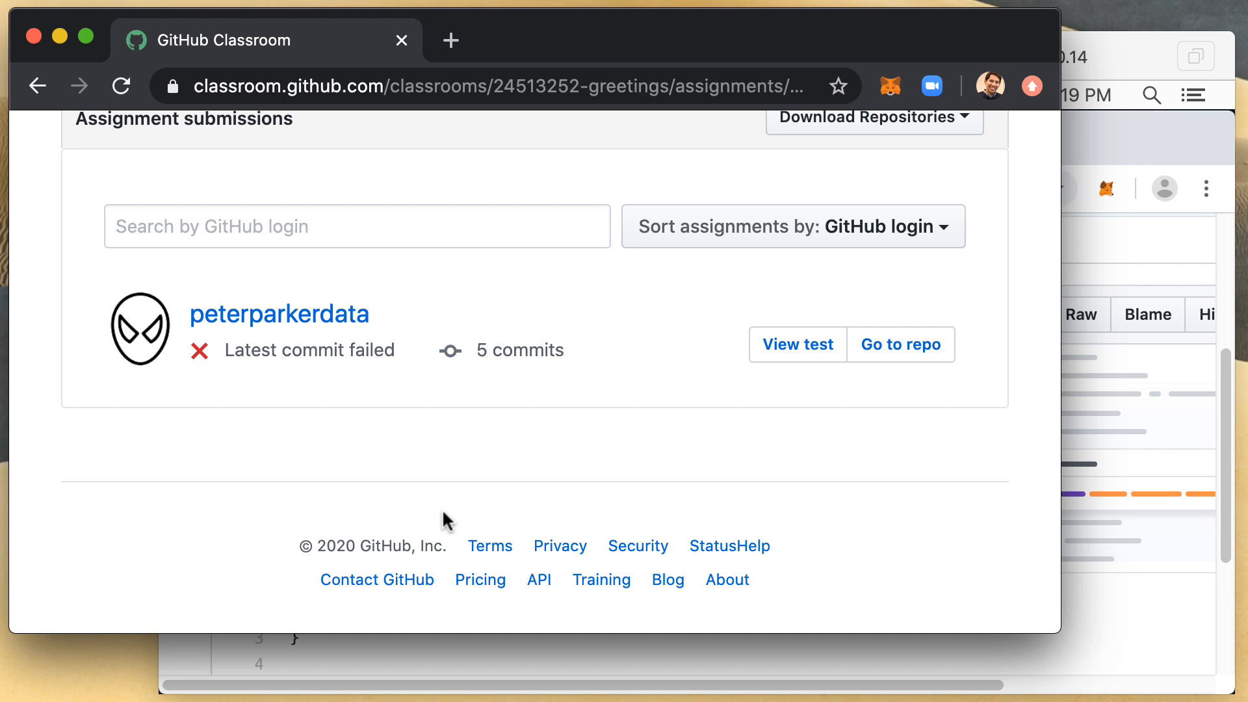
pyautogui.moveTo(727, 380)
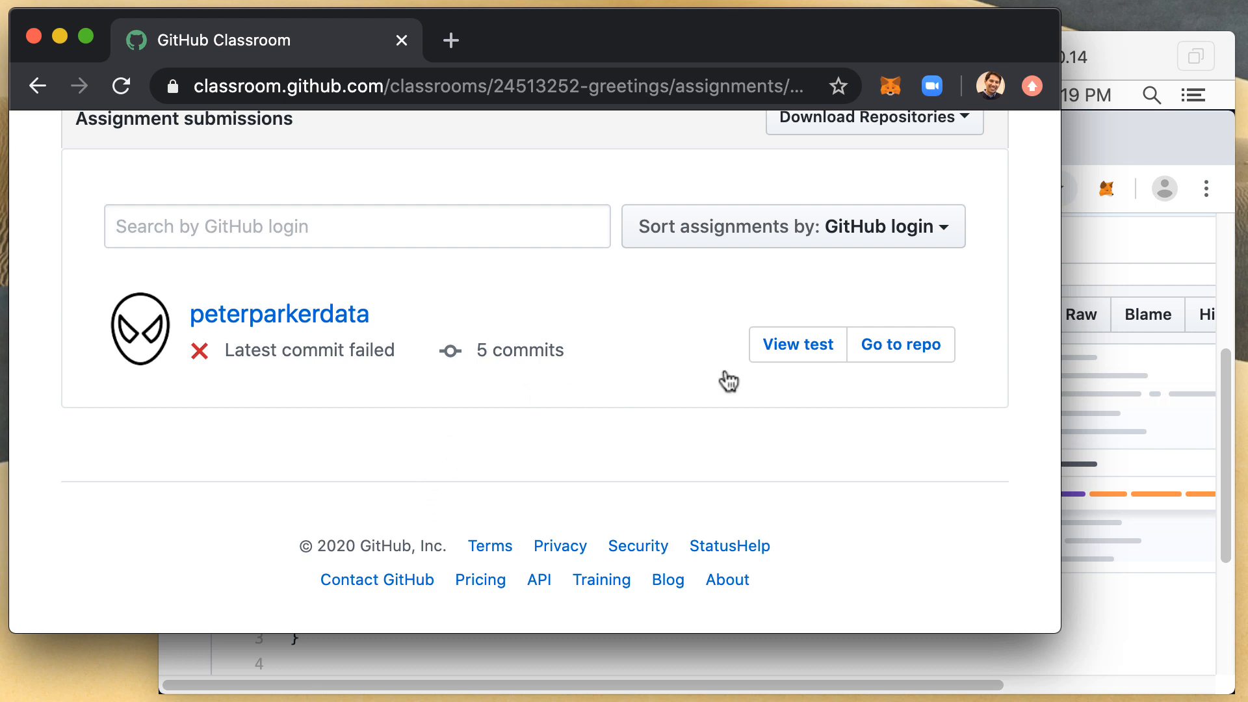
pyautogui.moveTo(796, 344)
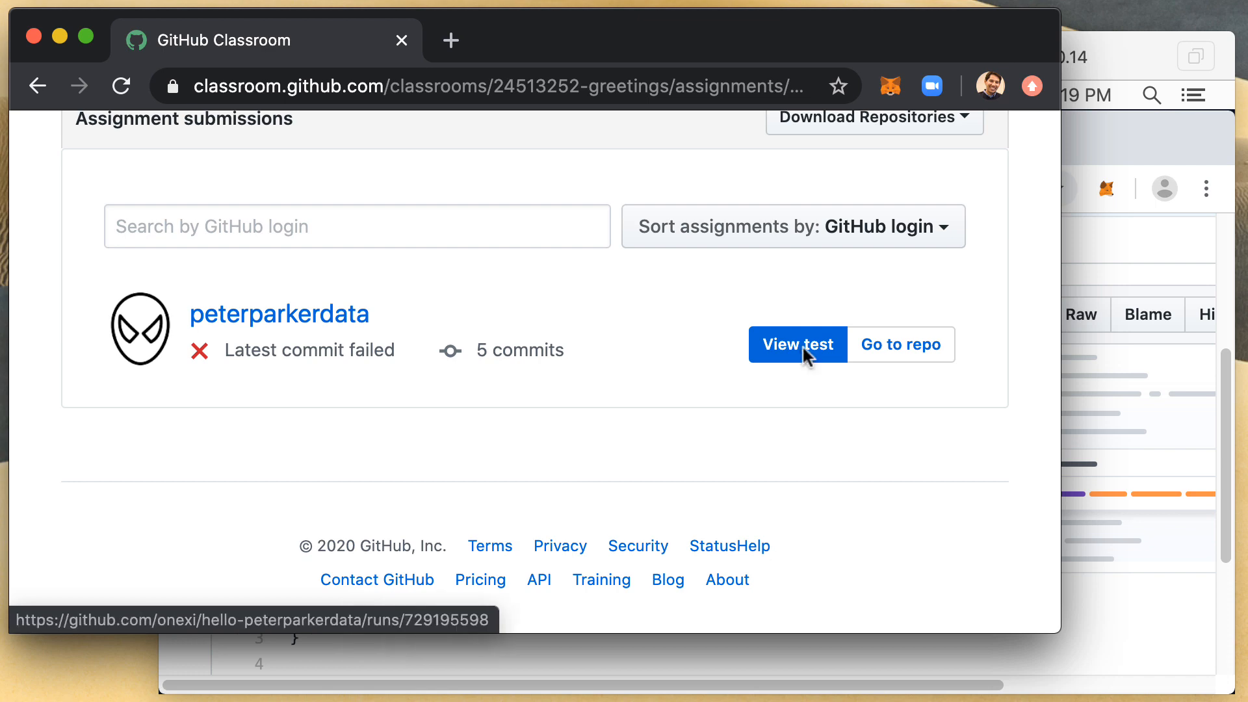
pyautogui.click(796, 344)
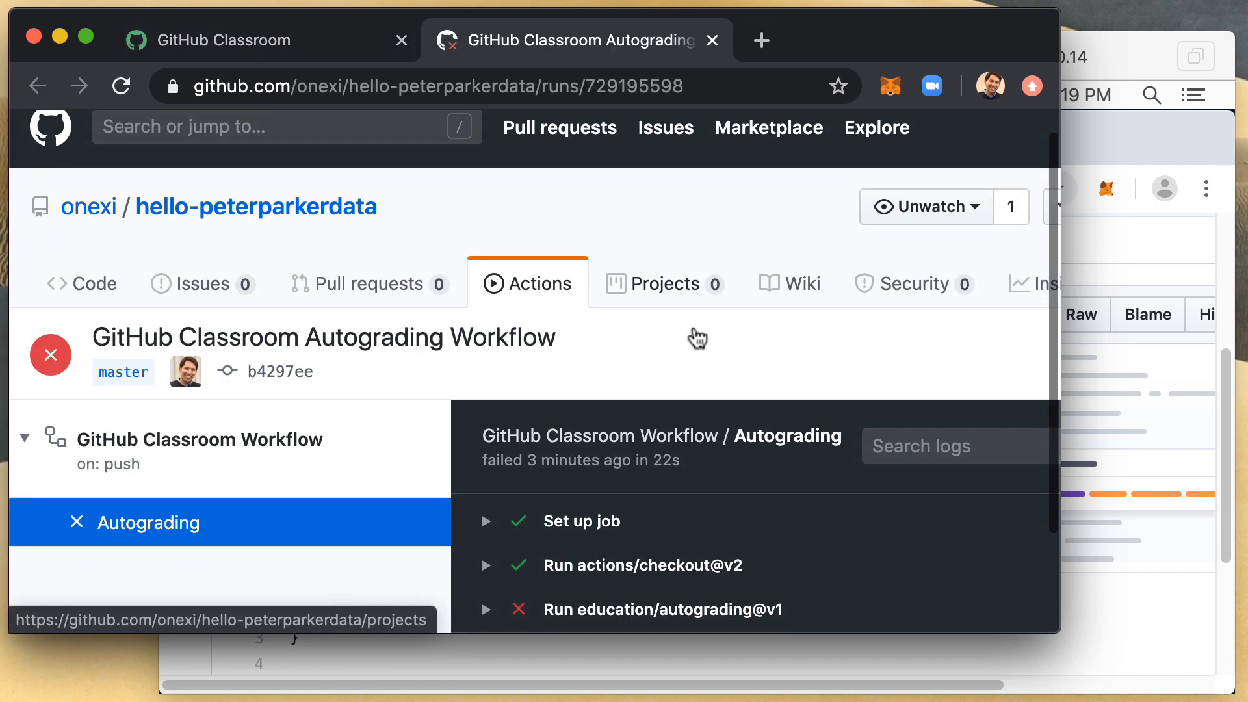
pyautogui.scroll(-3)
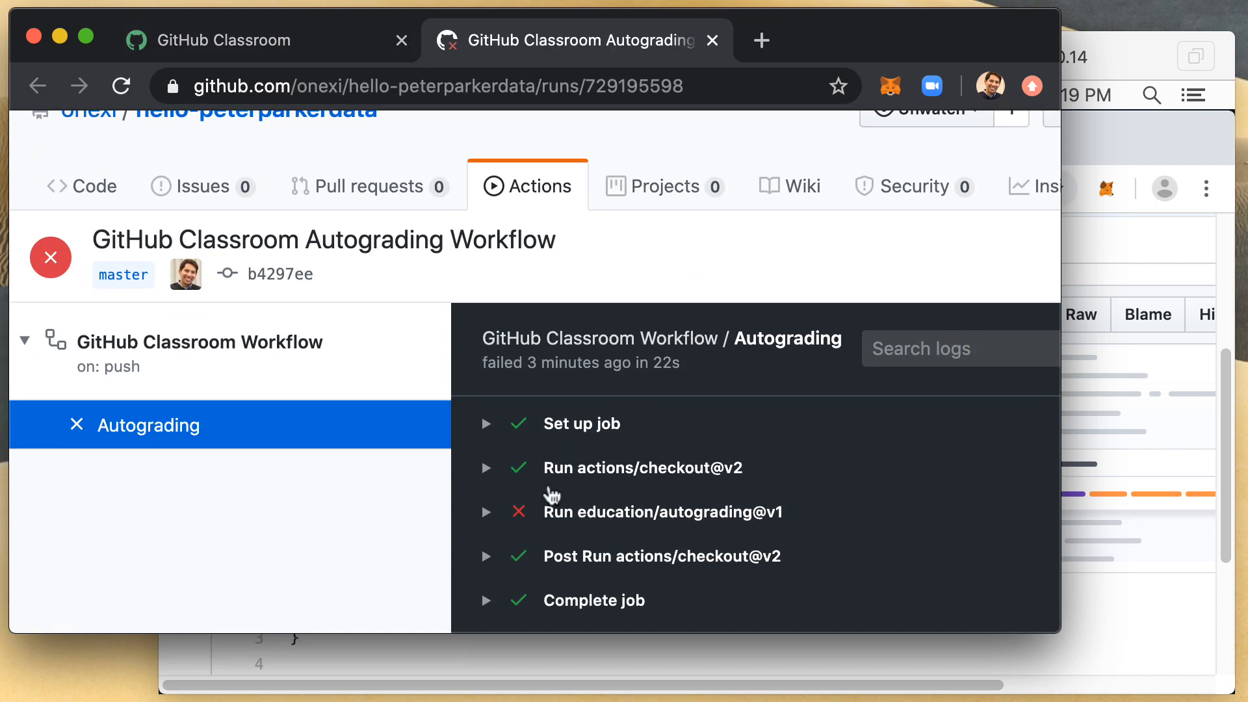
pyautogui.moveTo(542, 502)
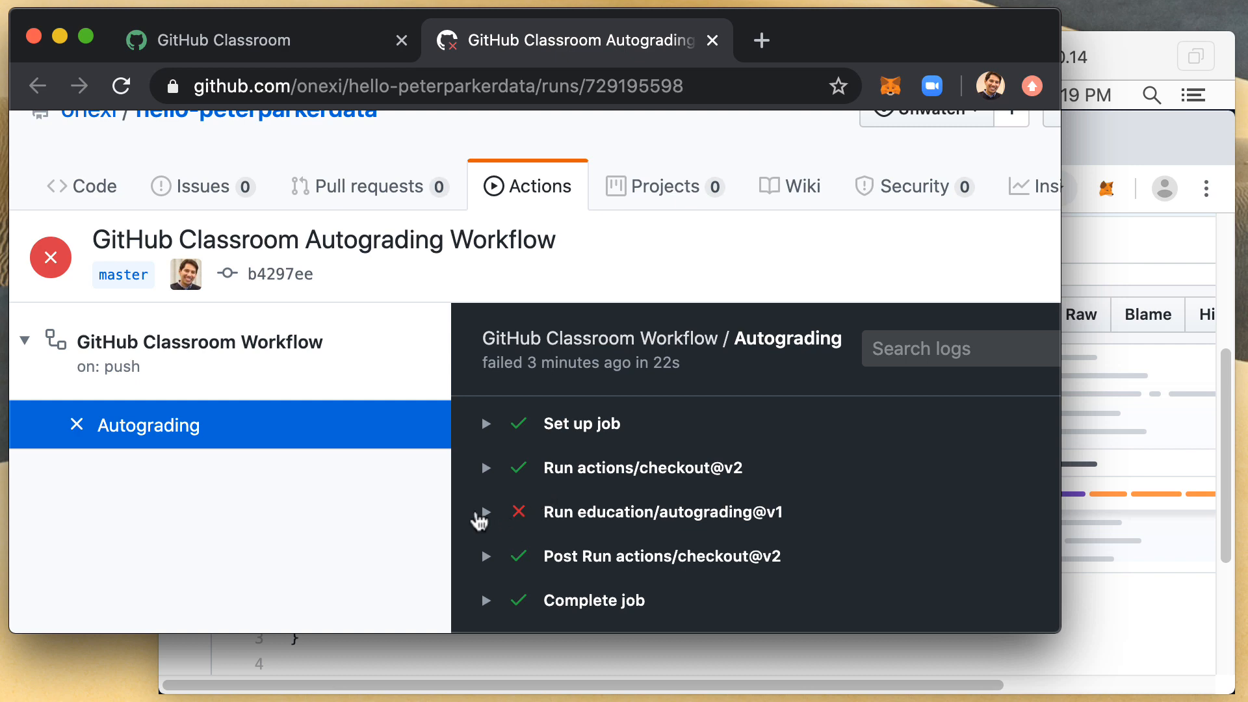
pyautogui.click(486, 512)
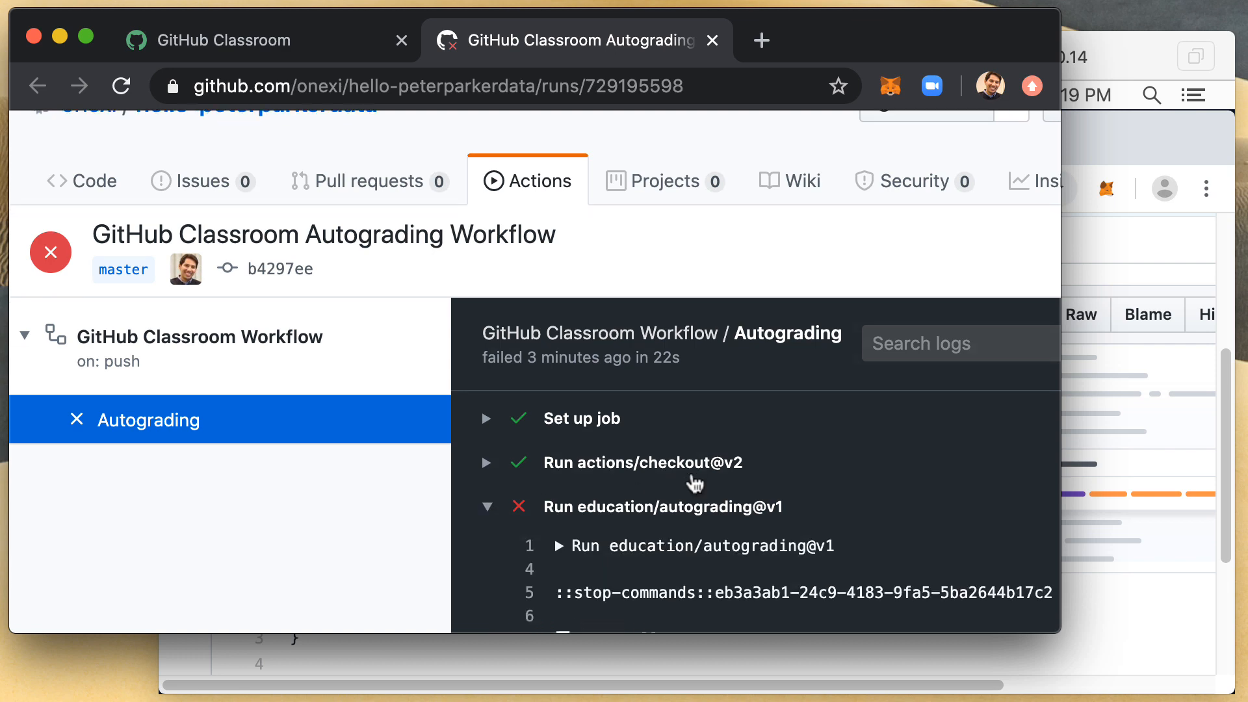
pyautogui.scroll(-3)
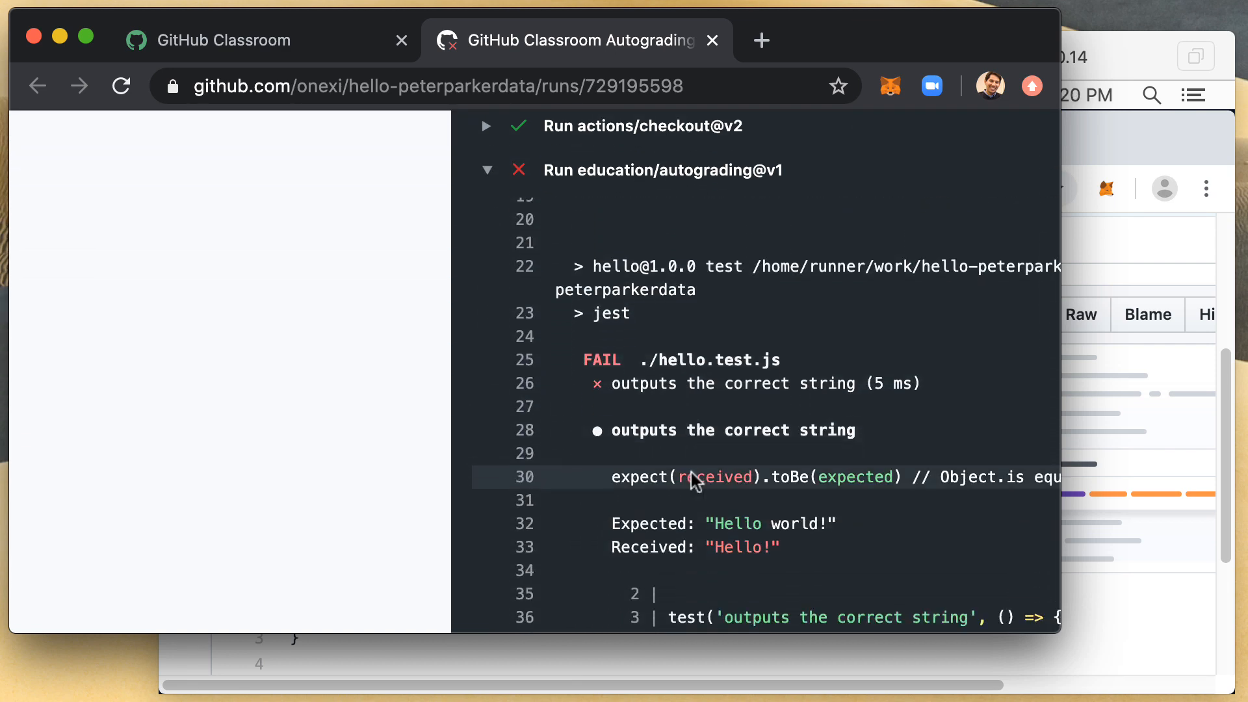
pyautogui.scroll(-3)
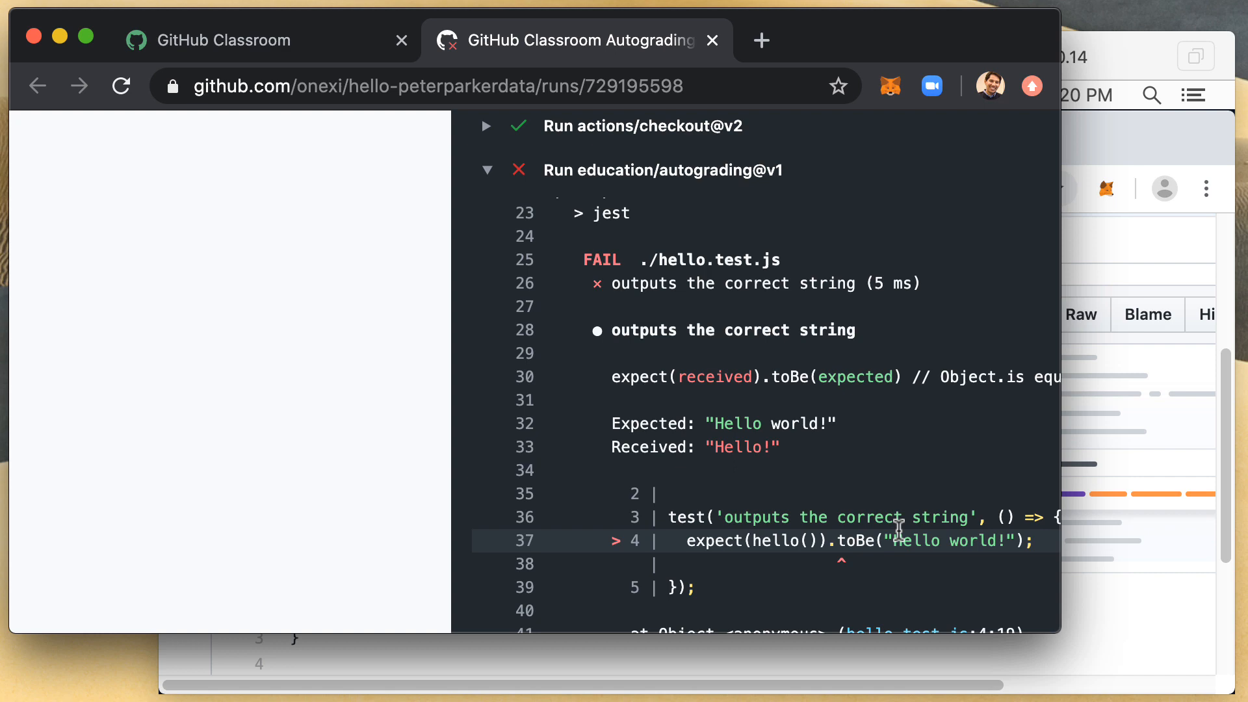
pyautogui.click(709, 39)
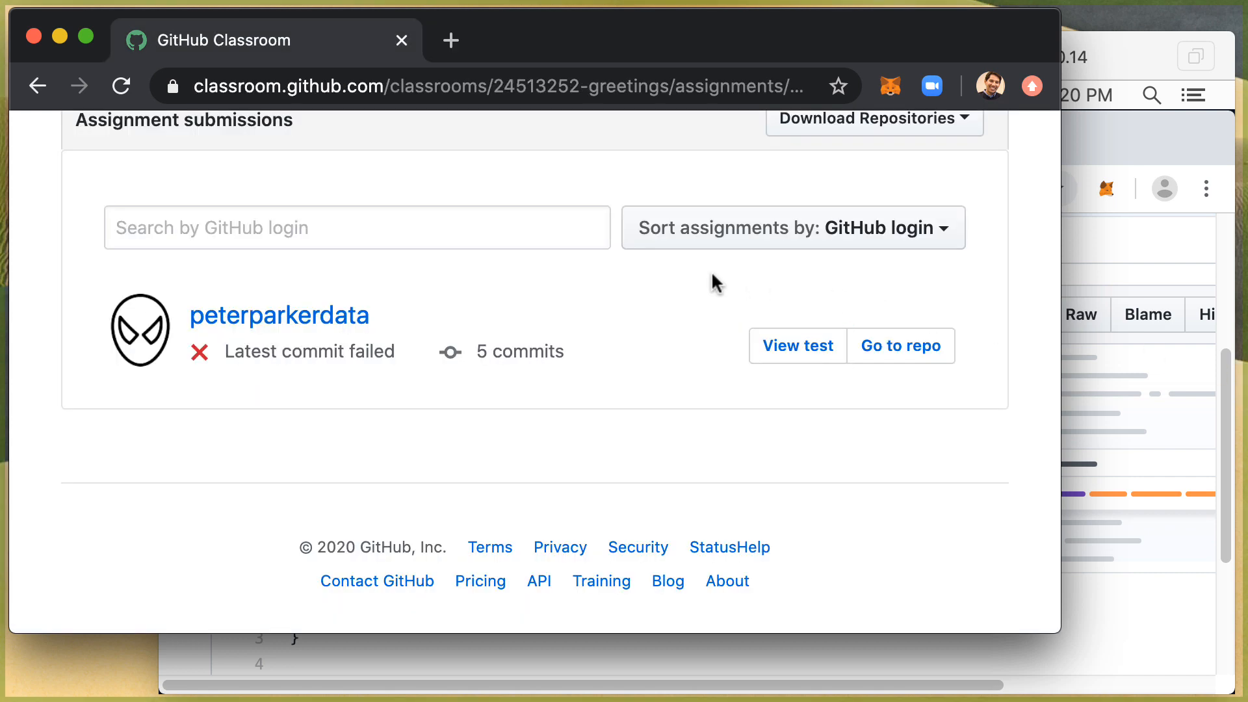
# Open the newer autograding run and scroll its log to the "Hello planet!" FAIL output
pyautogui.click(121, 85)
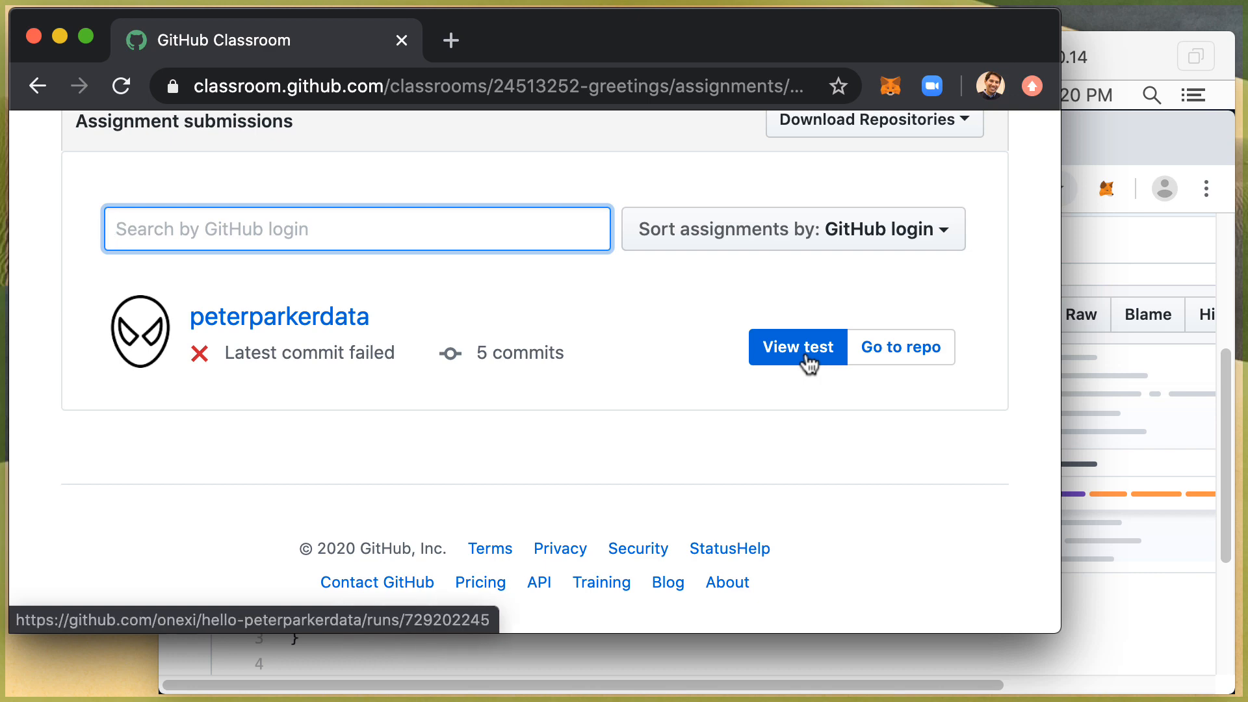
pyautogui.click(796, 347)
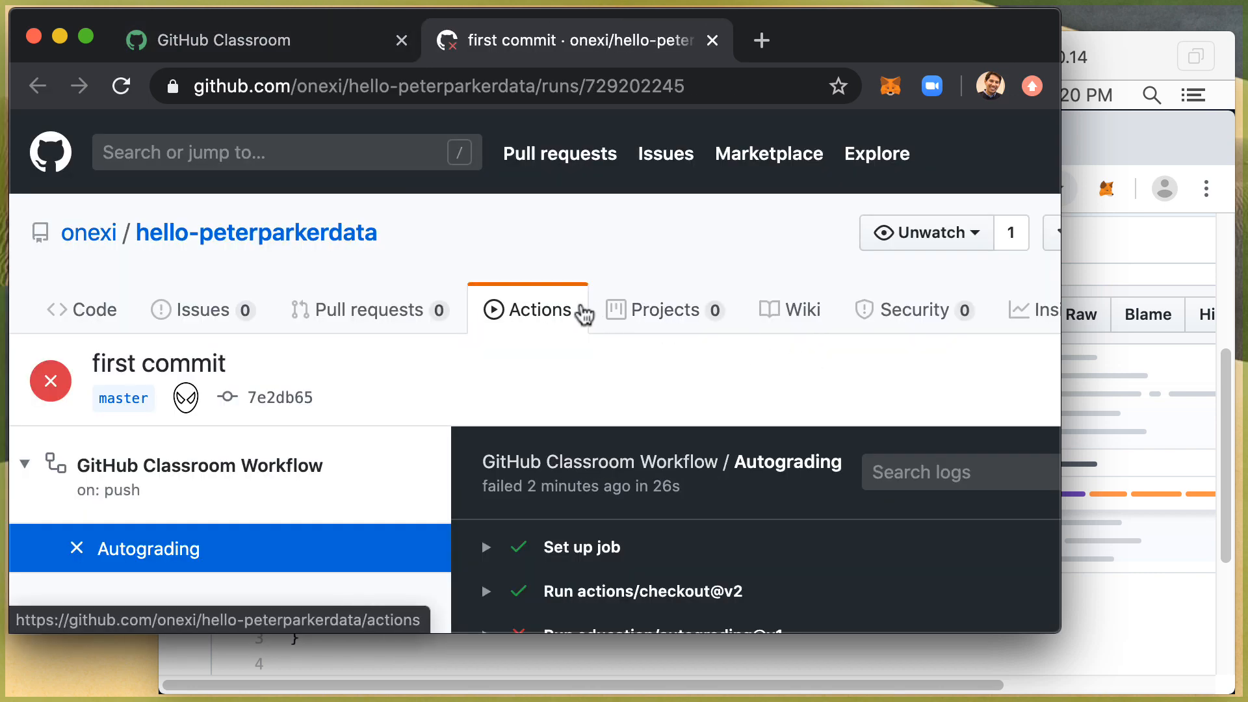
pyautogui.scroll(-3)
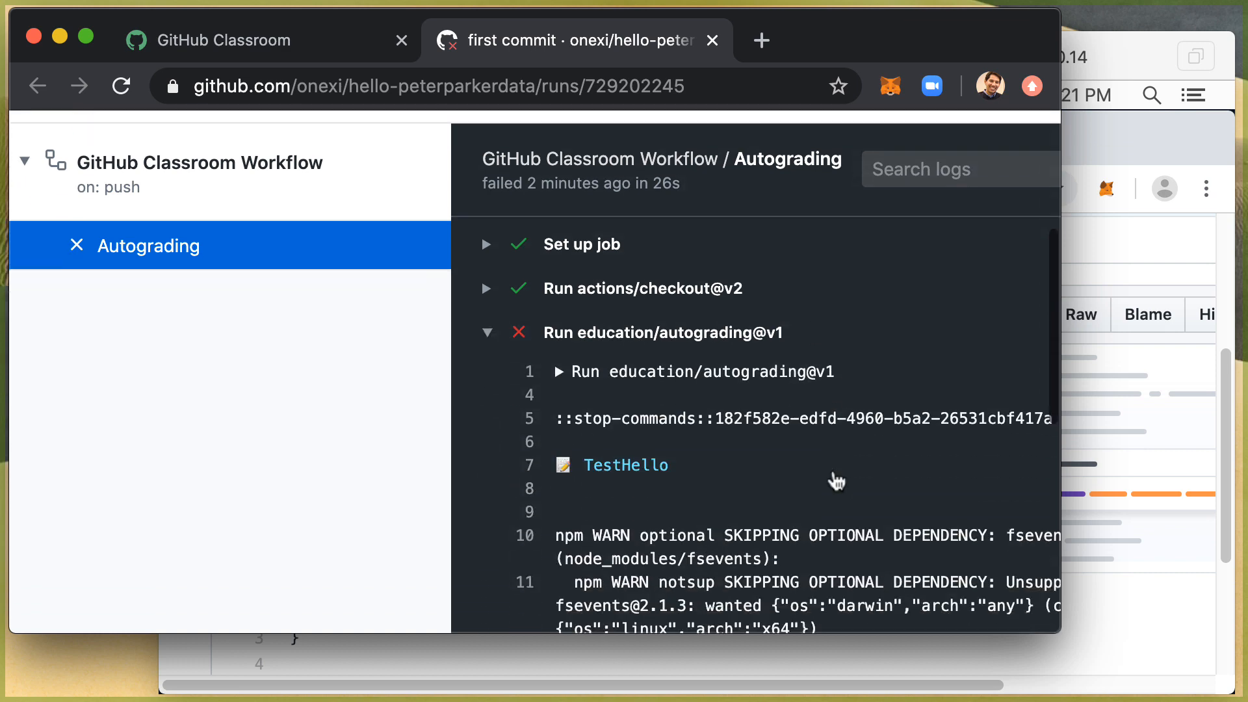
pyautogui.scroll(-3)
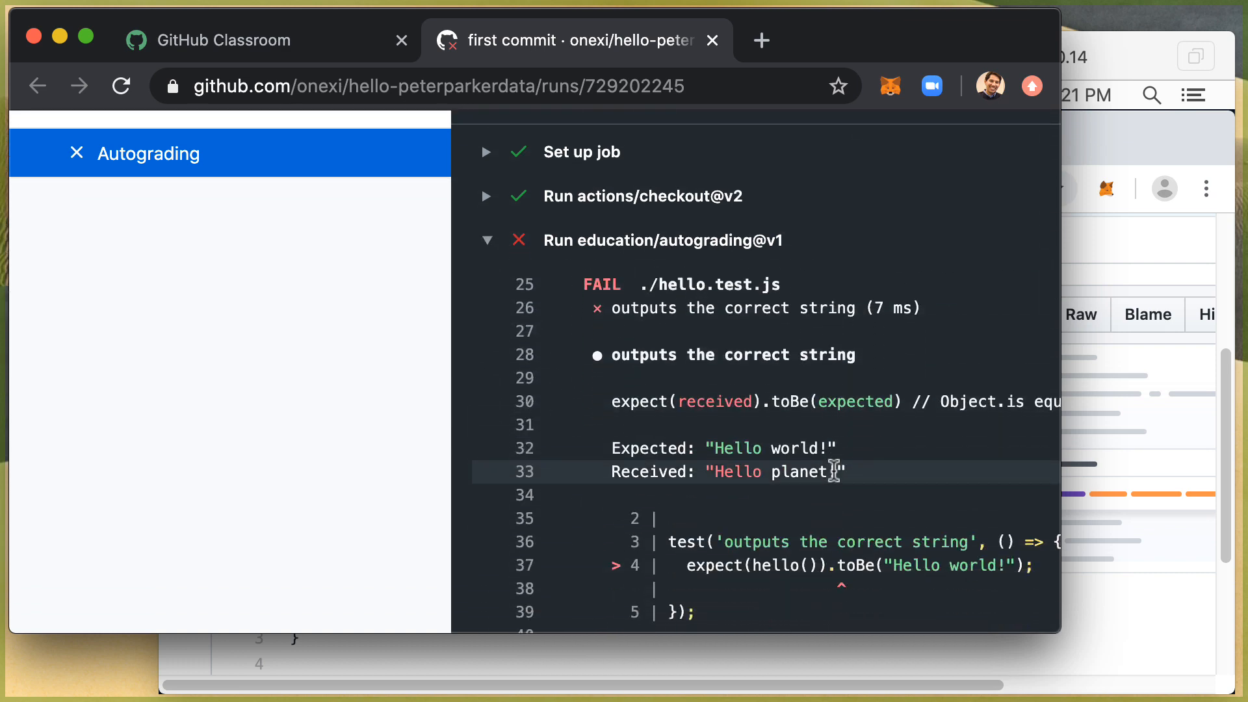
pyautogui.moveTo(790, 442)
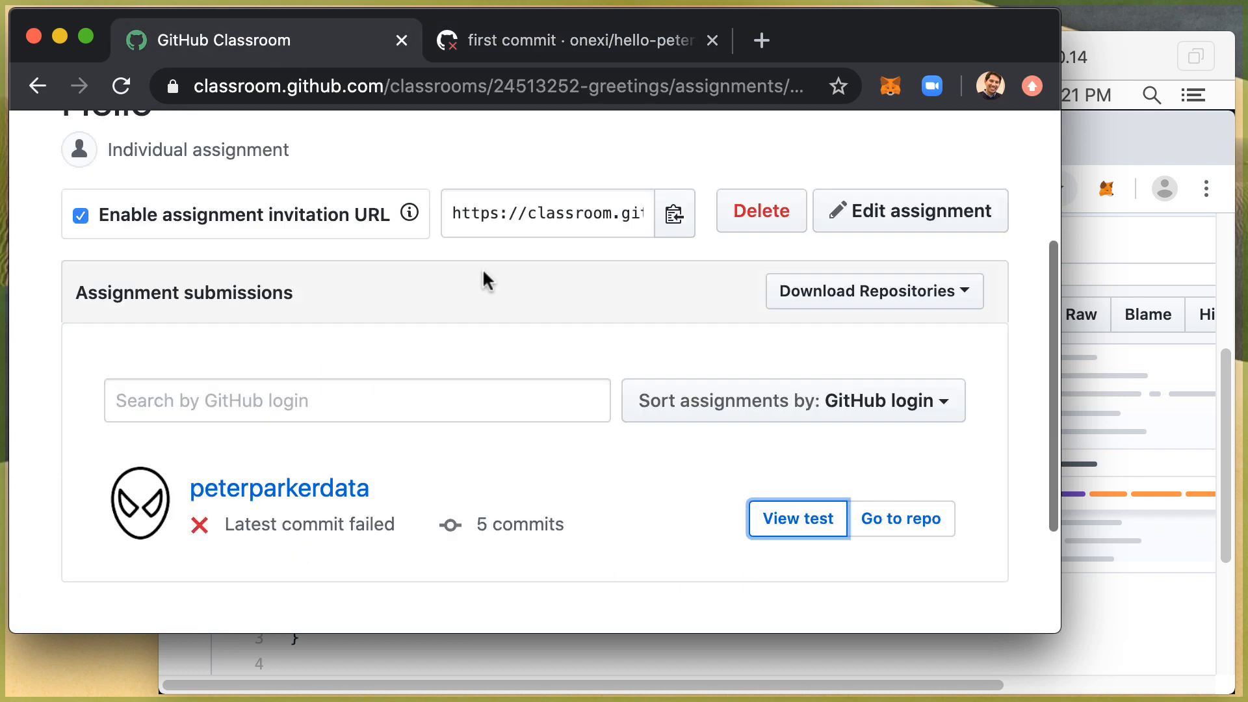
pyautogui.scroll(-3)
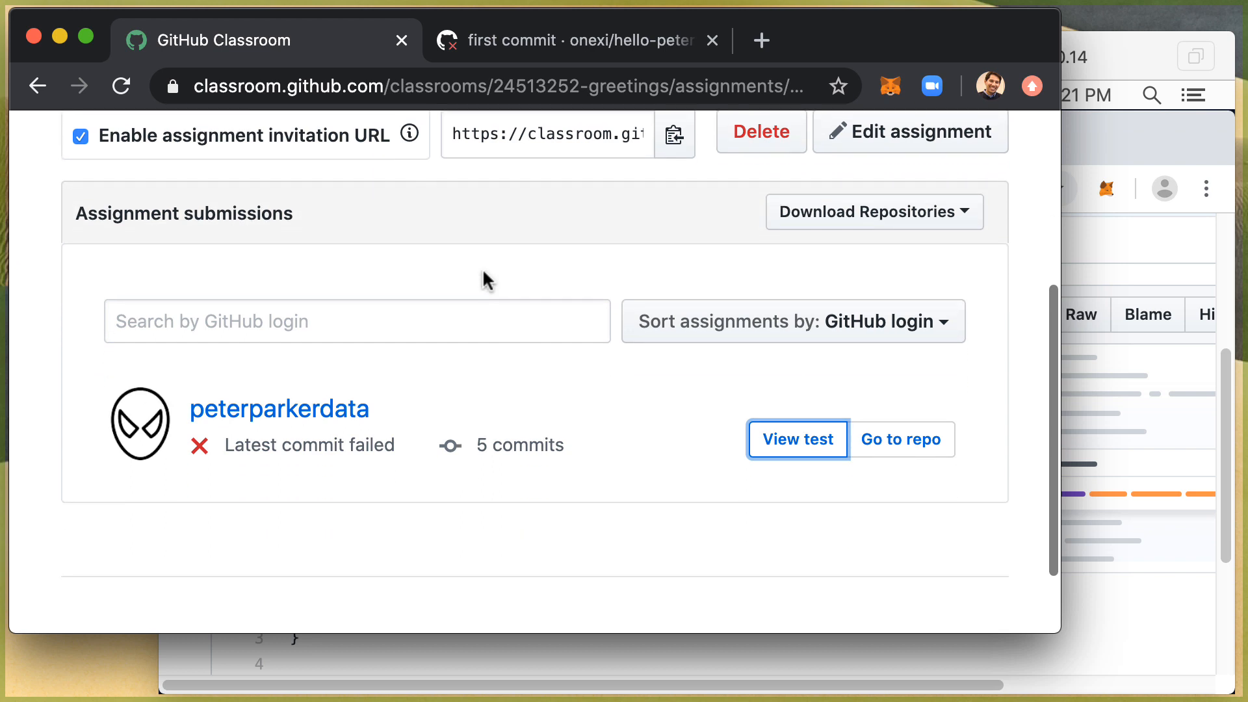